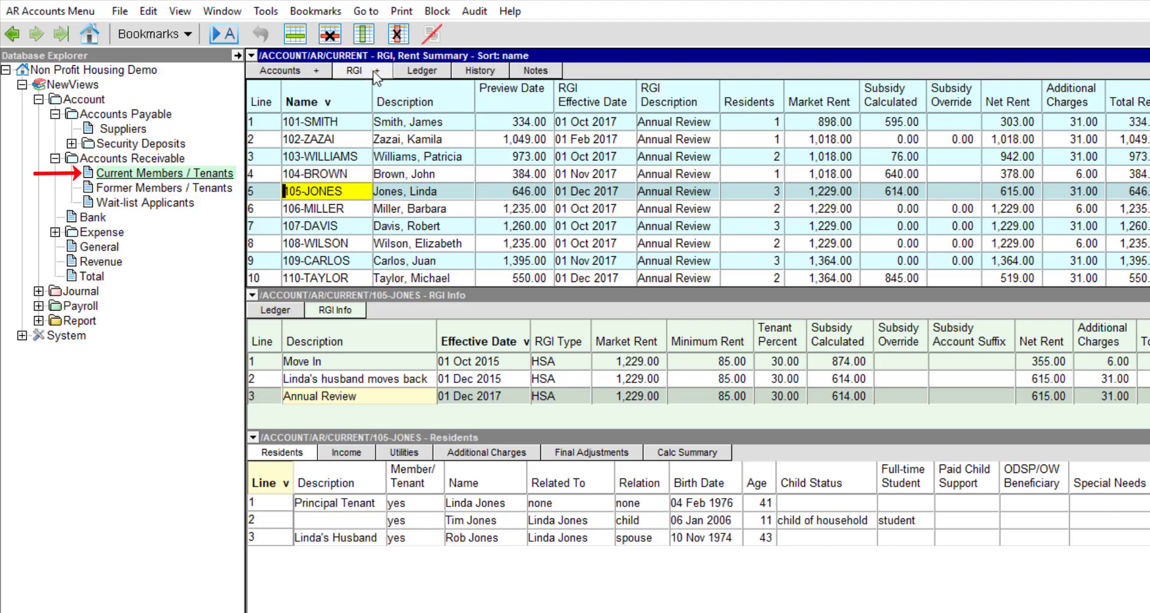
Hide the Database Explorer pane so the RGI Rent Summary fills the screen
{"action": "left_click", "coordinate": [353, 71]}
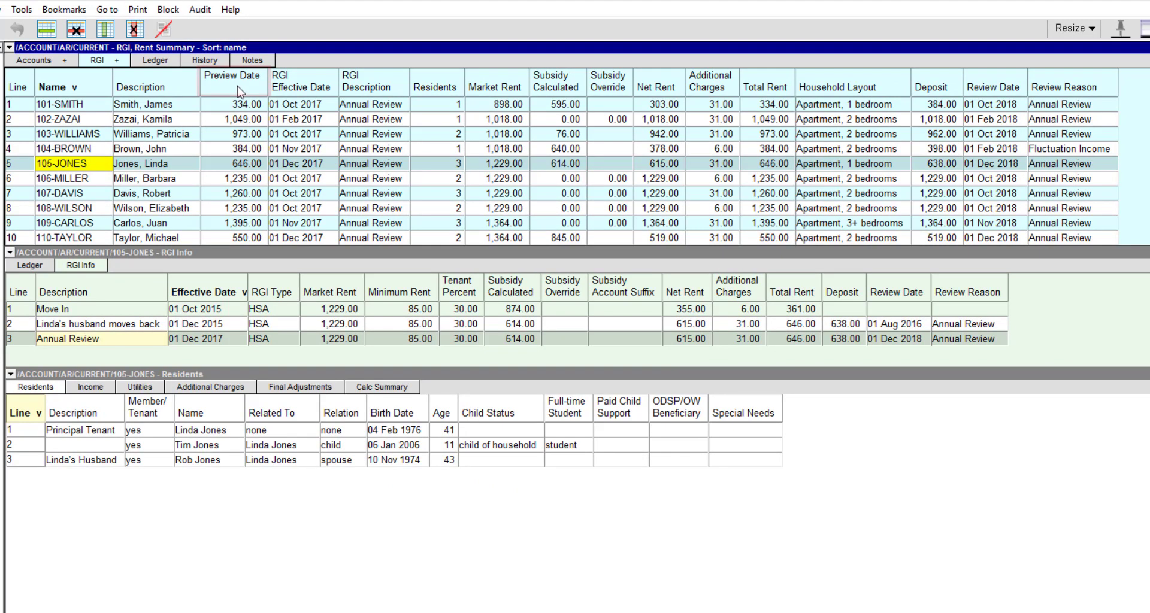
Set the Preview Date column's begin and end dates to 01 Mar 2018
{"action": "left_click", "coordinate": [232, 82]}
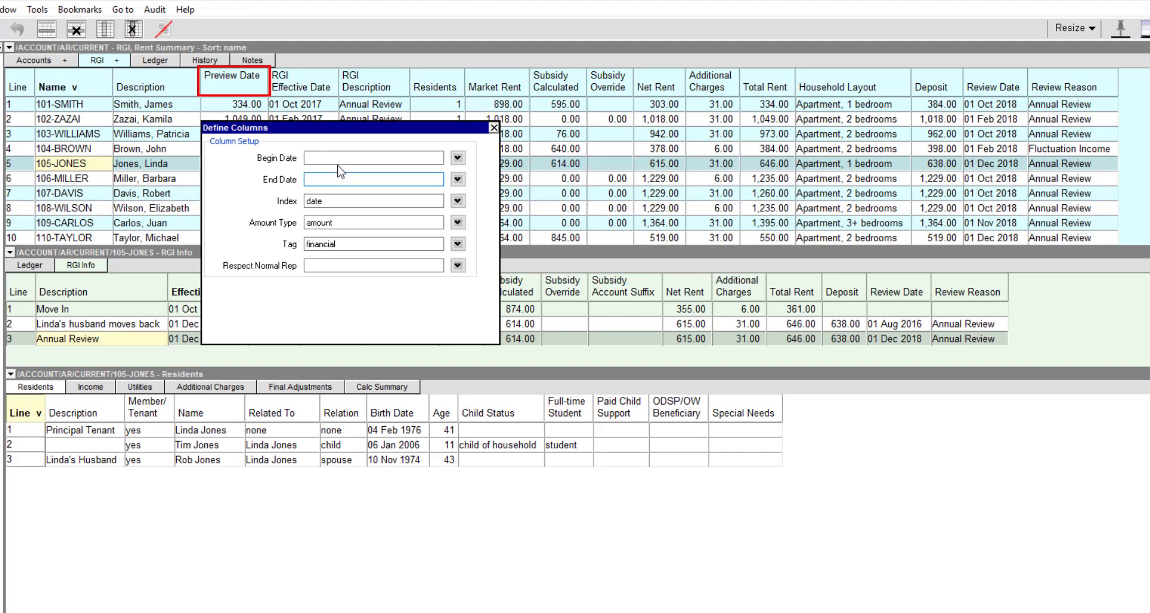
{"action": "type", "text": "Mar 1, 2018"}
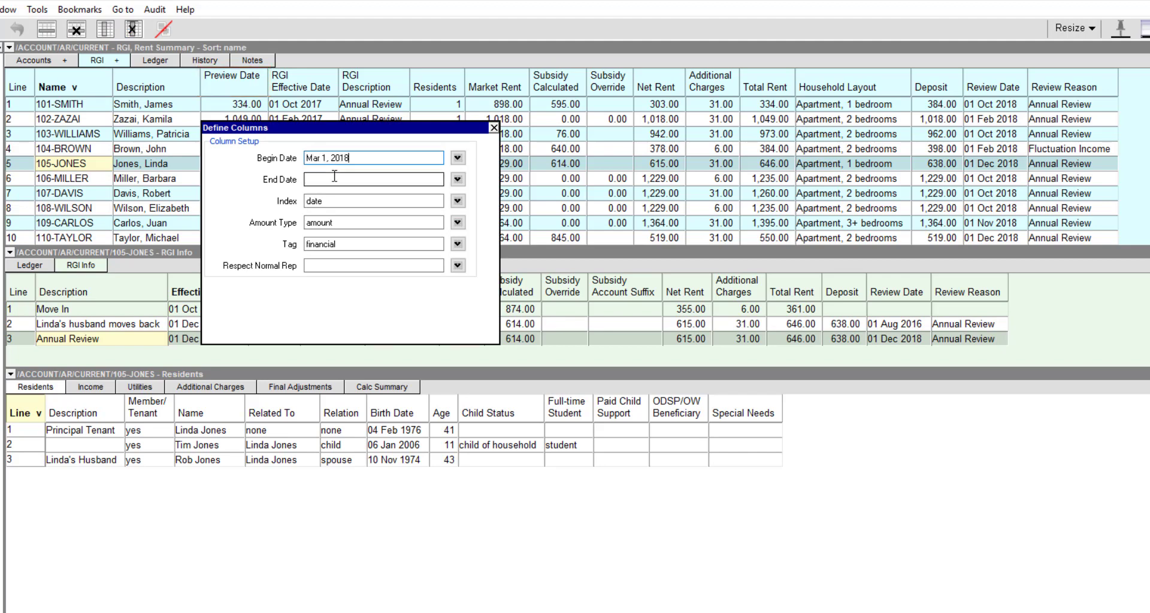
{"action": "type", "text": "Mar 1,"}
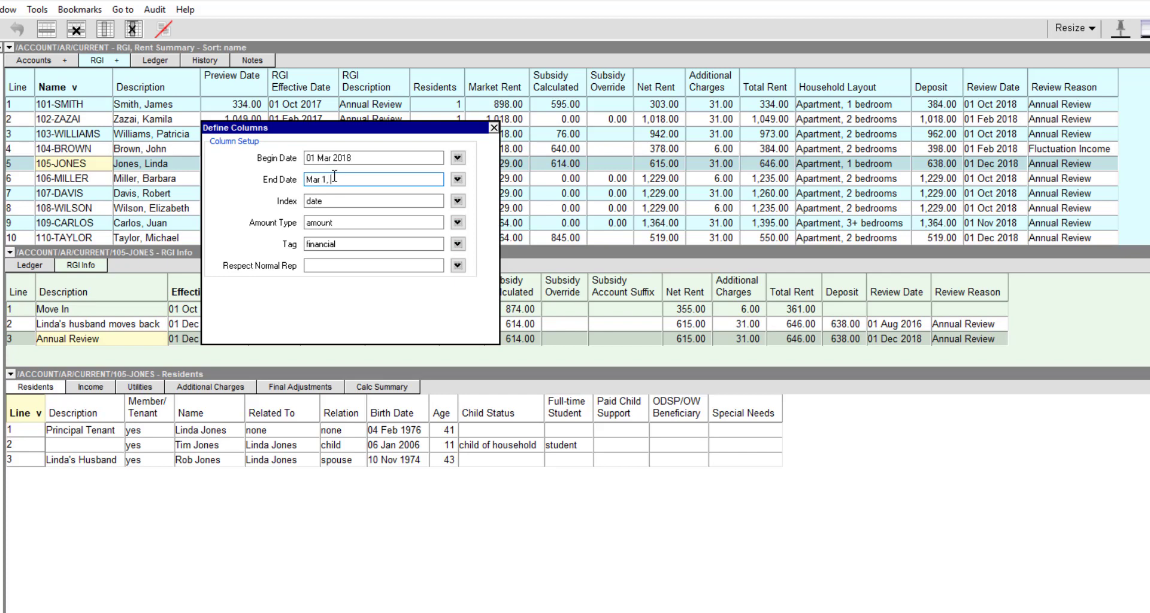
{"action": "type", "text": "2018"}
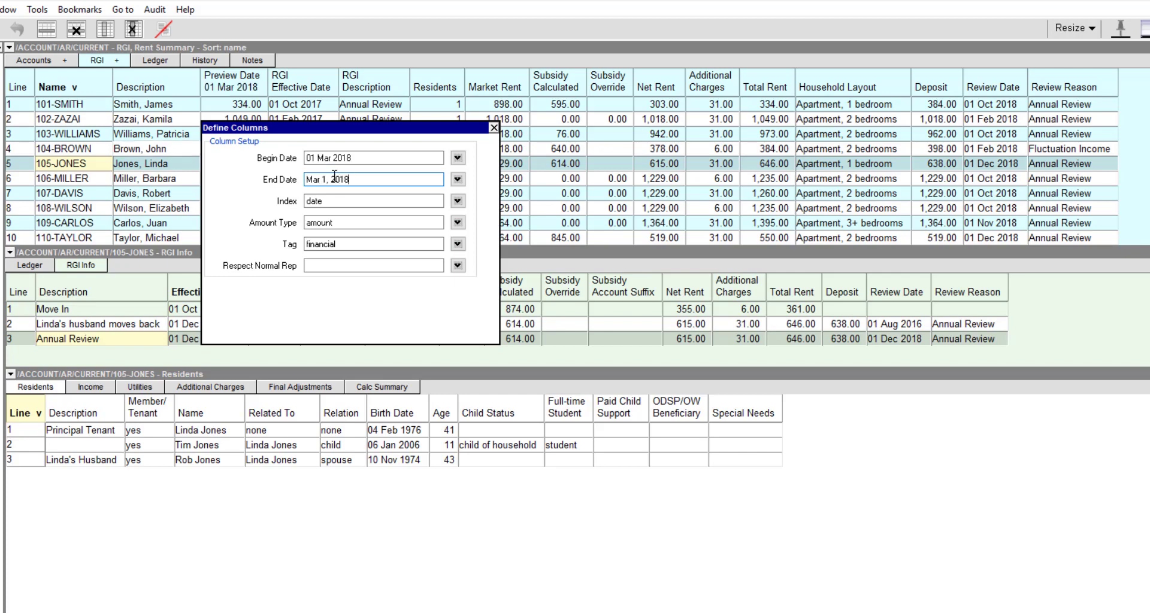
{"action": "left_click", "coordinate": [373, 200]}
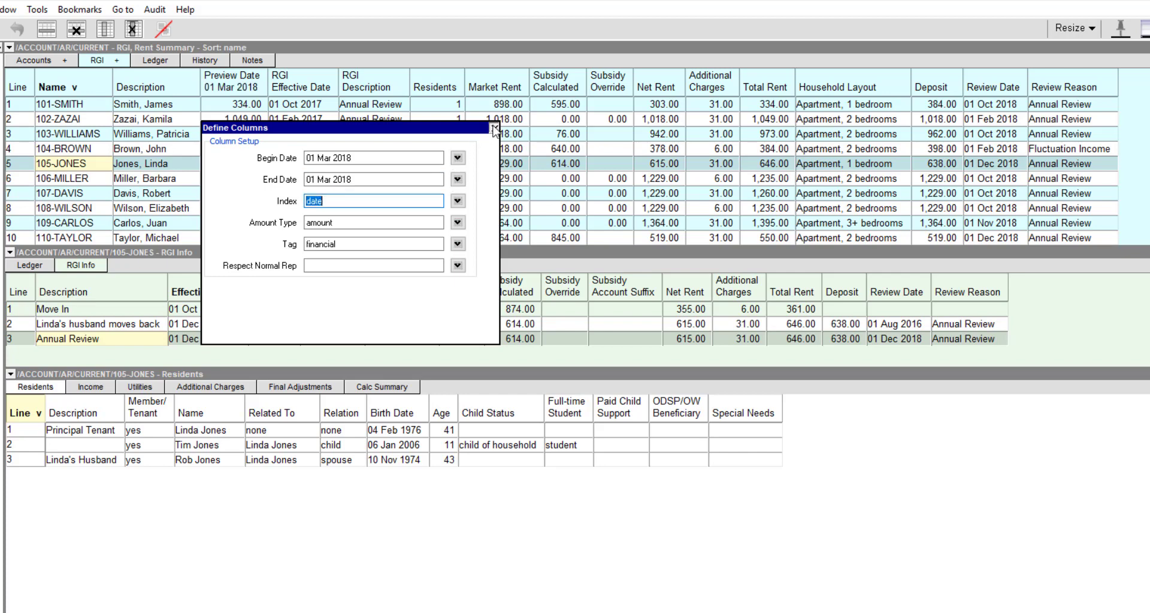
{"action": "left_click", "coordinate": [493, 128]}
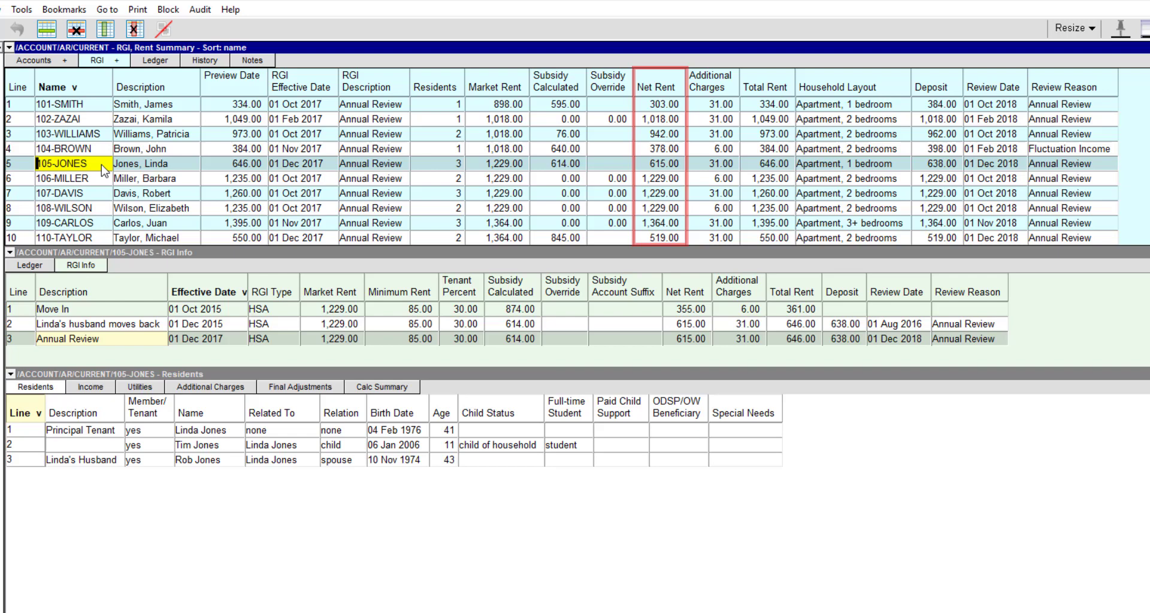
{"action": "left_click", "coordinate": [765, 85]}
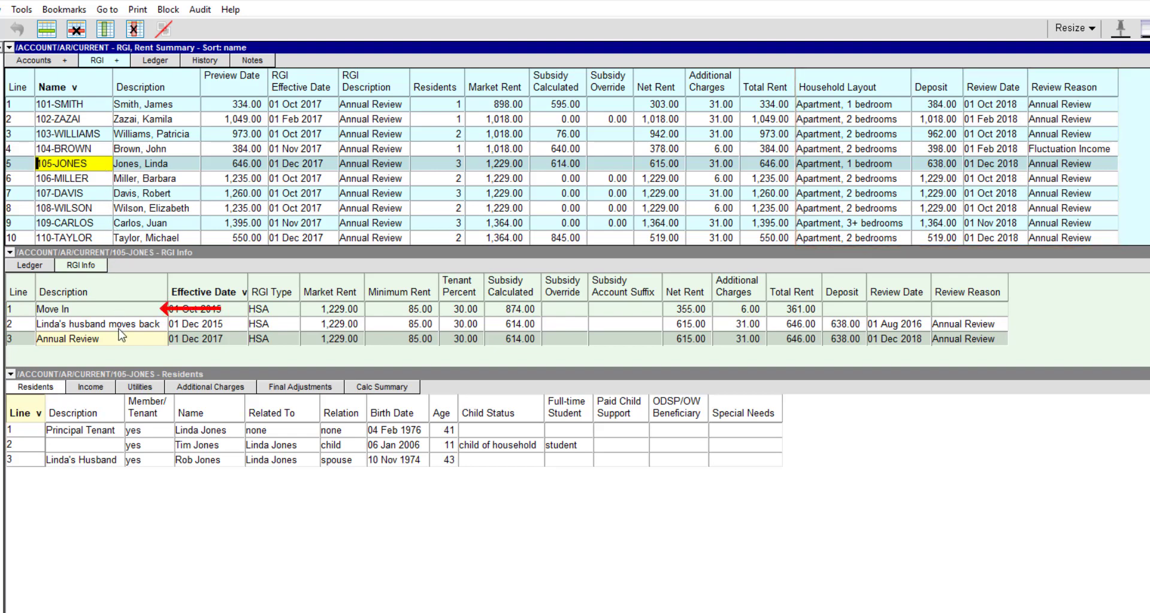
{"action": "left_click", "coordinate": [66, 338]}
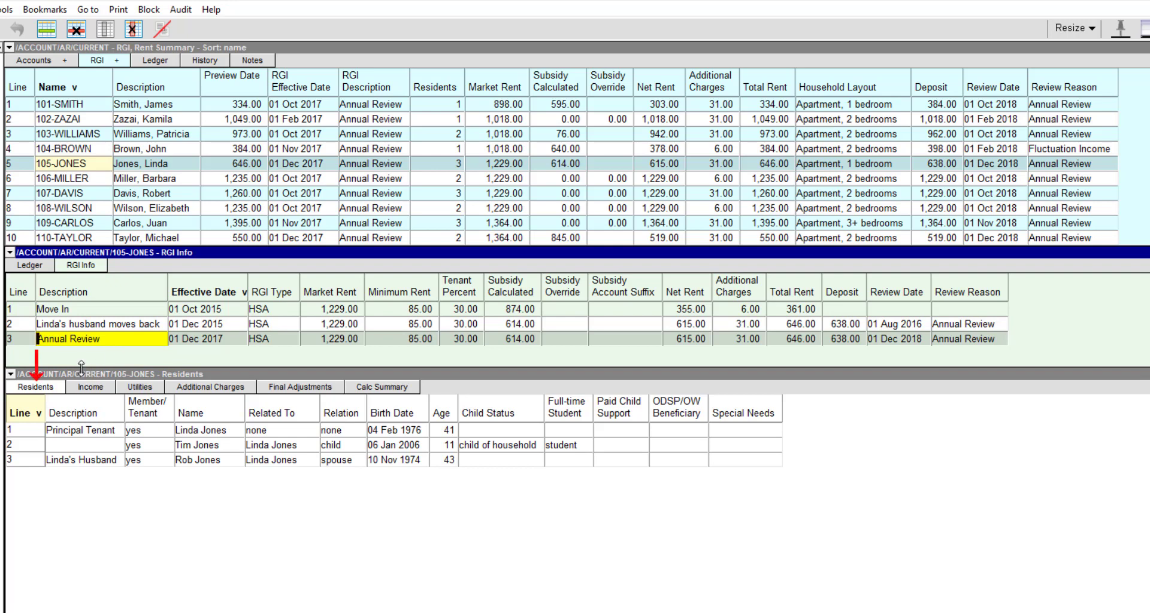
Step through the Income, Utilities and Additional Charges tabs to the Jones Calc Summary
{"action": "left_click", "coordinate": [89, 387]}
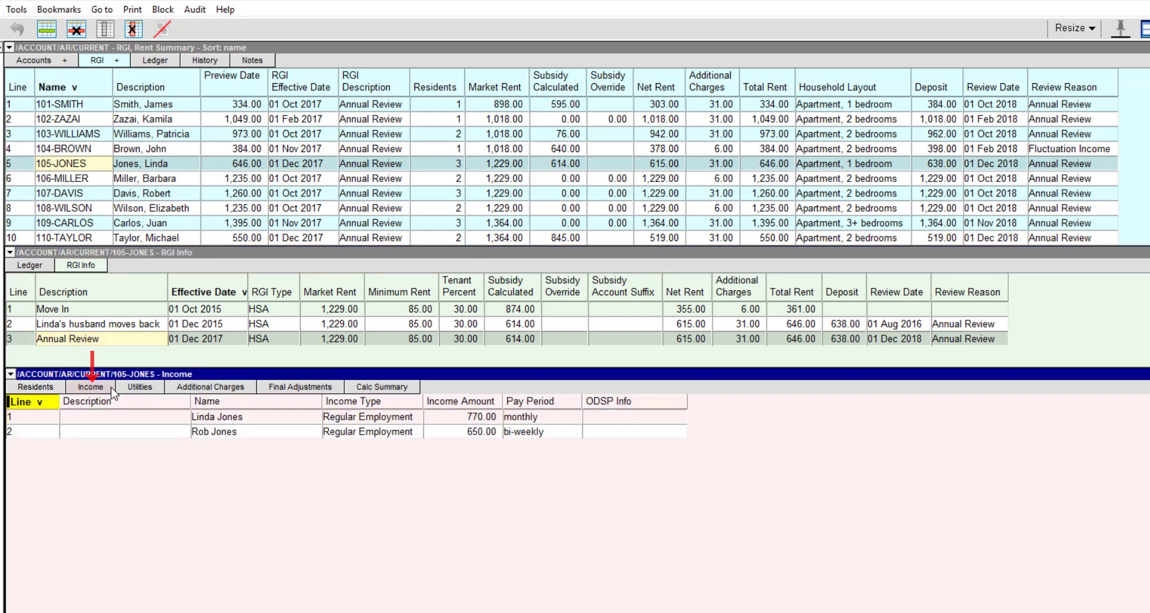
{"action": "left_click", "coordinate": [139, 387]}
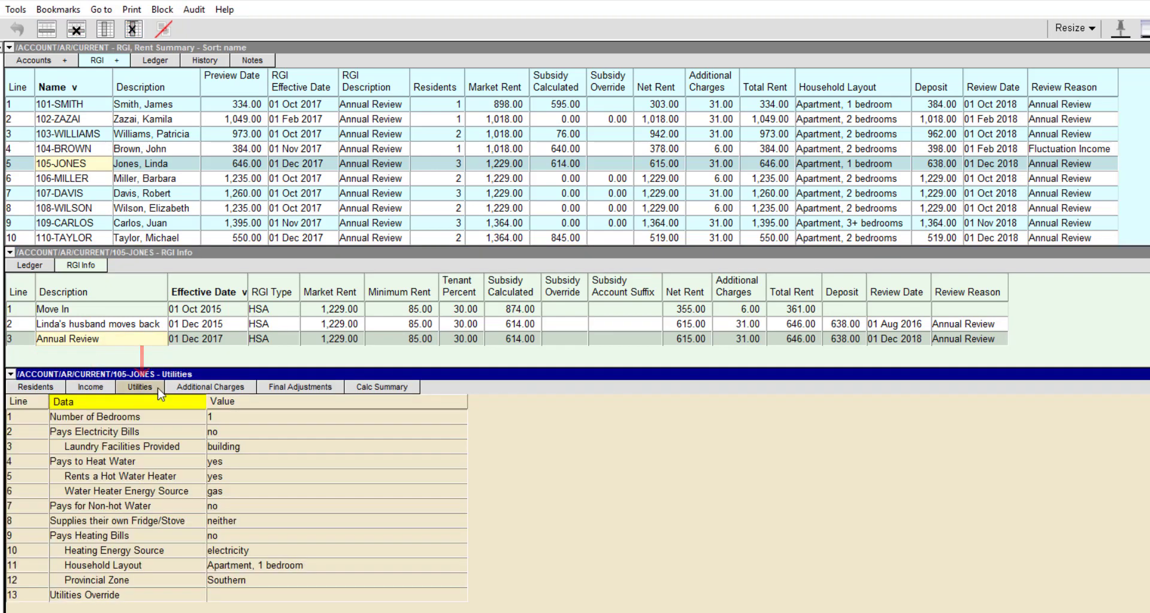
{"action": "left_click", "coordinate": [209, 386]}
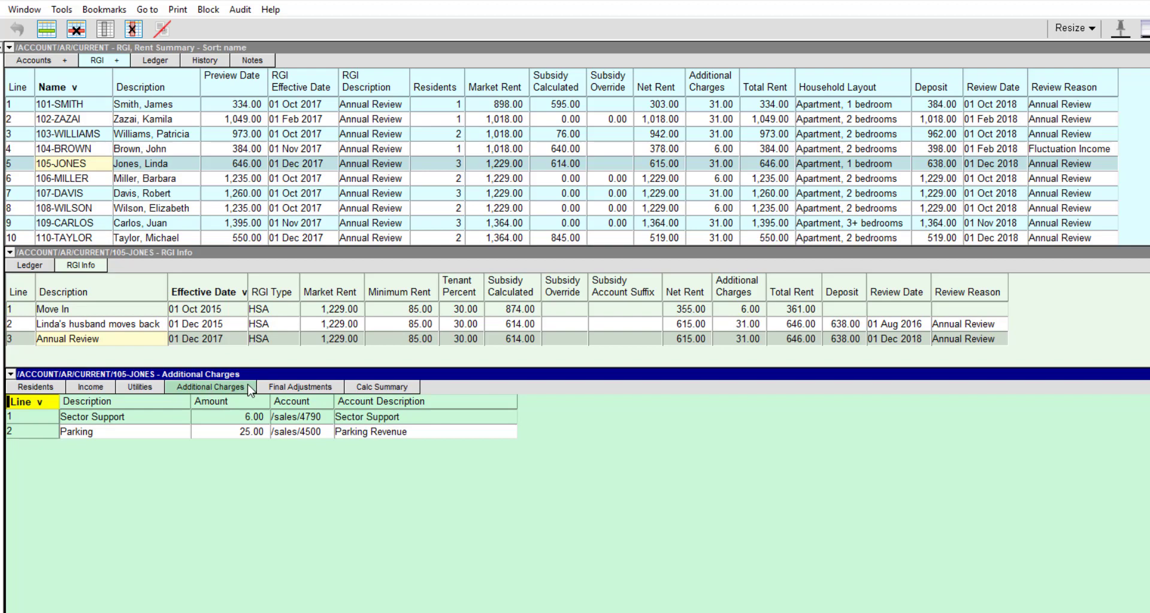
{"action": "left_click", "coordinate": [381, 386]}
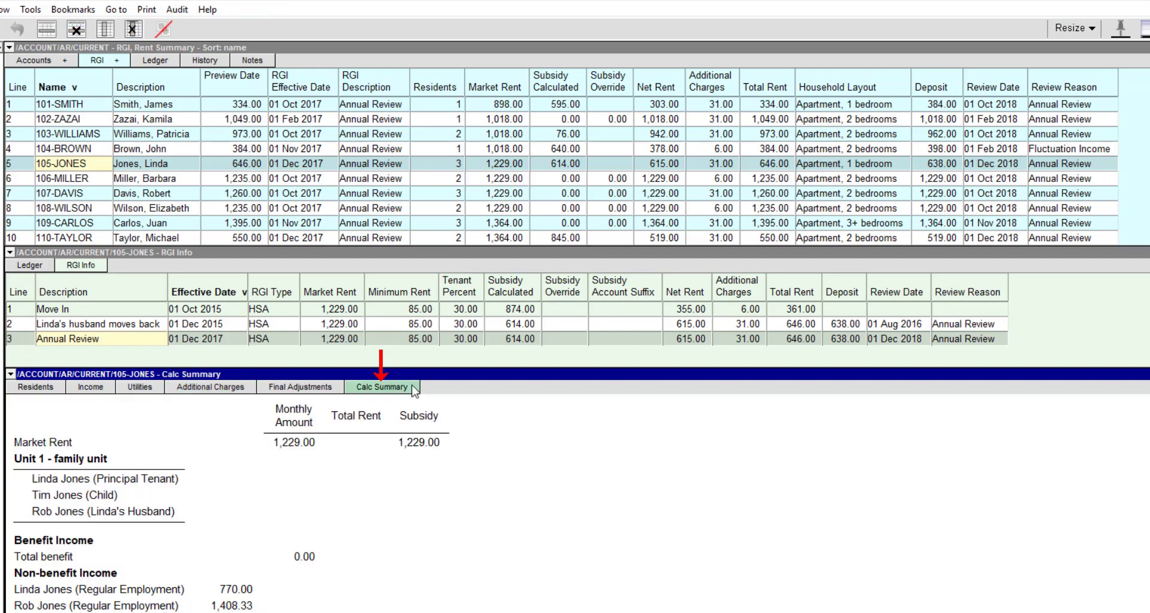
{"action": "mouse_move", "coordinate": [429, 480]}
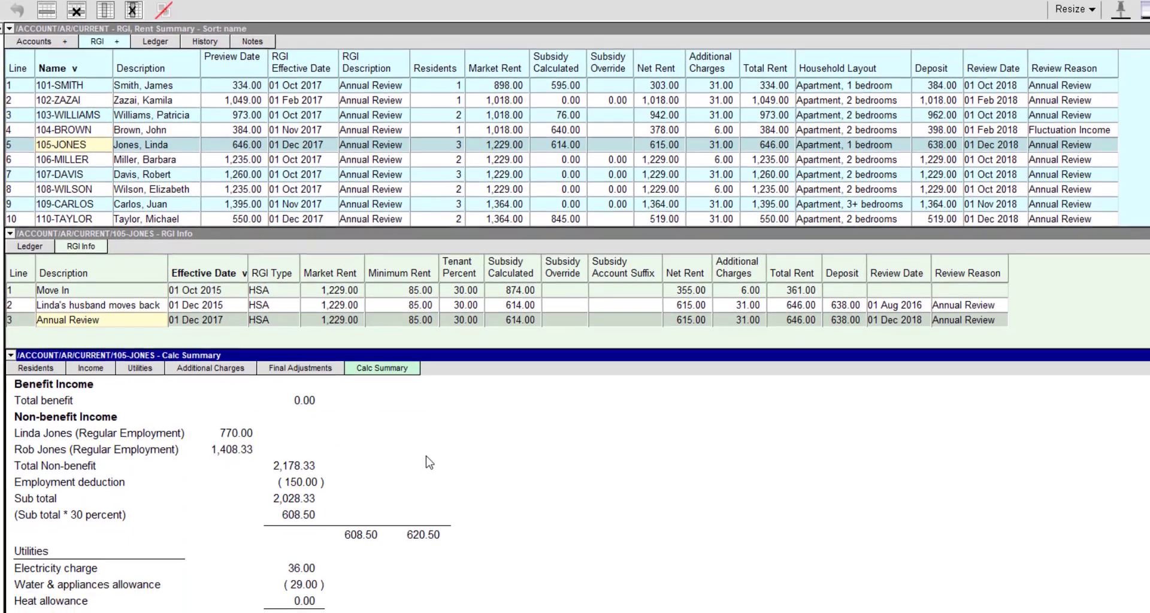
{"action": "scroll", "scroll_direction": "down", "scroll_amount": 3}
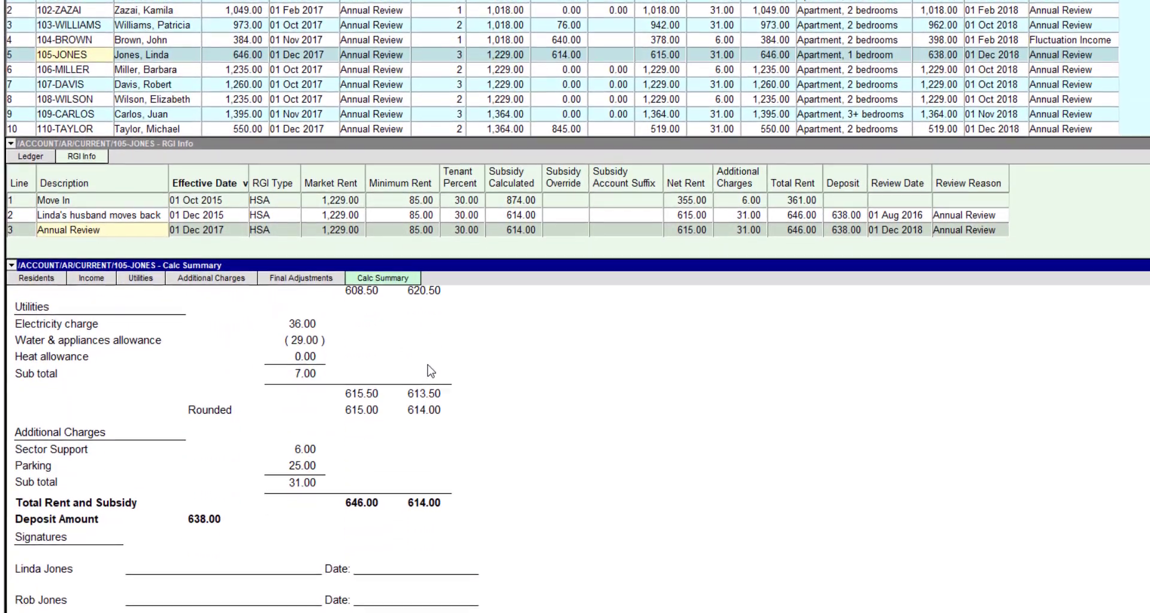
{"action": "scroll", "scroll_direction": "down", "scroll_amount": 3}
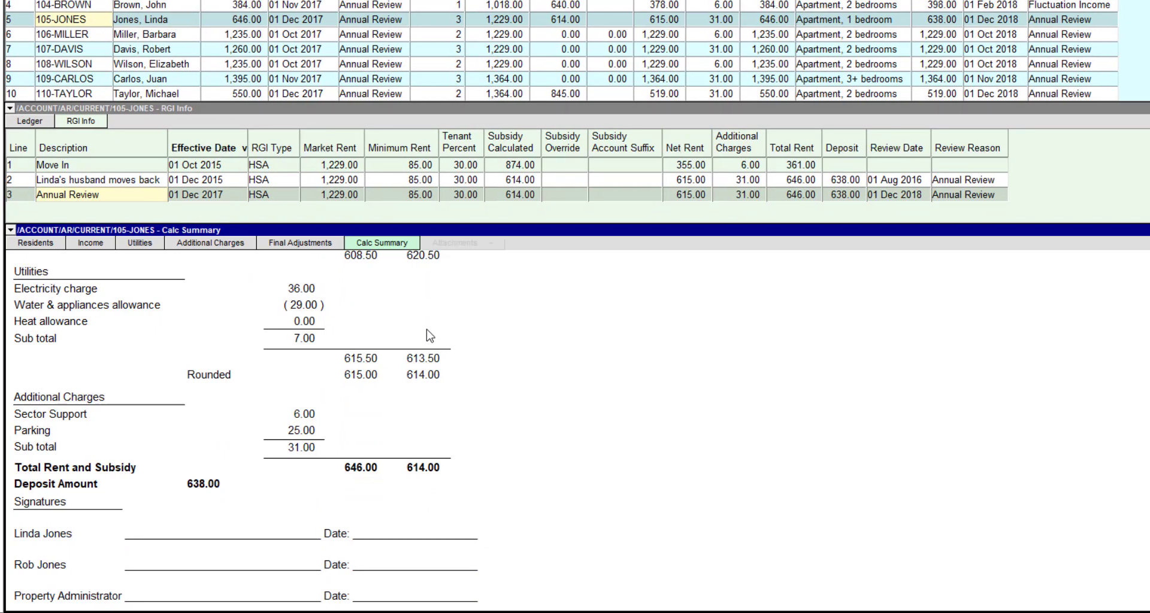
{"action": "left_click", "coordinate": [454, 243]}
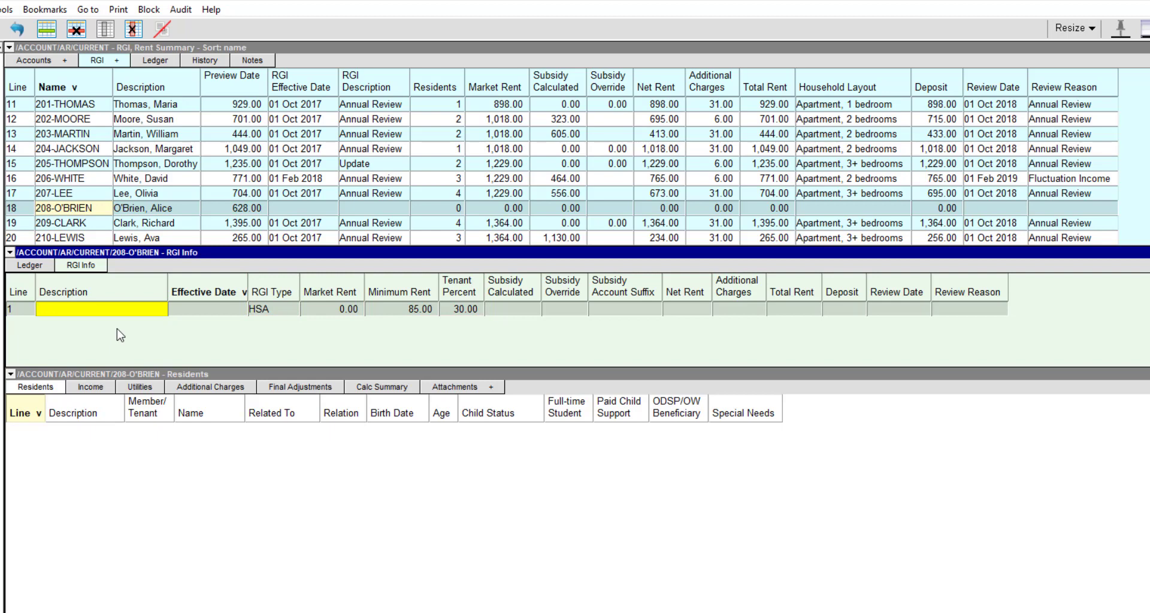
Enter a Move In HSA line effective 01 Mar 2018 with market rent 1,018.00
{"action": "type", "text": "Move In"}
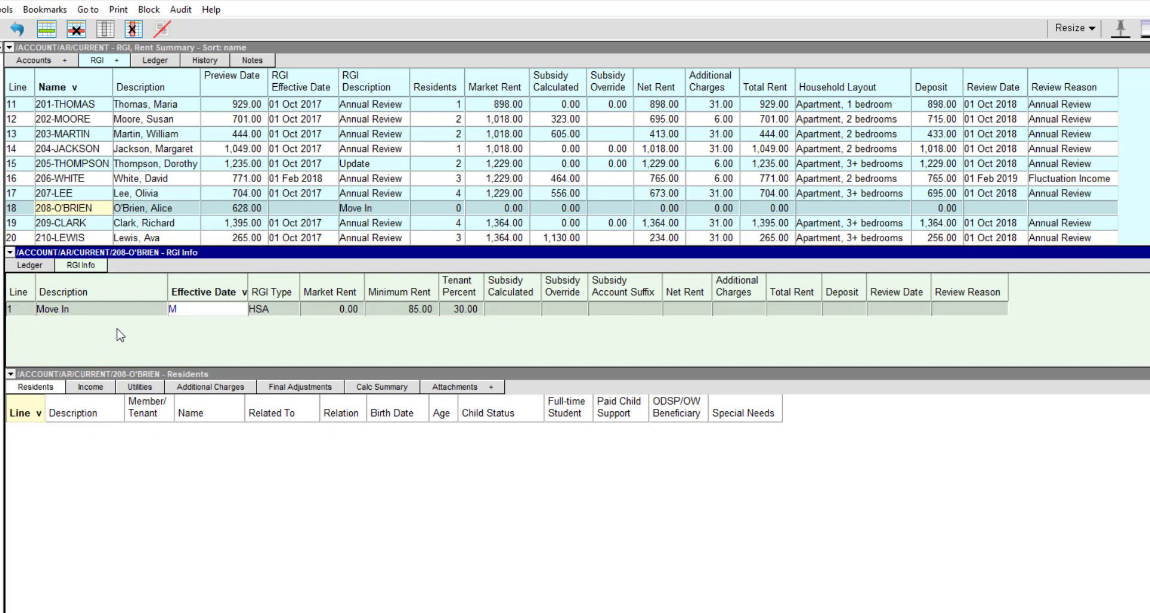
{"action": "type", "text": "Mar 1,"}
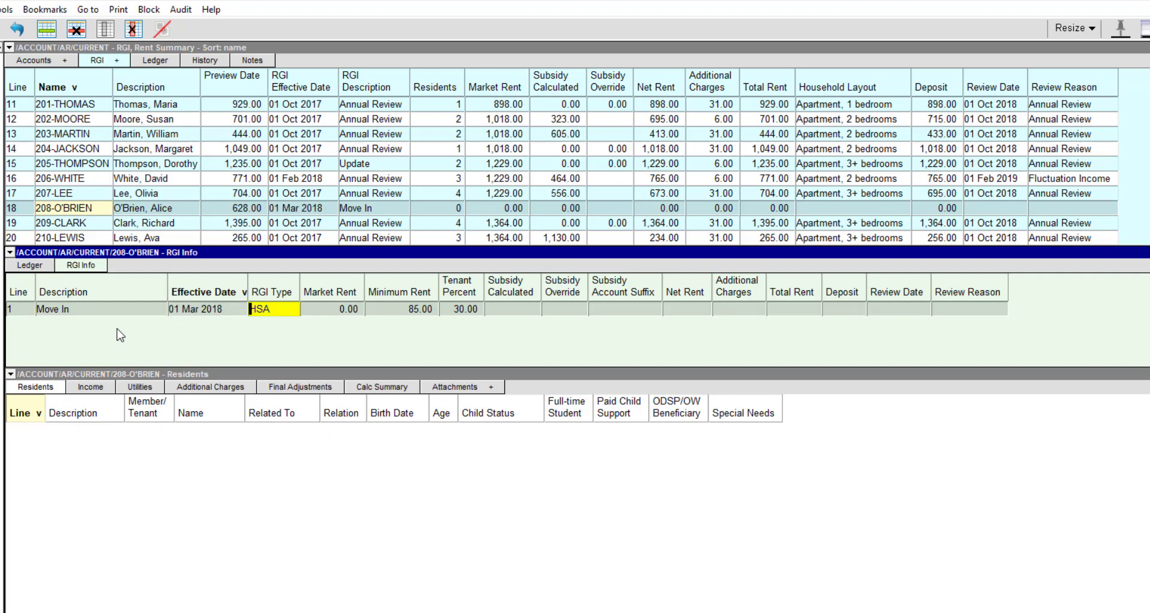
{"action": "left_click", "coordinate": [273, 309]}
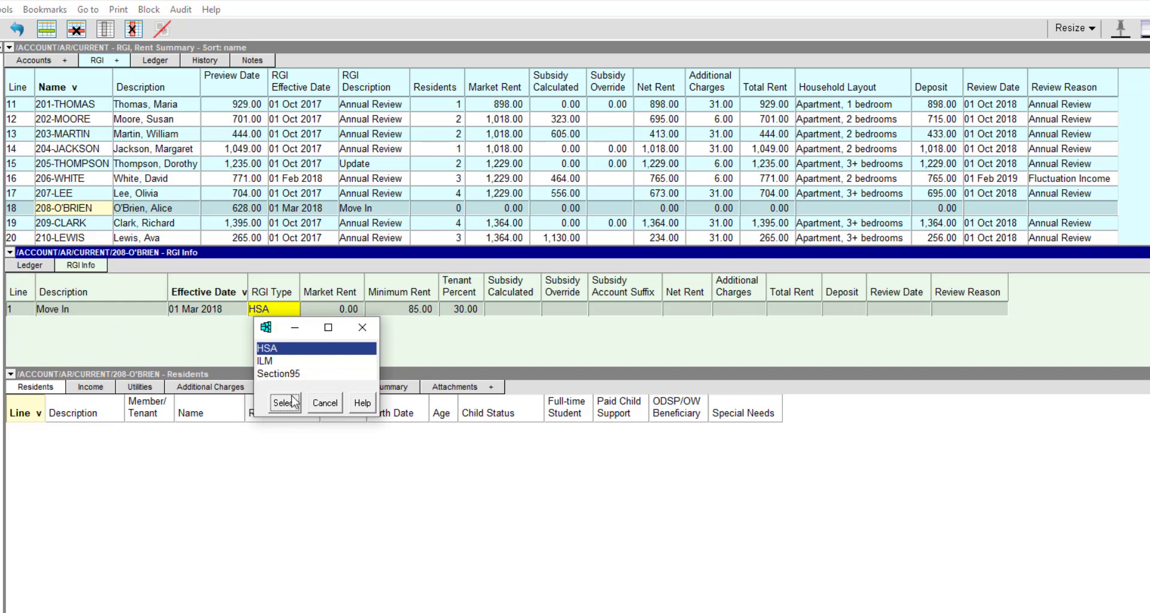
{"action": "left_click", "coordinate": [282, 403]}
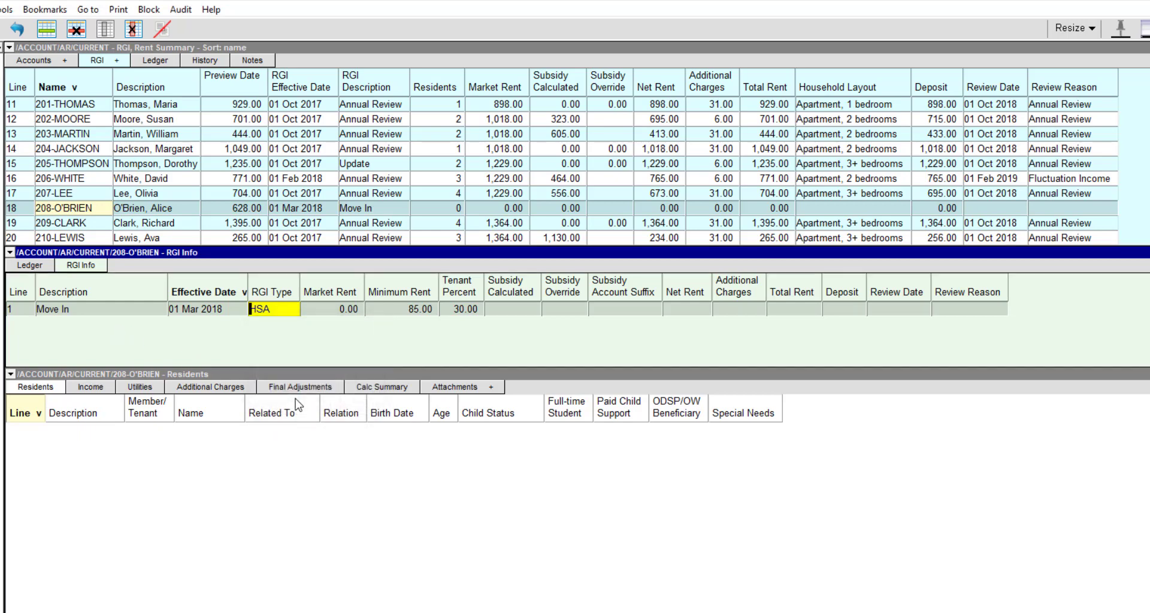
{"action": "left_click", "coordinate": [334, 309]}
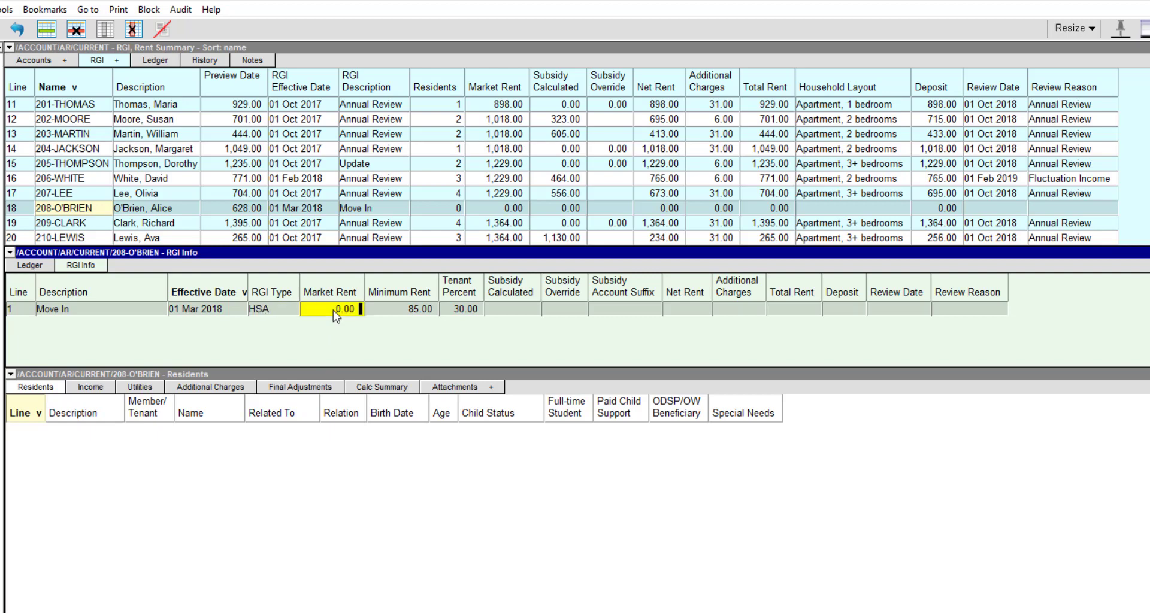
{"action": "type", "text": "1018"}
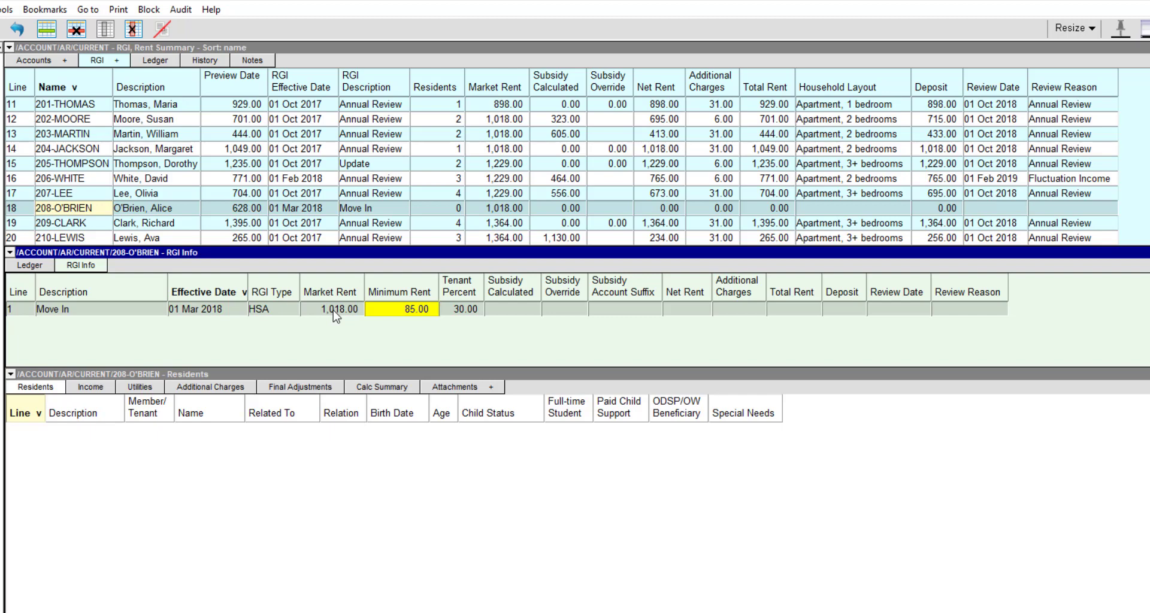
{"action": "left_click", "coordinate": [414, 309]}
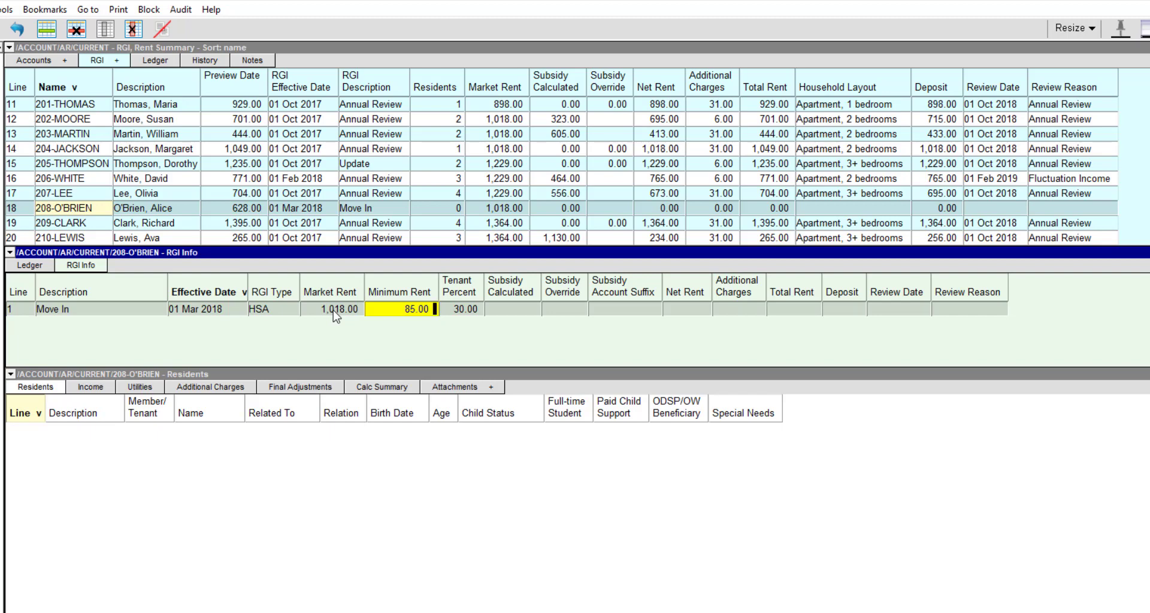
{"action": "mouse_move", "coordinate": [278, 358]}
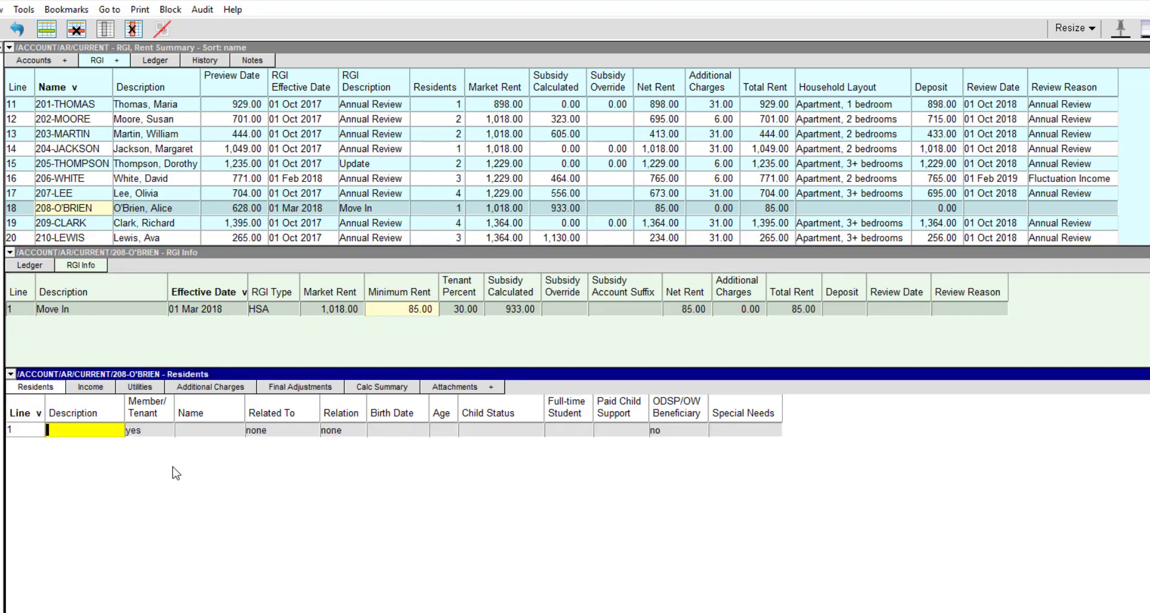
{"action": "type", "text": "Prin"}
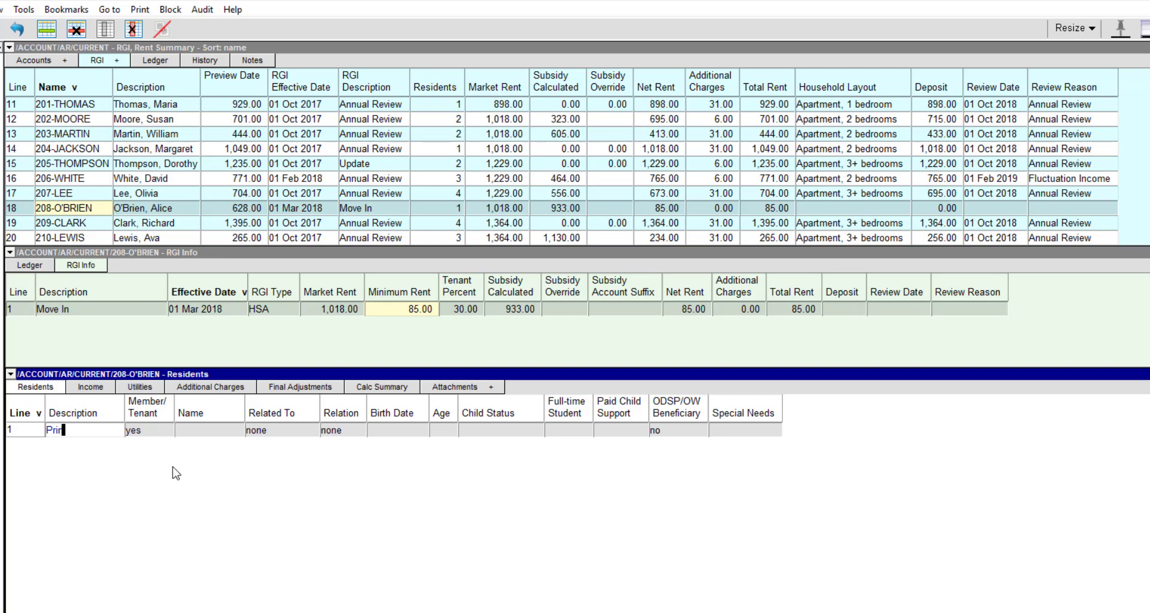
{"action": "type", "text": "cipal"}
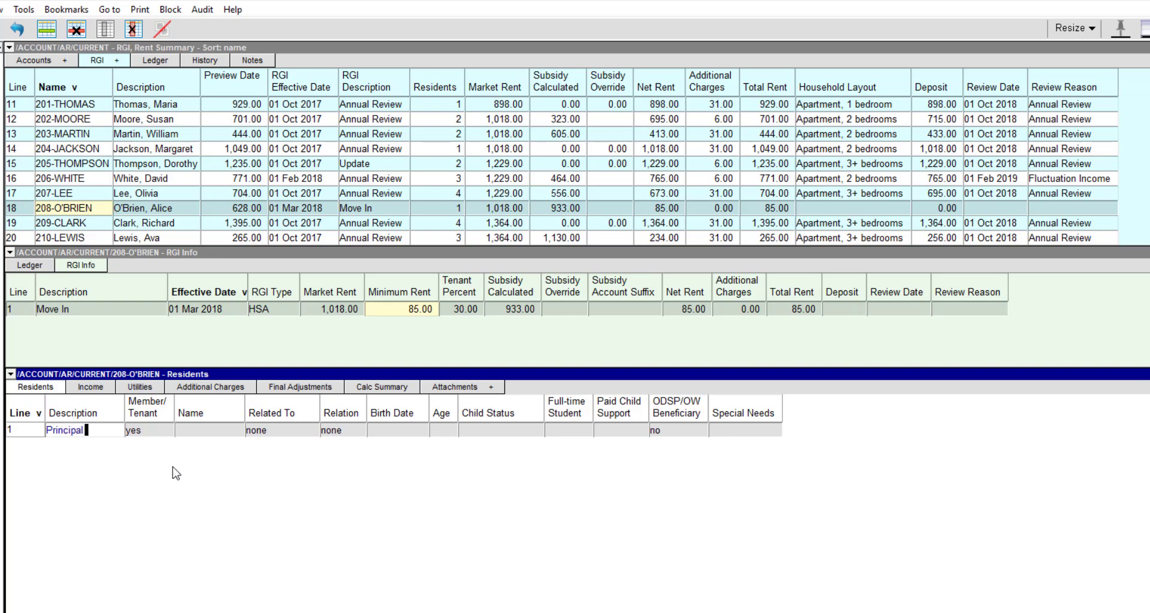
{"action": "type", "text": "Tenant"}
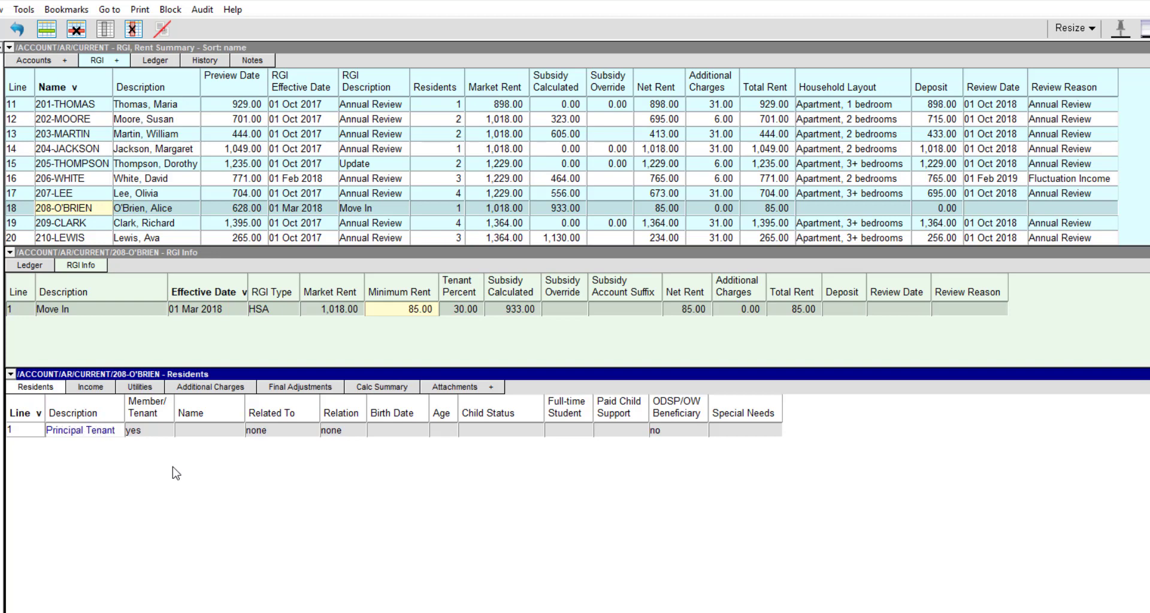
{"action": "left_click", "coordinate": [149, 430]}
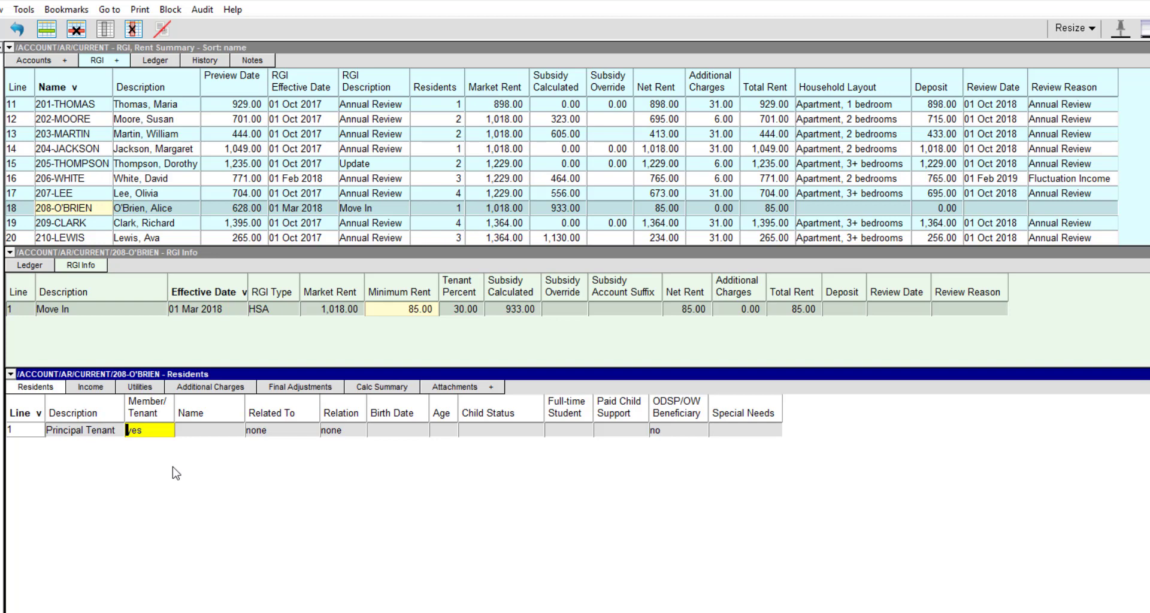
{"action": "type", "text": "Alice O"}
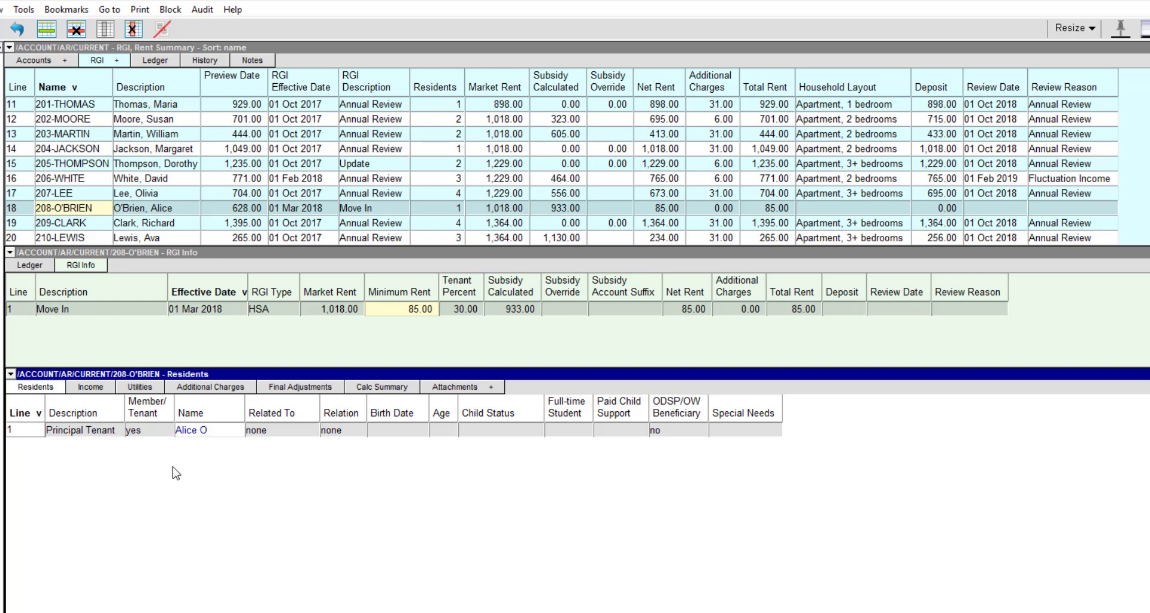
{"action": "type", "text": "'Brien"}
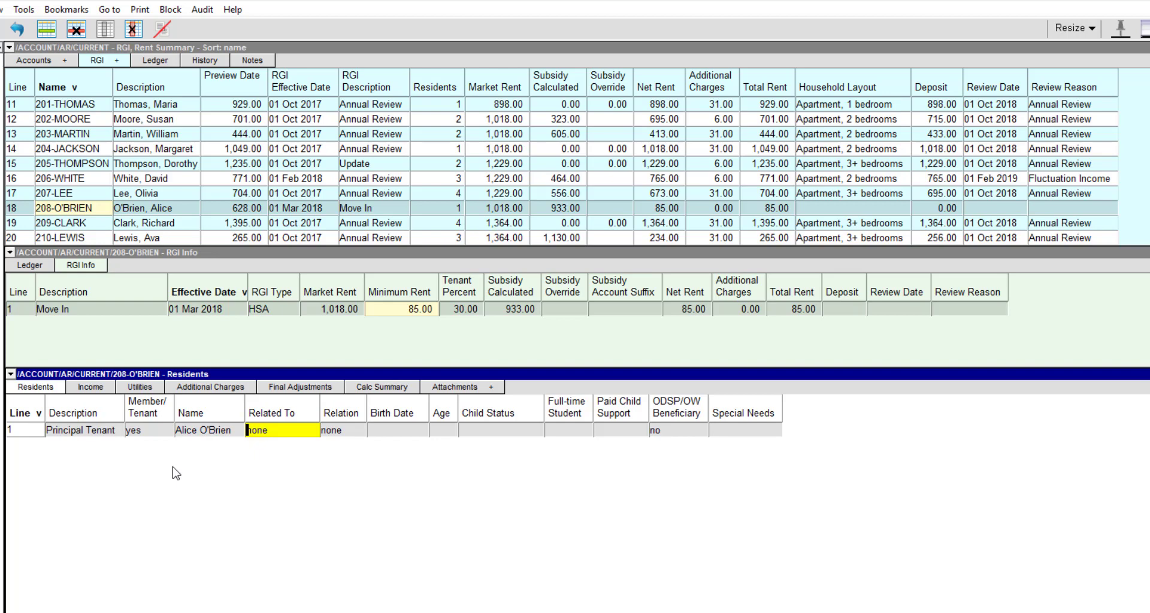
{"action": "left_click", "coordinate": [340, 429]}
{"action": "type", "text": "Feb"}
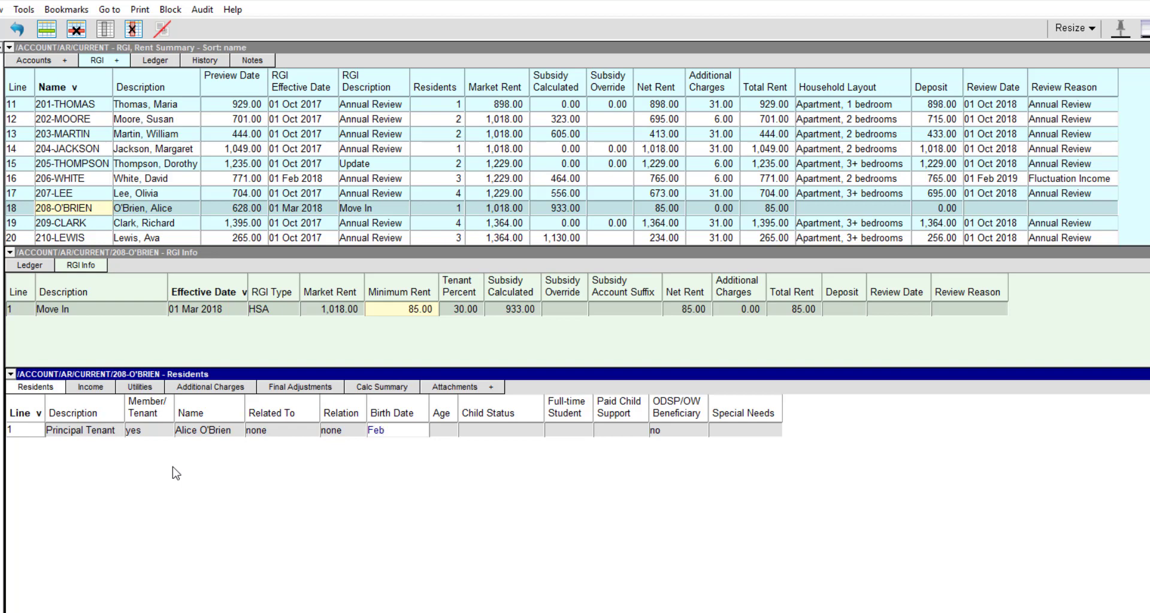
{"action": "type", "text": "21"}
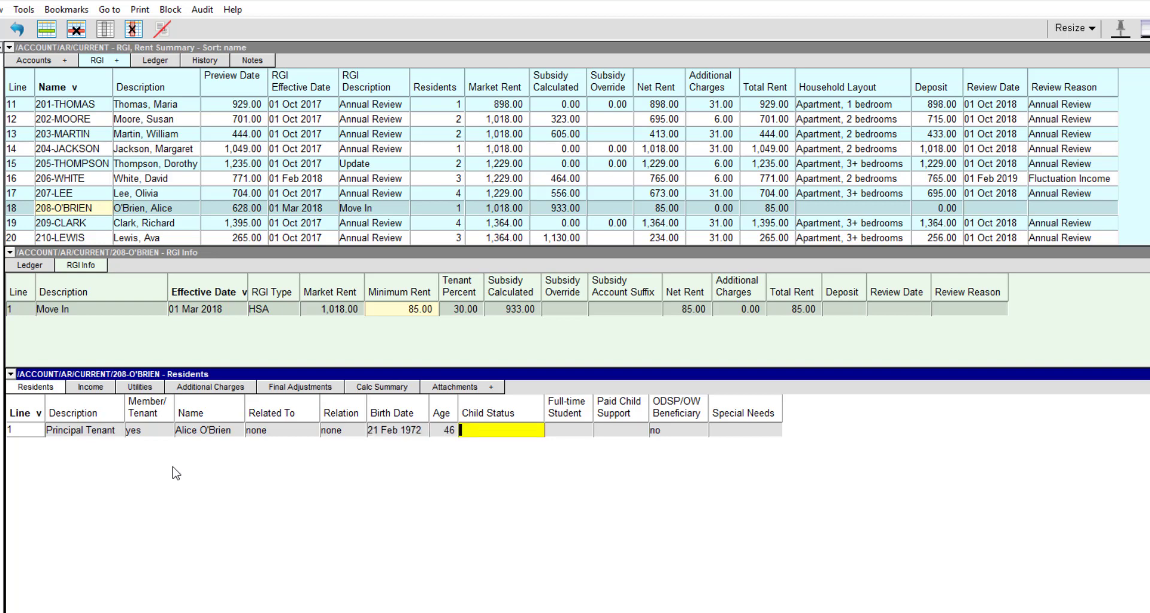
{"action": "left_click", "coordinate": [566, 431]}
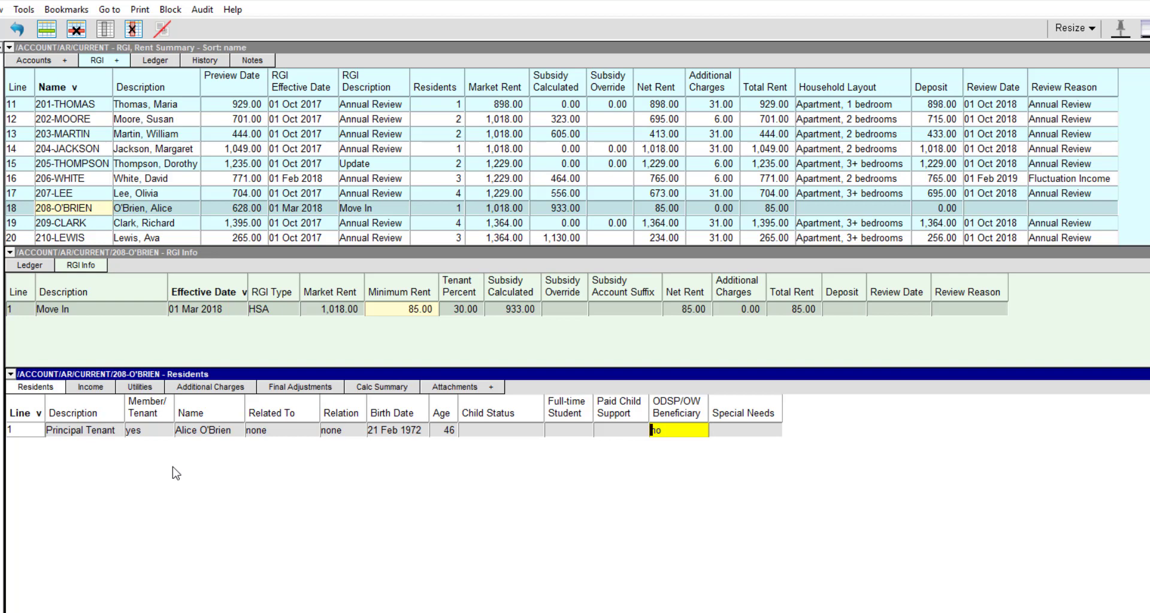
{"action": "left_click", "coordinate": [678, 430]}
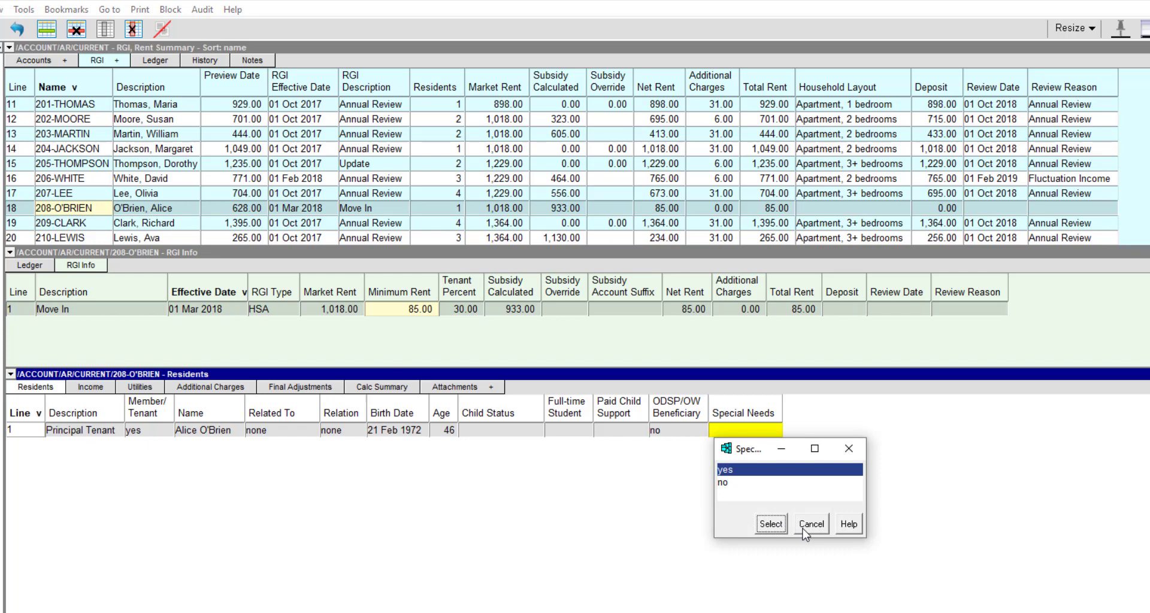
{"action": "left_click", "coordinate": [810, 524]}
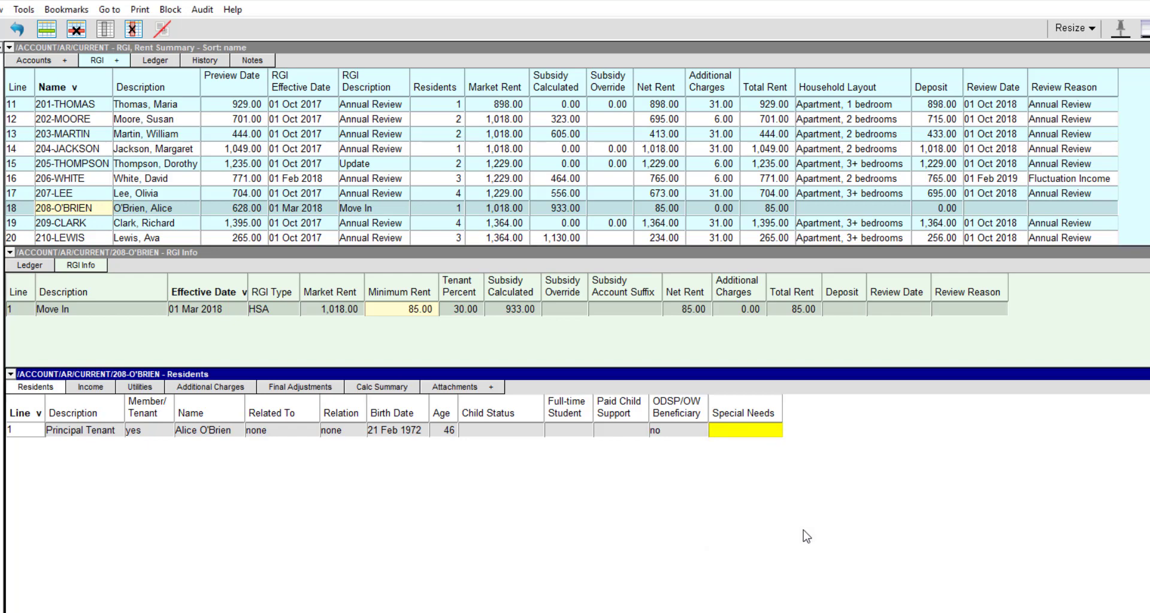
{"action": "left_click", "coordinate": [743, 430]}
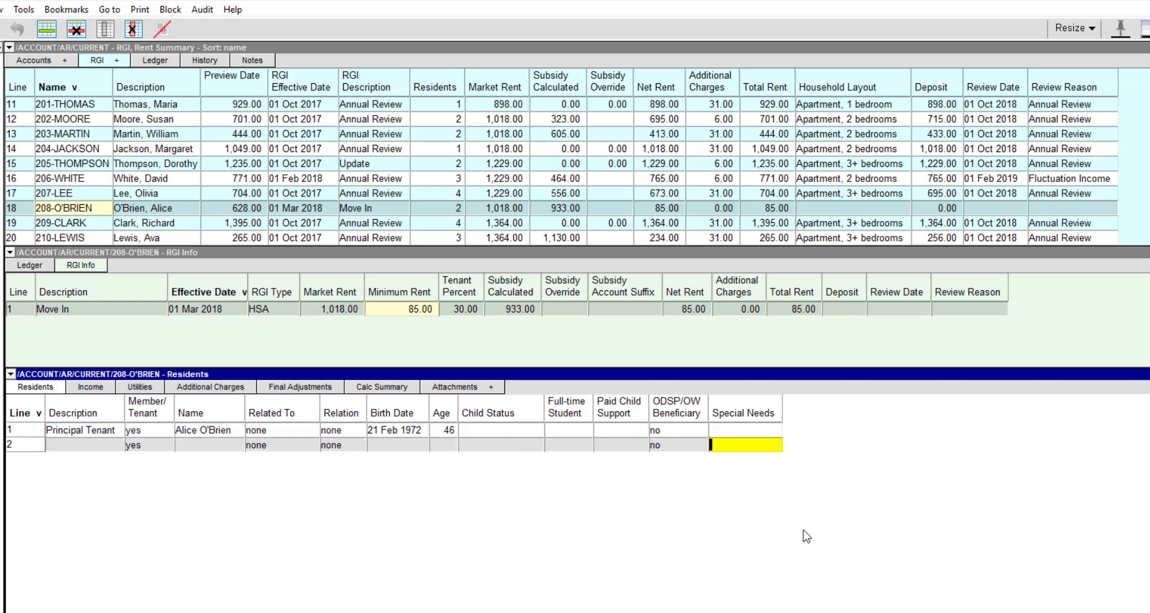
{"action": "type", "text": "Child"}
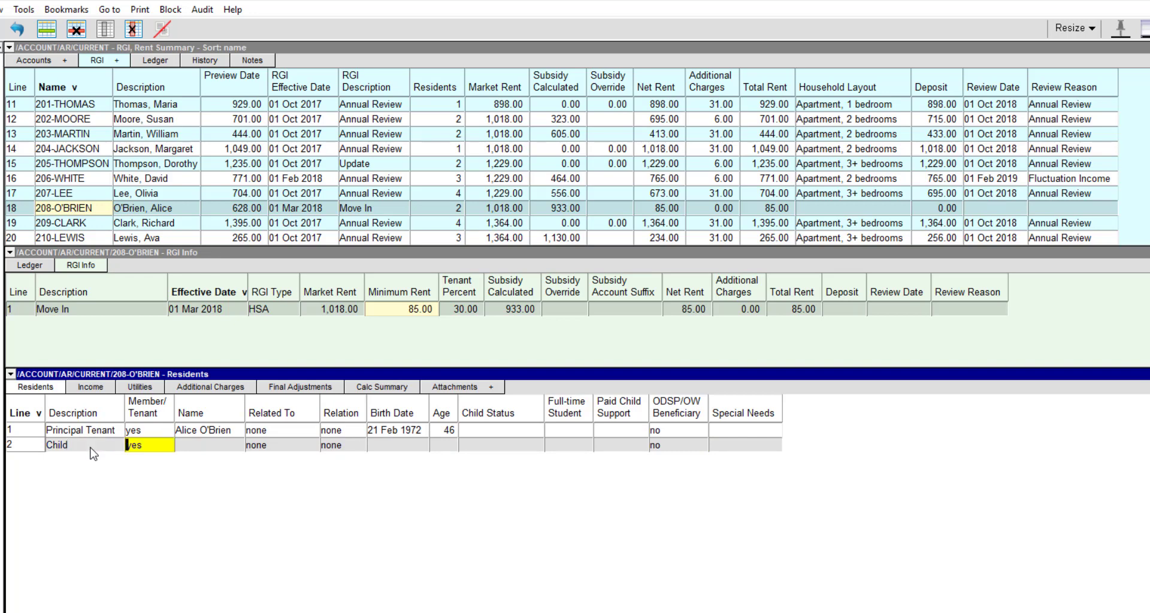
{"action": "type", "text": "C"}
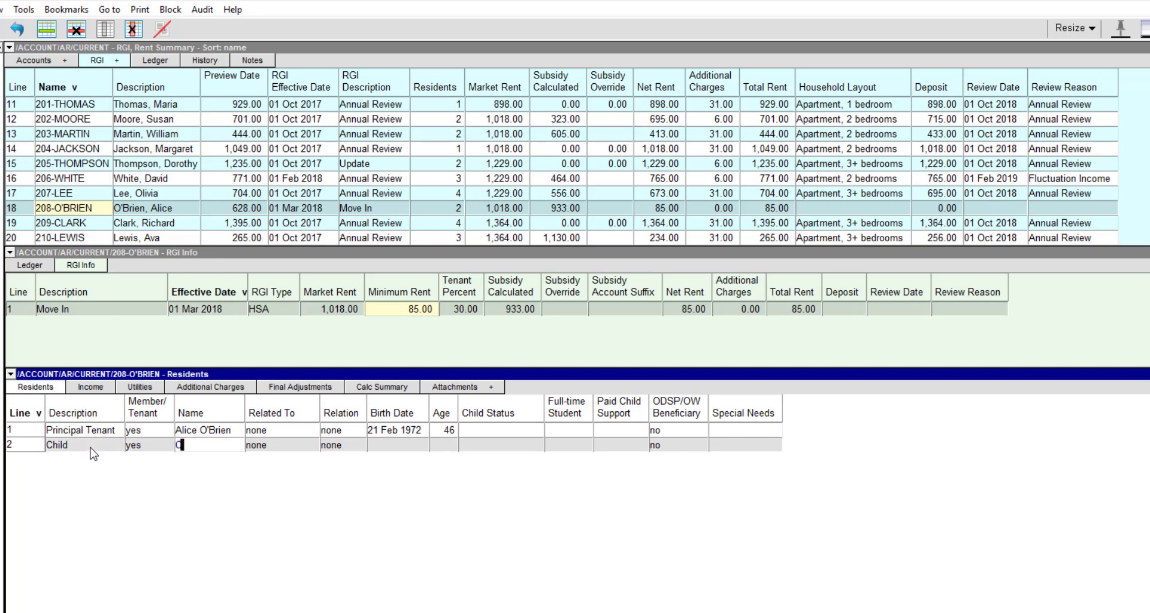
{"action": "type", "text": "Cindy"}
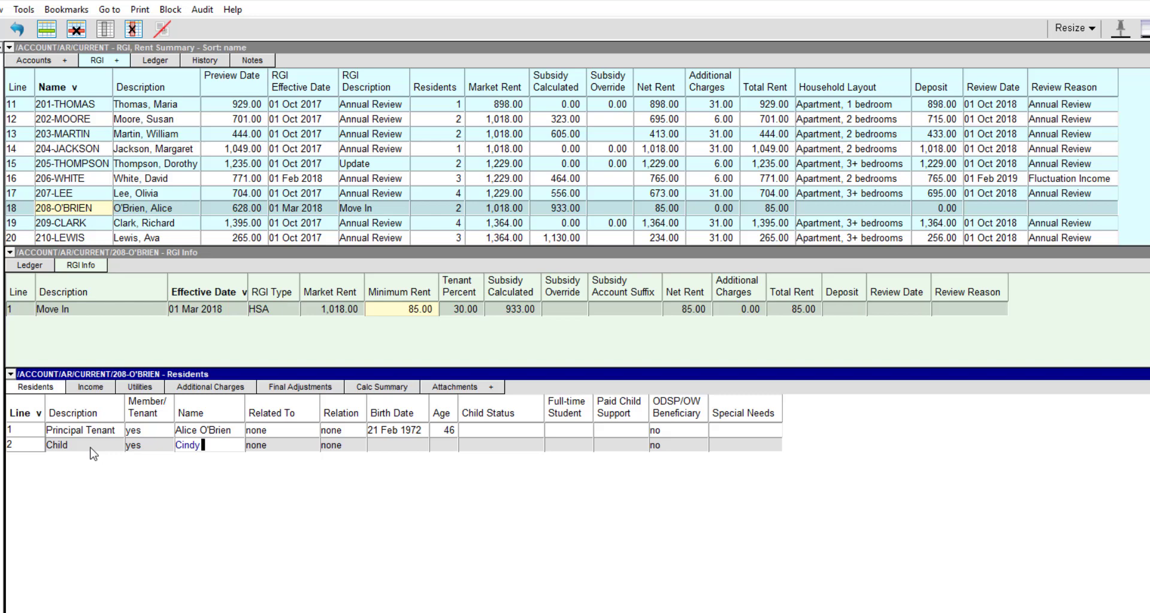
{"action": "type", "text": "O'Brien"}
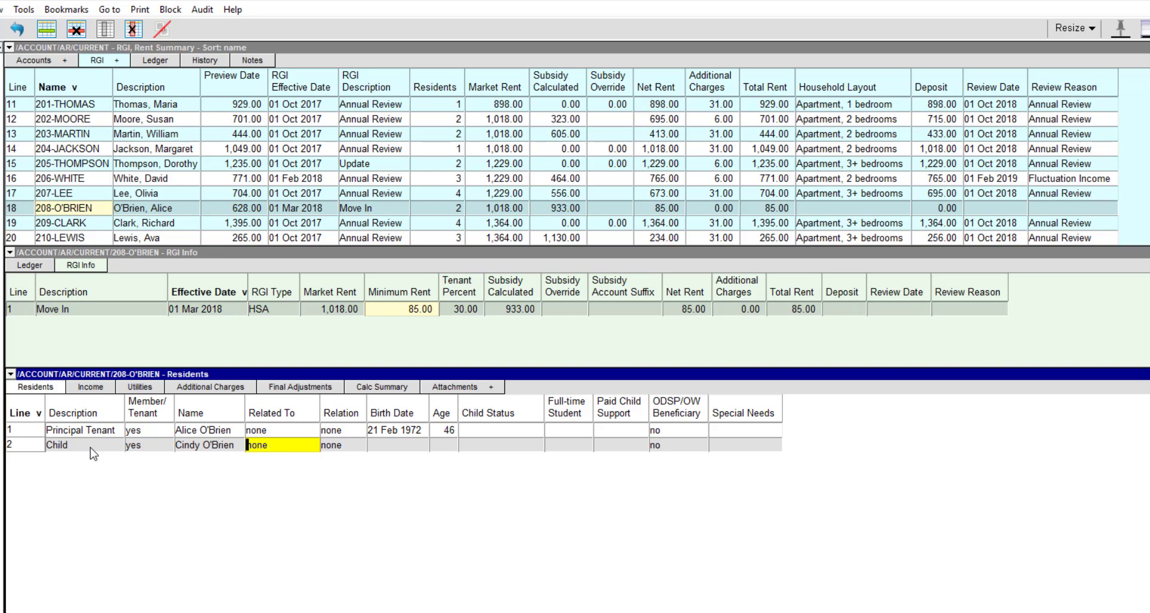
{"action": "left_click", "coordinate": [282, 445]}
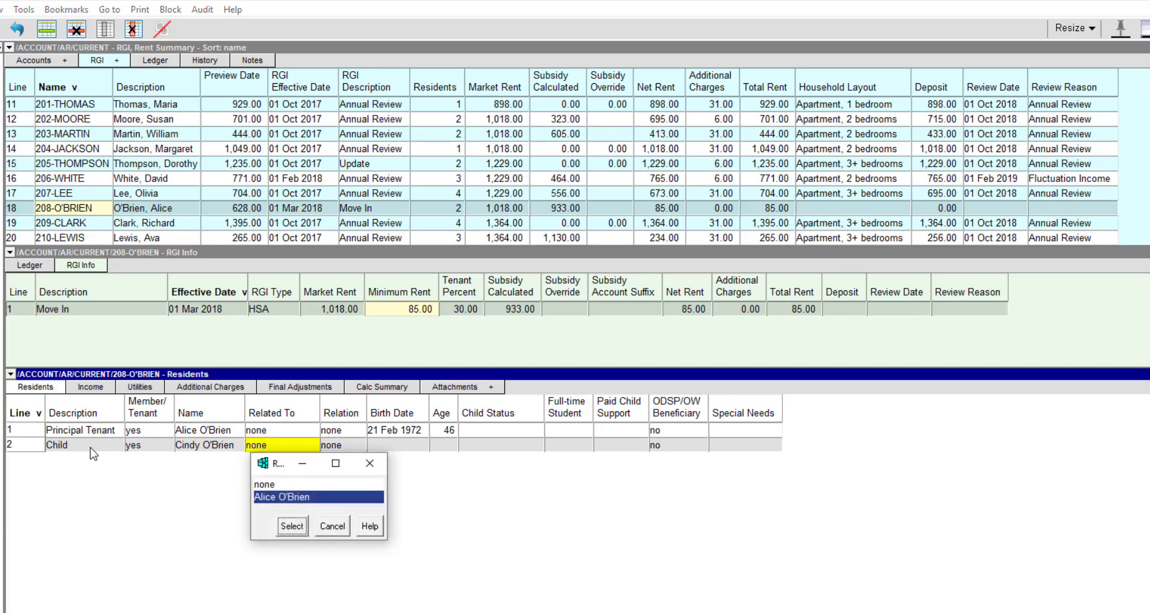
{"action": "left_click", "coordinate": [291, 526]}
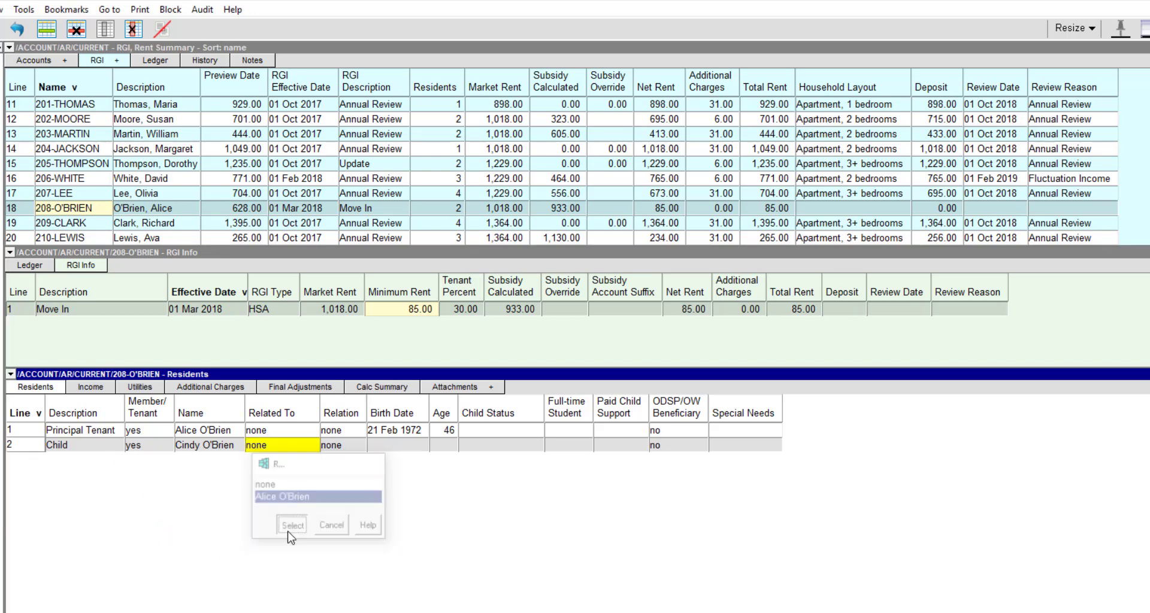
{"action": "left_click", "coordinate": [291, 526]}
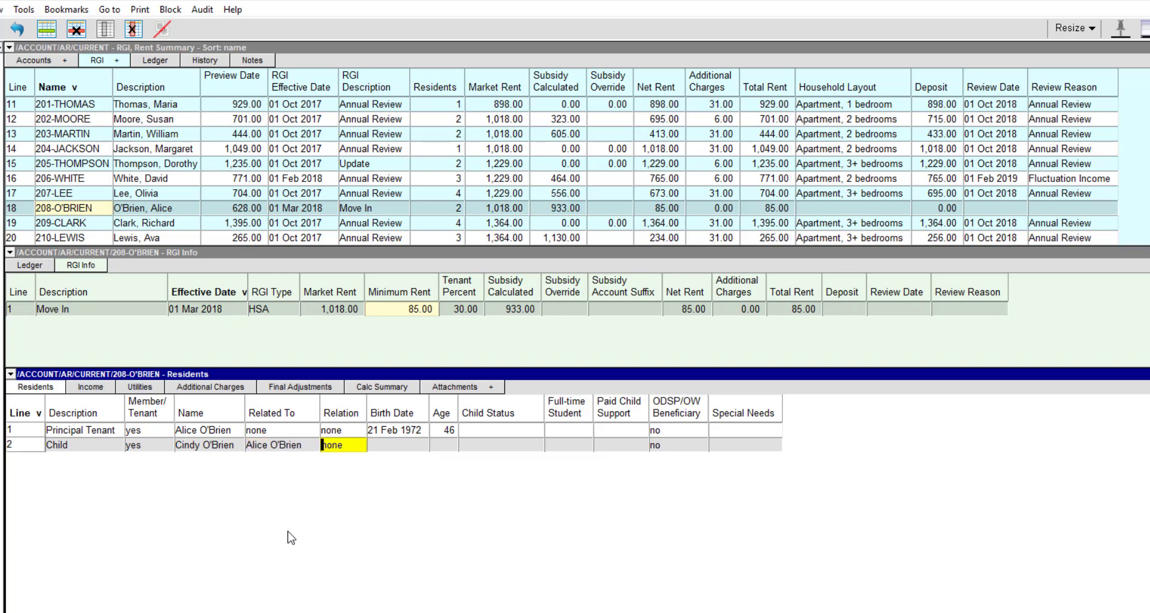
{"action": "left_click", "coordinate": [342, 444]}
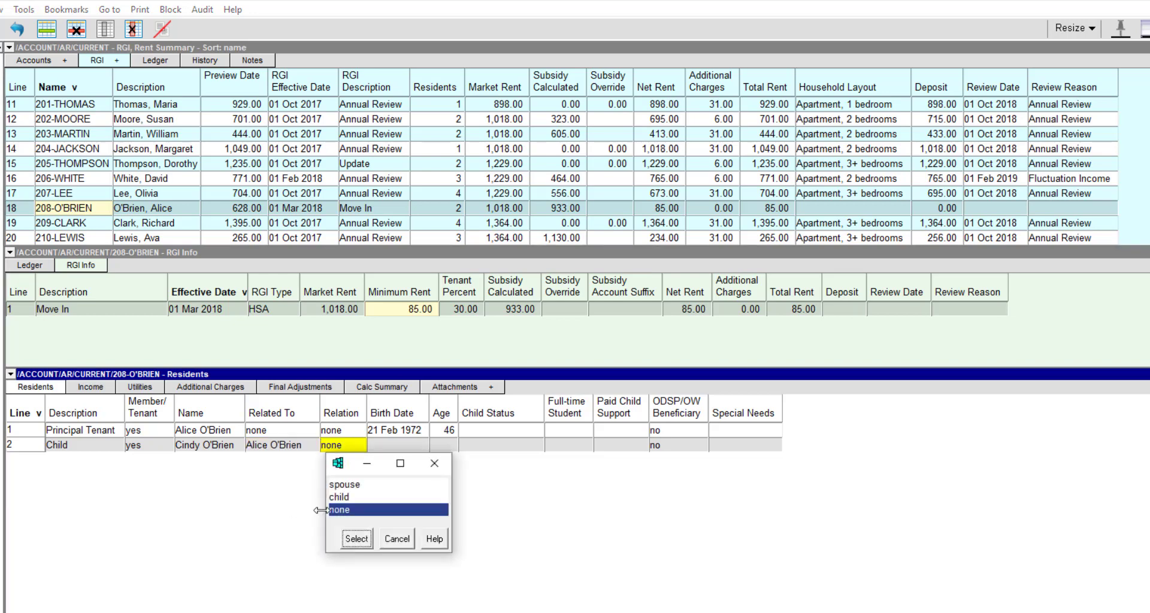
{"action": "left_click", "coordinate": [340, 497]}
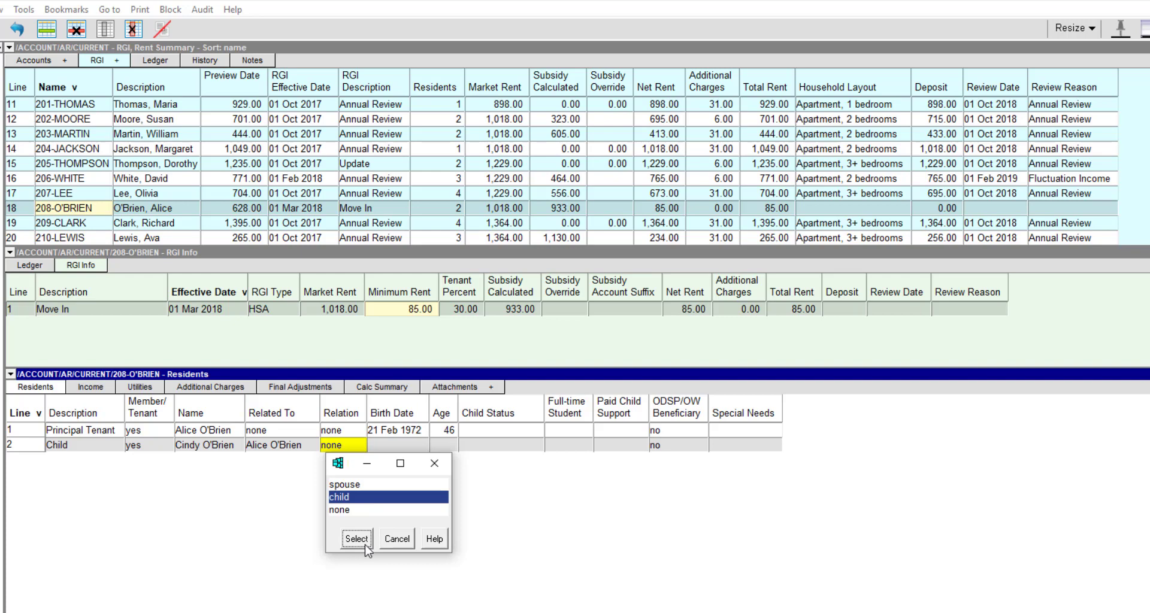
{"action": "left_click", "coordinate": [356, 539]}
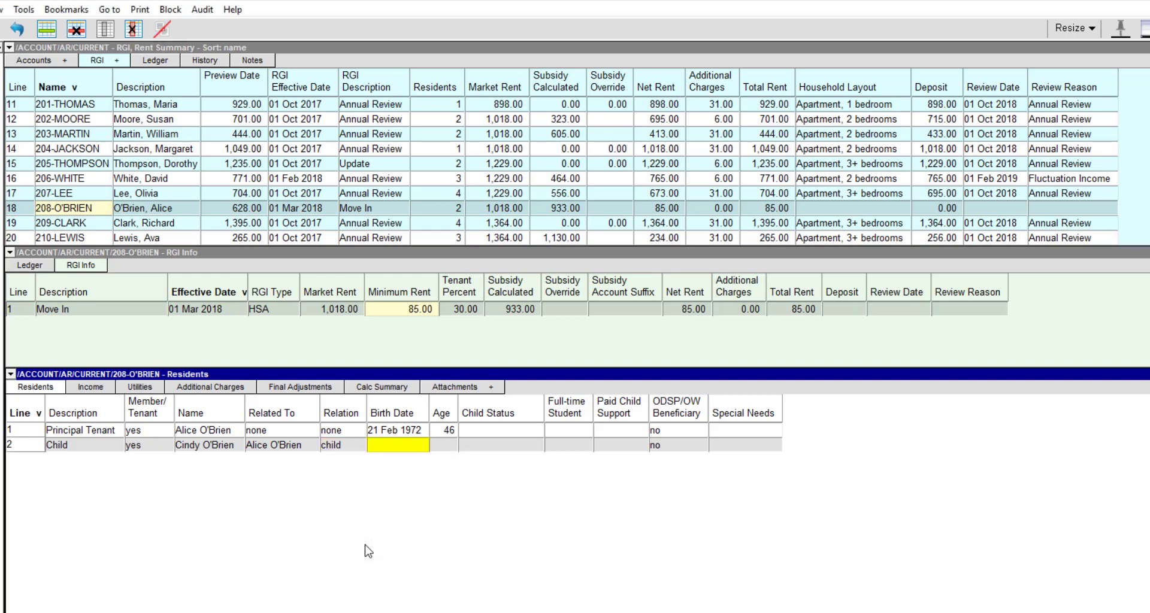
{"action": "type", "text": "Aug 2012"}
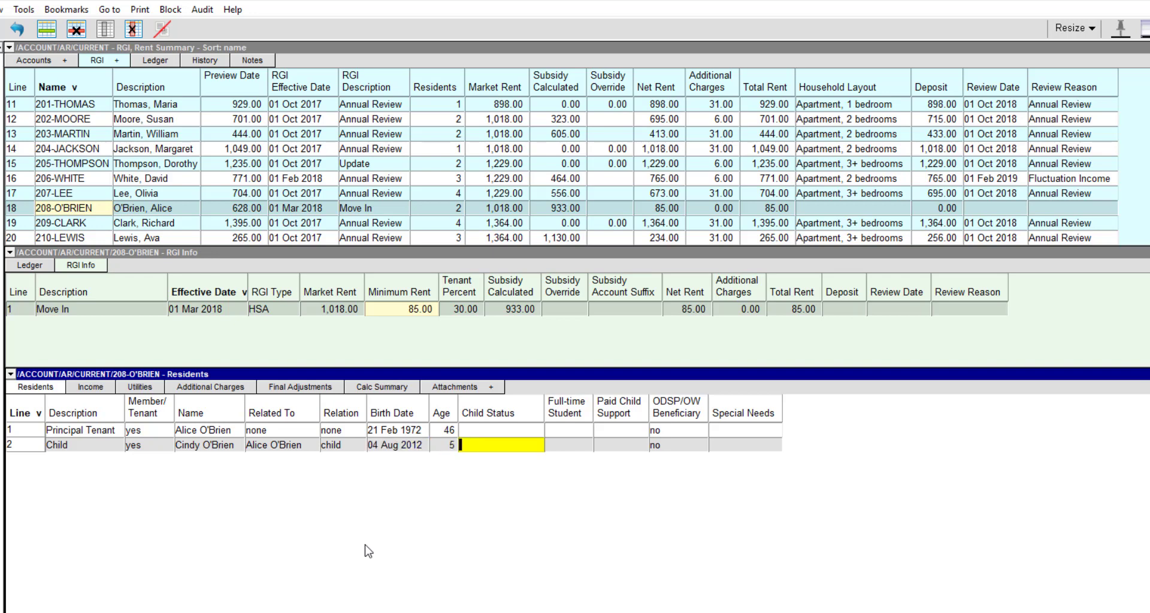
{"action": "left_click", "coordinate": [498, 445]}
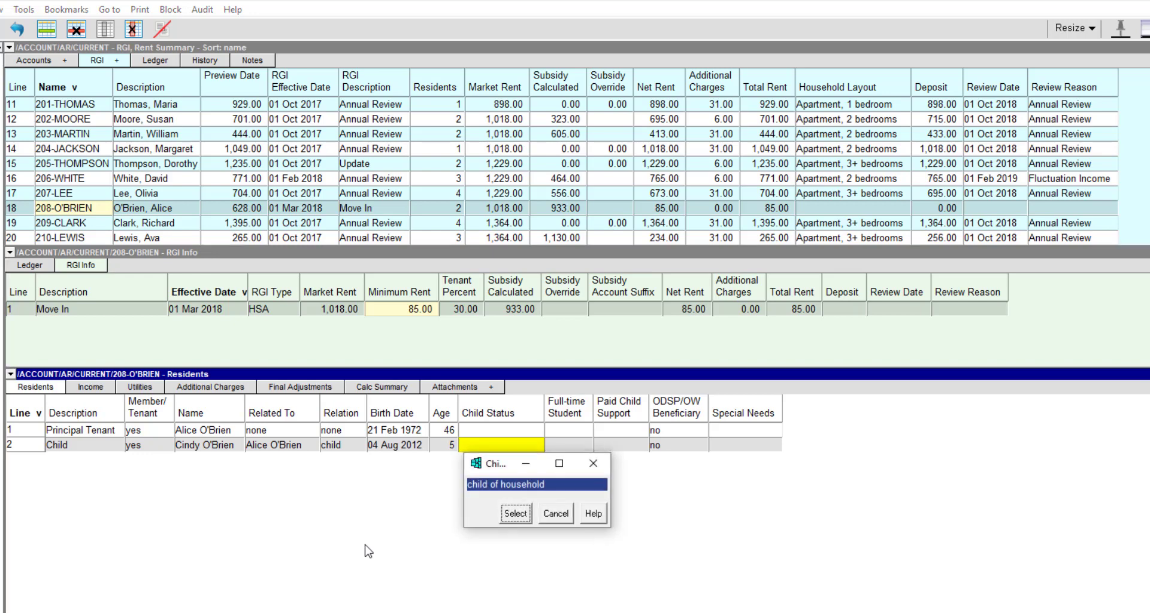
{"action": "left_click", "coordinate": [515, 513]}
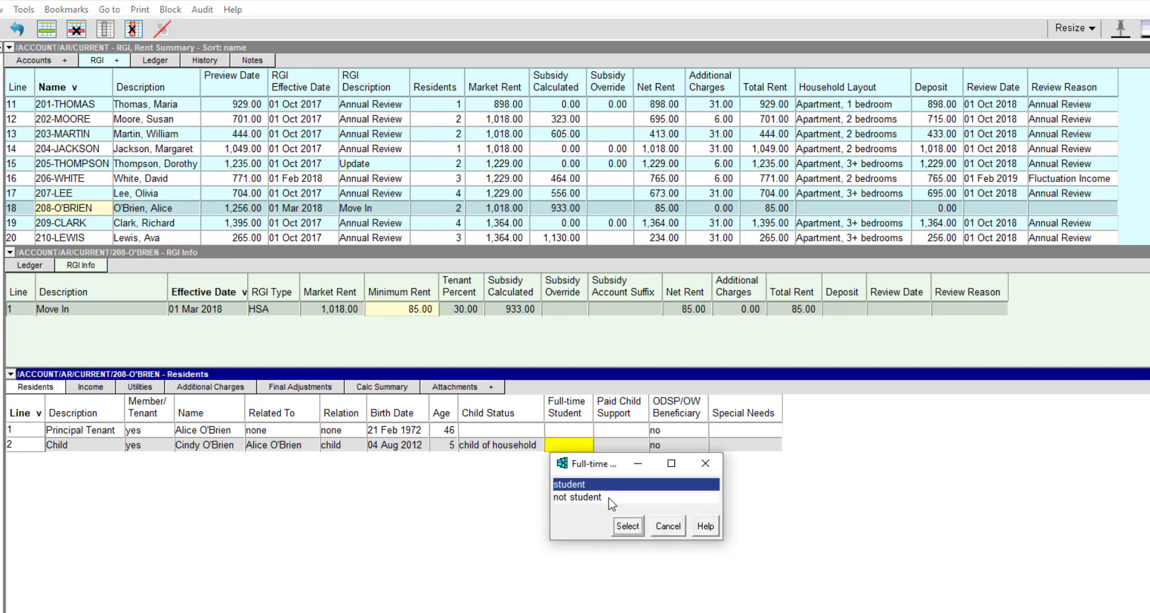
{"action": "left_click", "coordinate": [627, 526]}
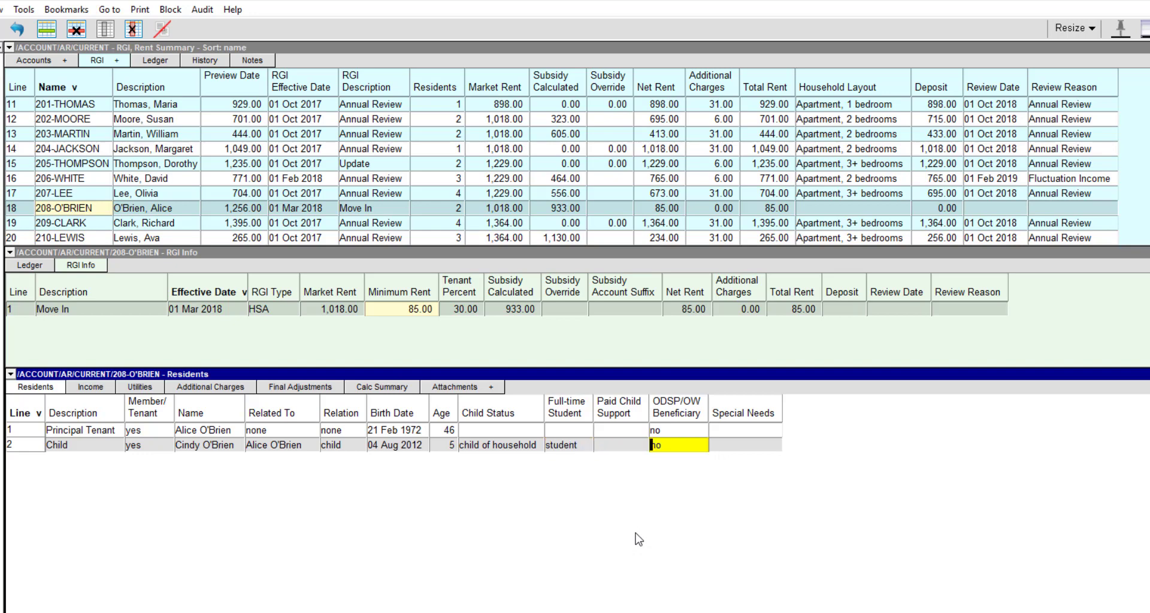
{"action": "left_click", "coordinate": [744, 444]}
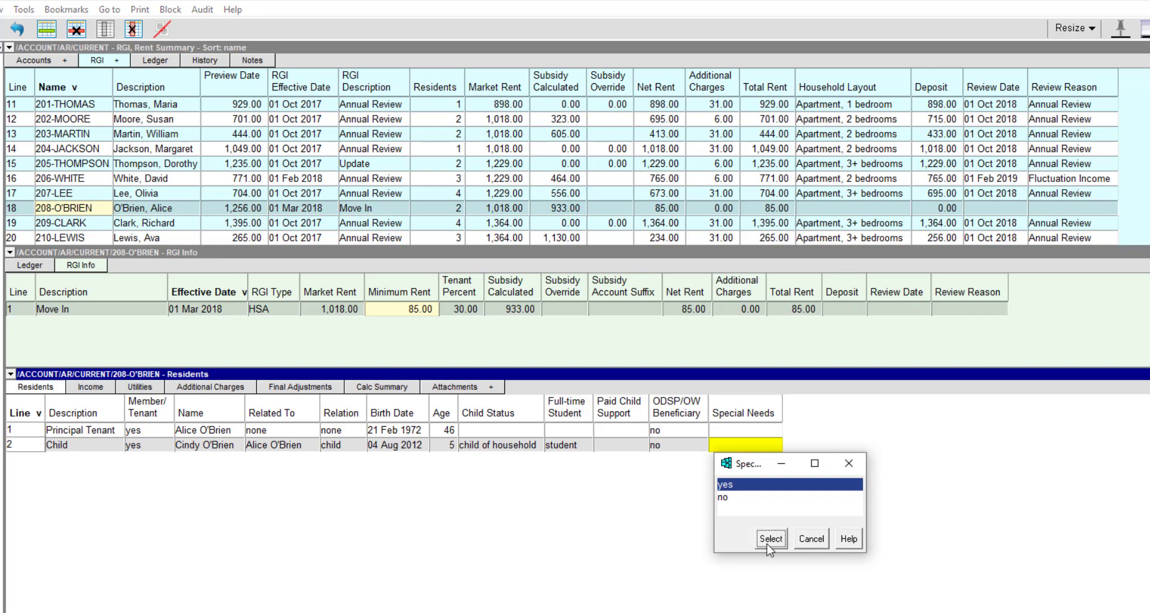
{"action": "left_click", "coordinate": [770, 538]}
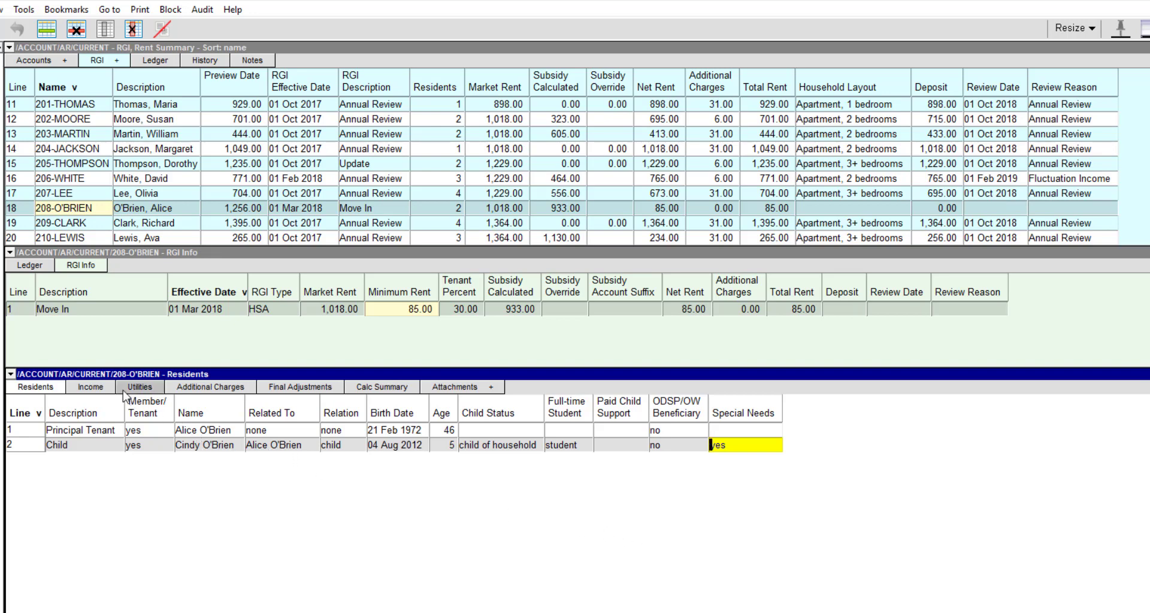
{"action": "left_click", "coordinate": [90, 387]}
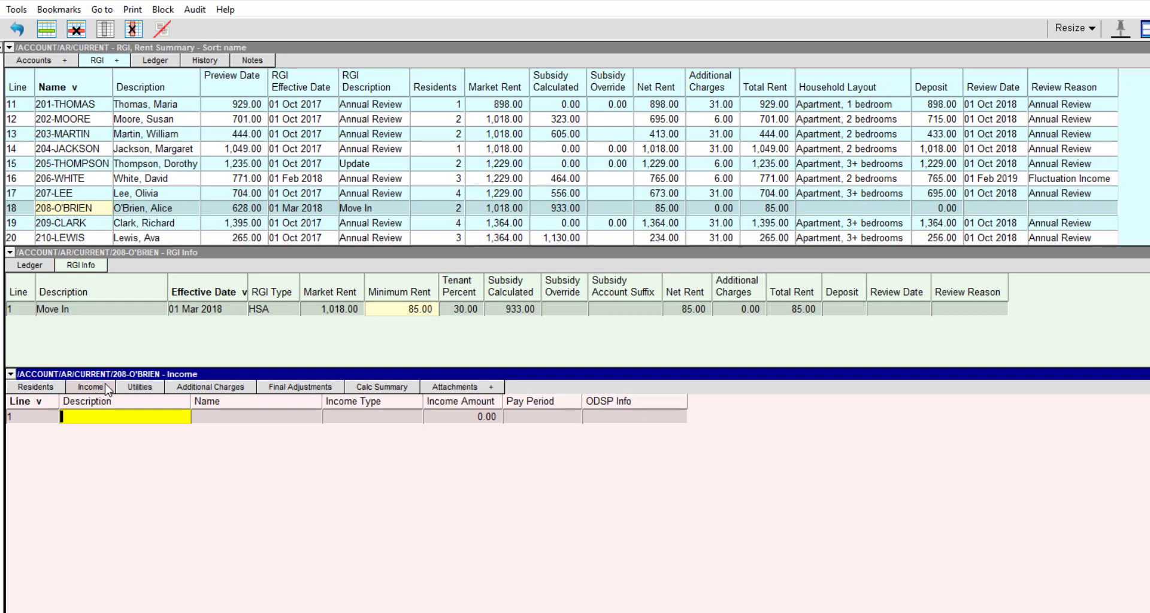
{"action": "type", "text": "Southbend"}
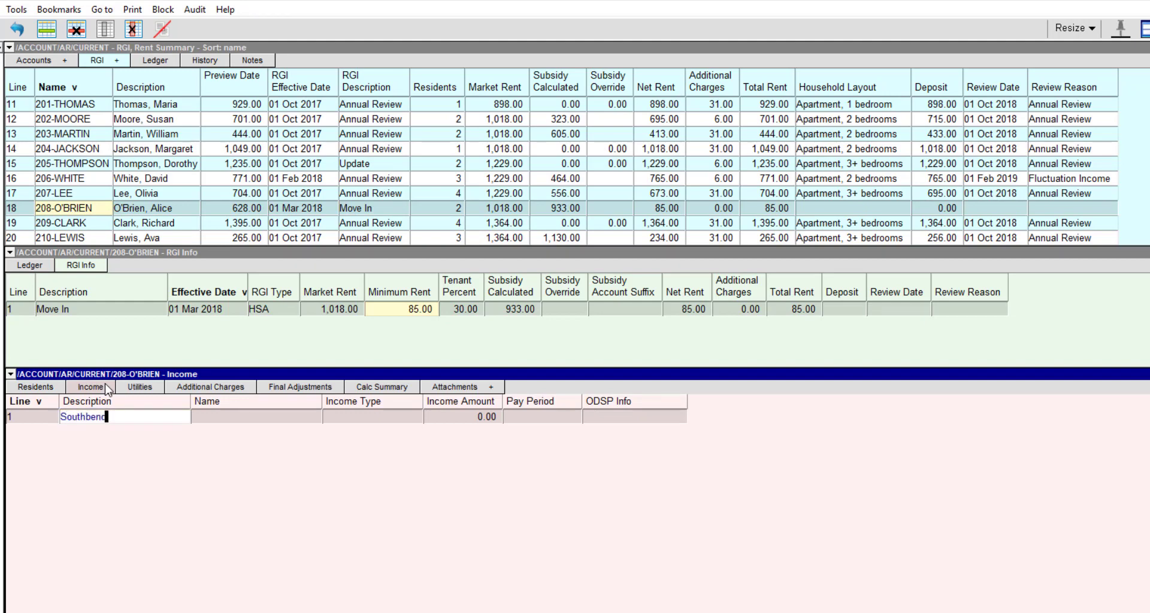
{"action": "type", "text": "Hospital"}
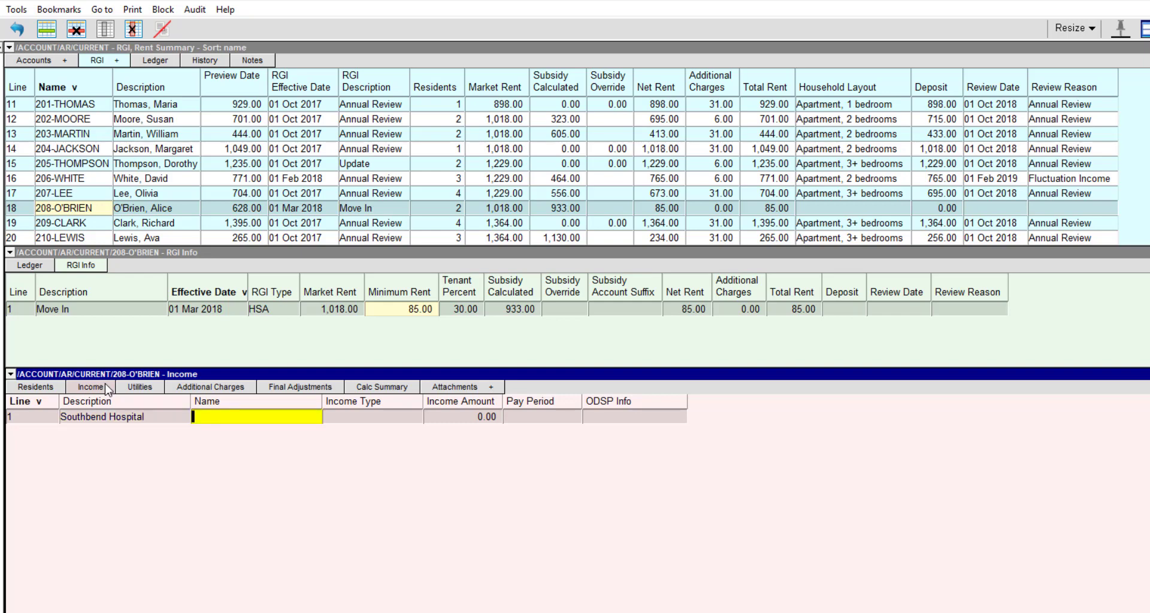
{"action": "left_click", "coordinate": [256, 416]}
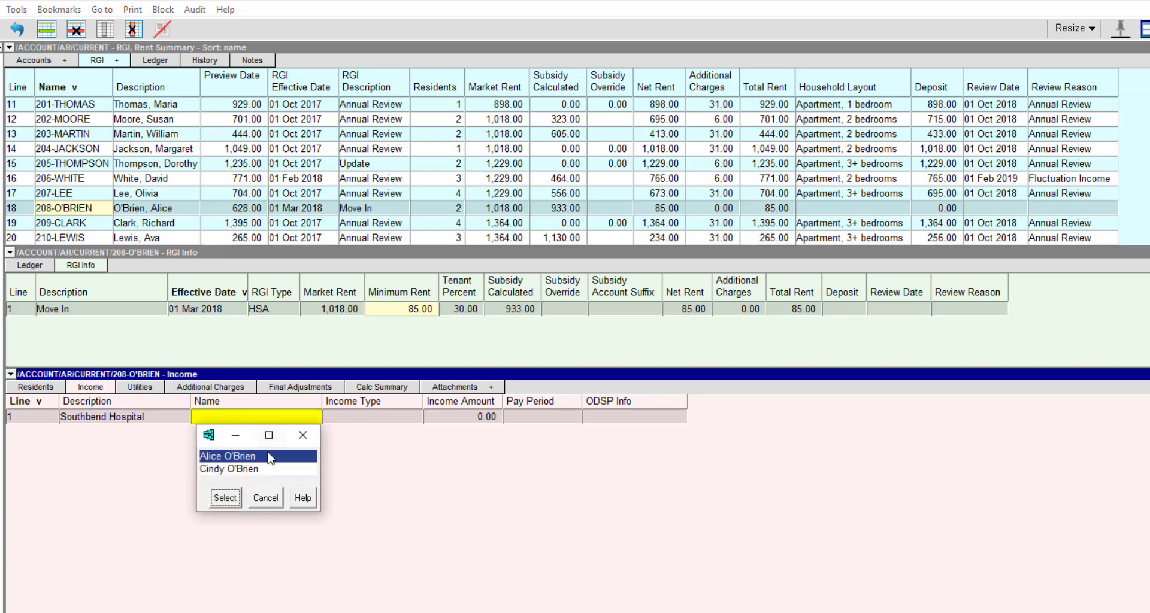
{"action": "left_click", "coordinate": [225, 499]}
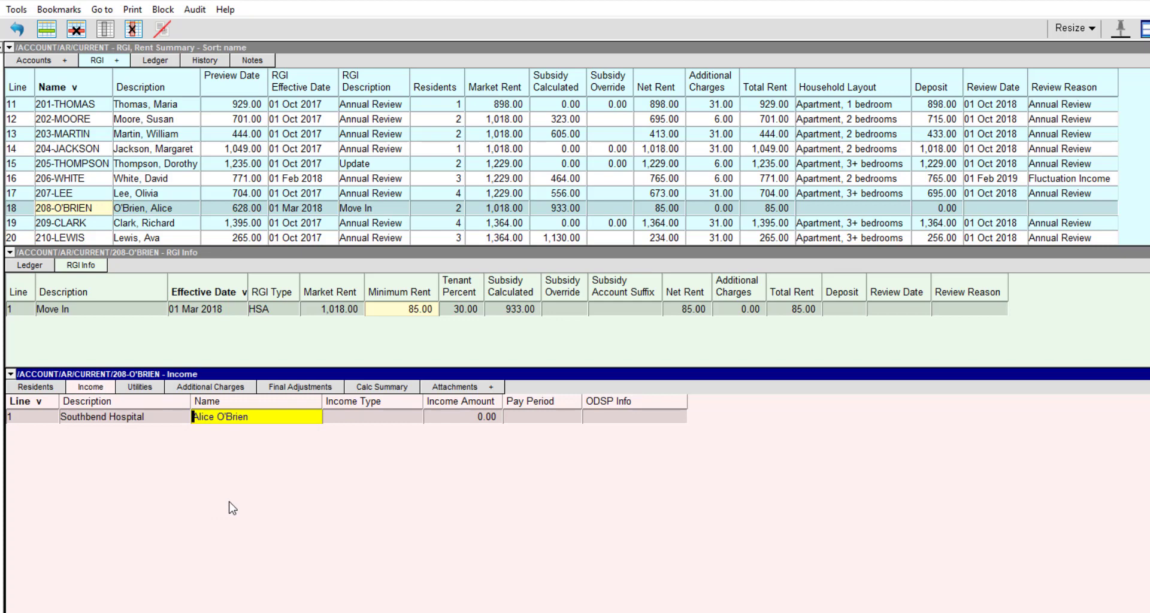
{"action": "left_click", "coordinate": [372, 417]}
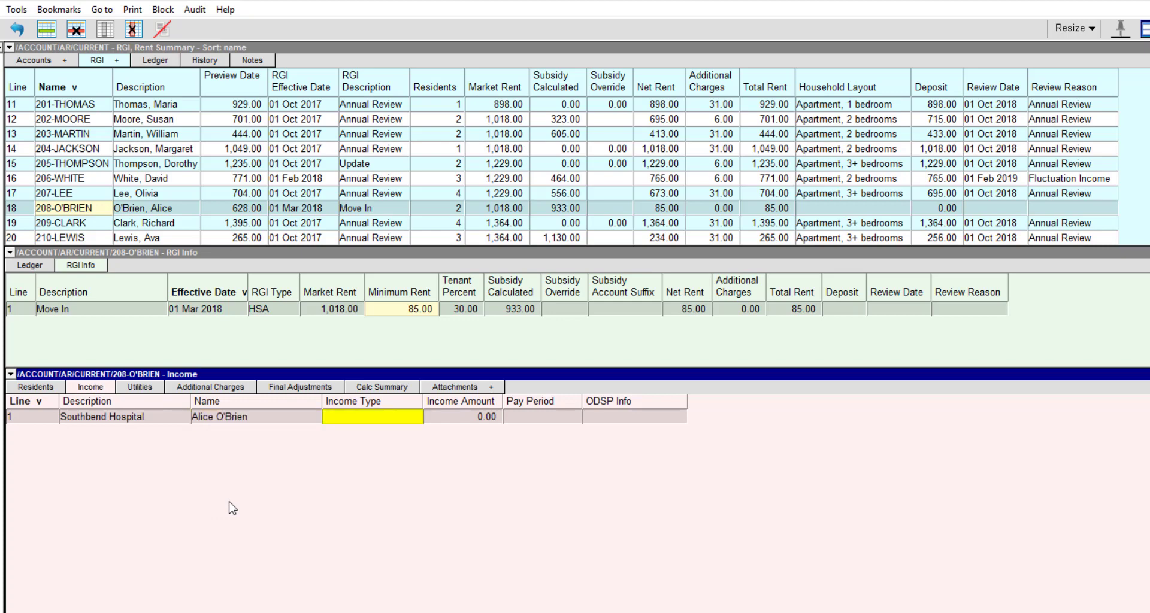
{"action": "left_click", "coordinate": [373, 416]}
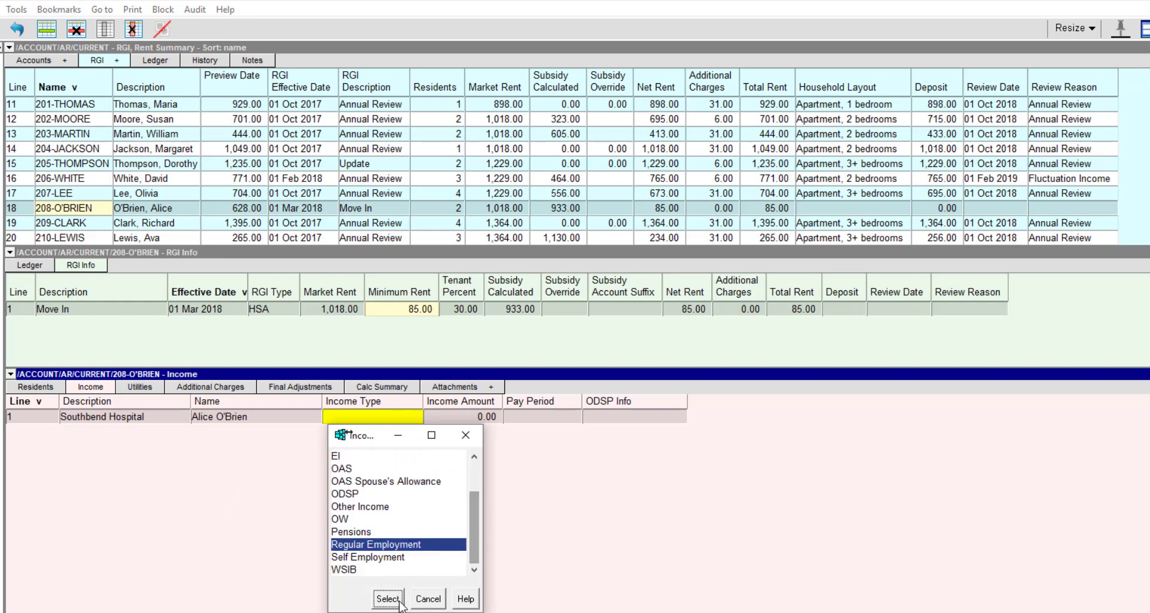
{"action": "left_click", "coordinate": [388, 598]}
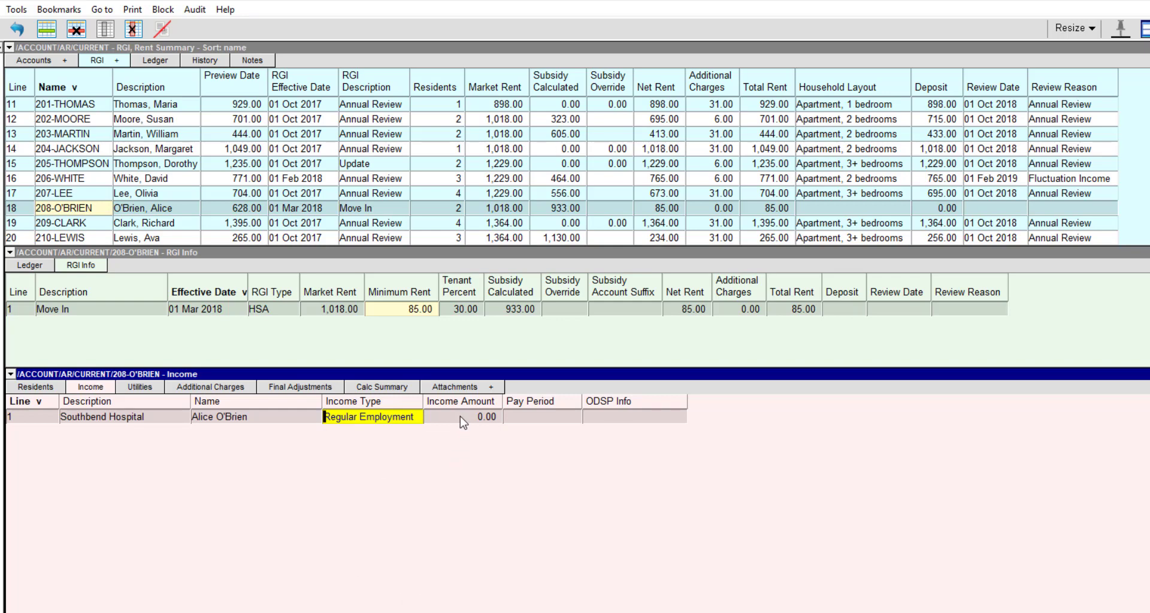
Set the income amount to 750.00 paid bi-weekly, leaving ODSP info unset
{"action": "left_click", "coordinate": [461, 416]}
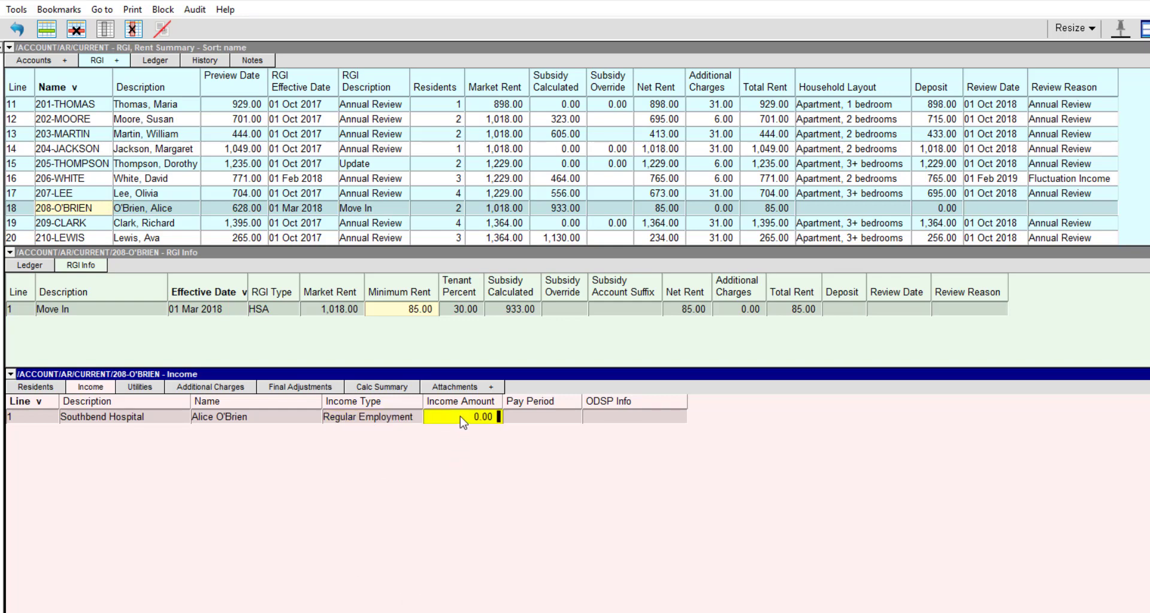
{"action": "type", "text": "750"}
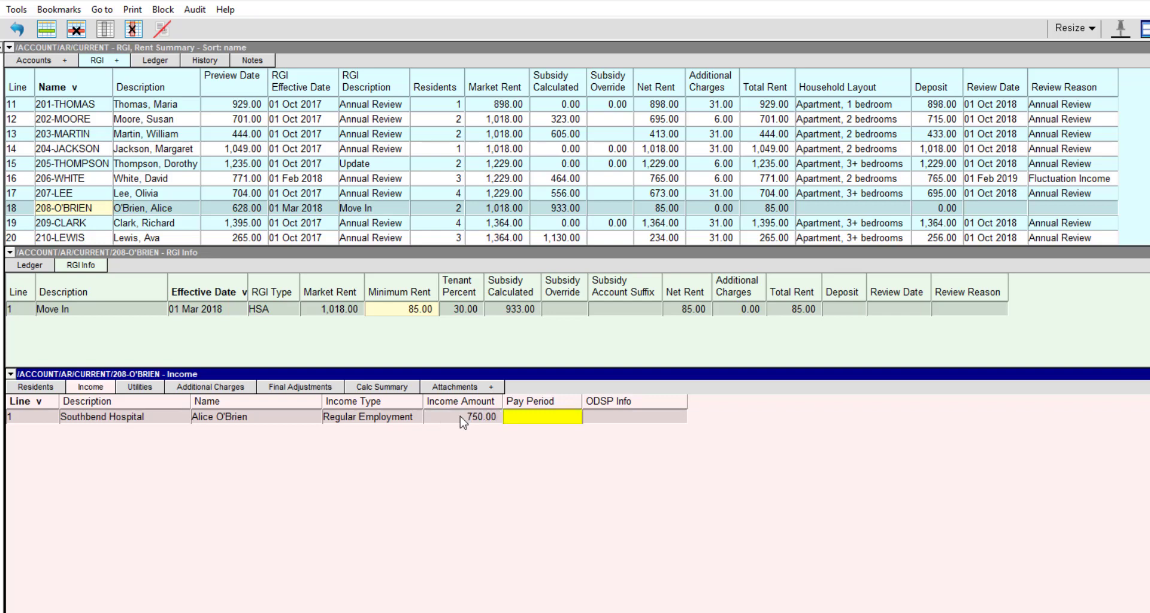
{"action": "left_click", "coordinate": [541, 417]}
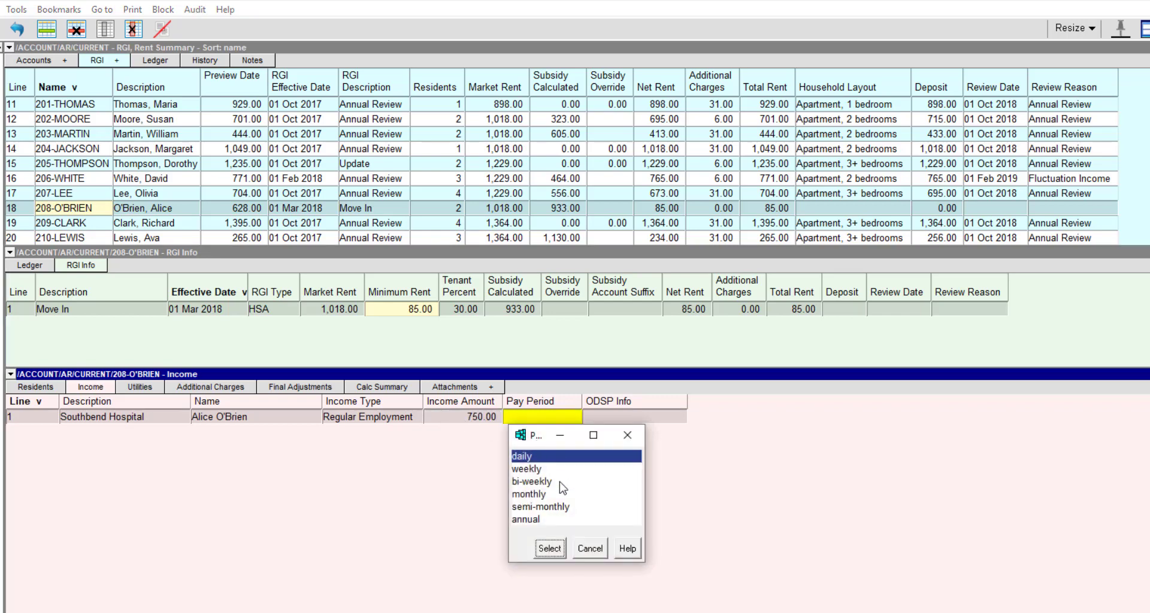
{"action": "left_click", "coordinate": [548, 548]}
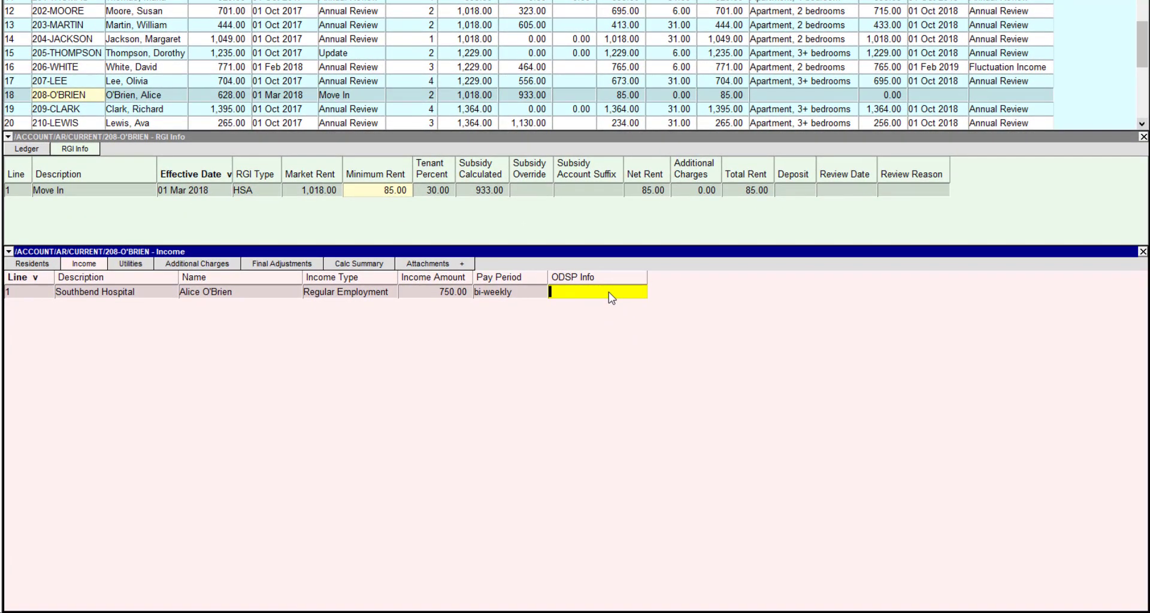
{"action": "left_click", "coordinate": [598, 291]}
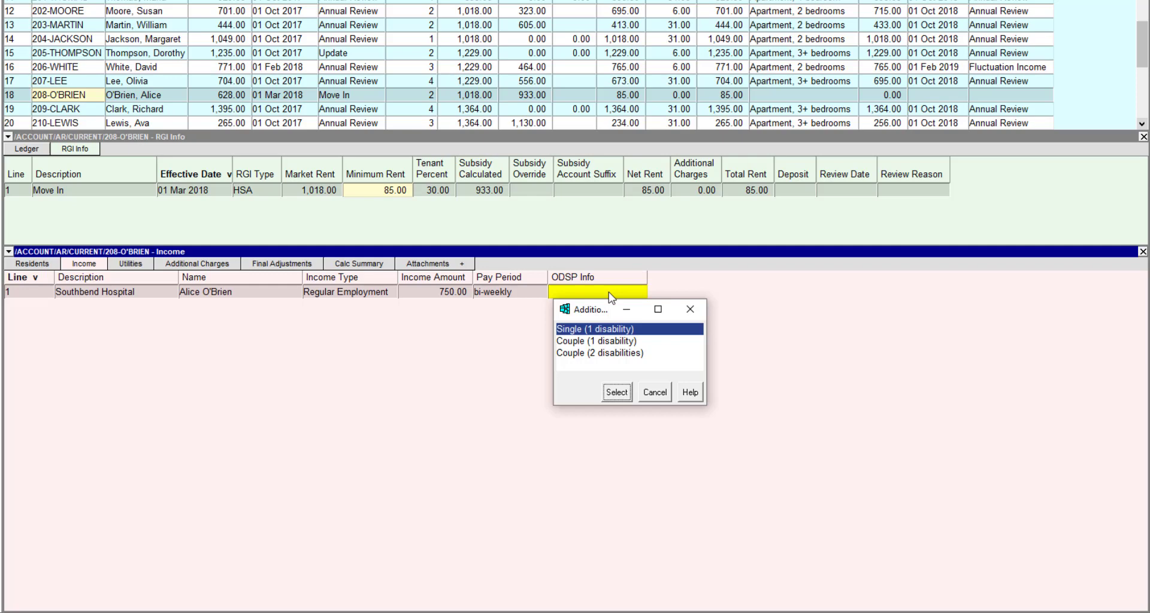
{"action": "left_click", "coordinate": [653, 391]}
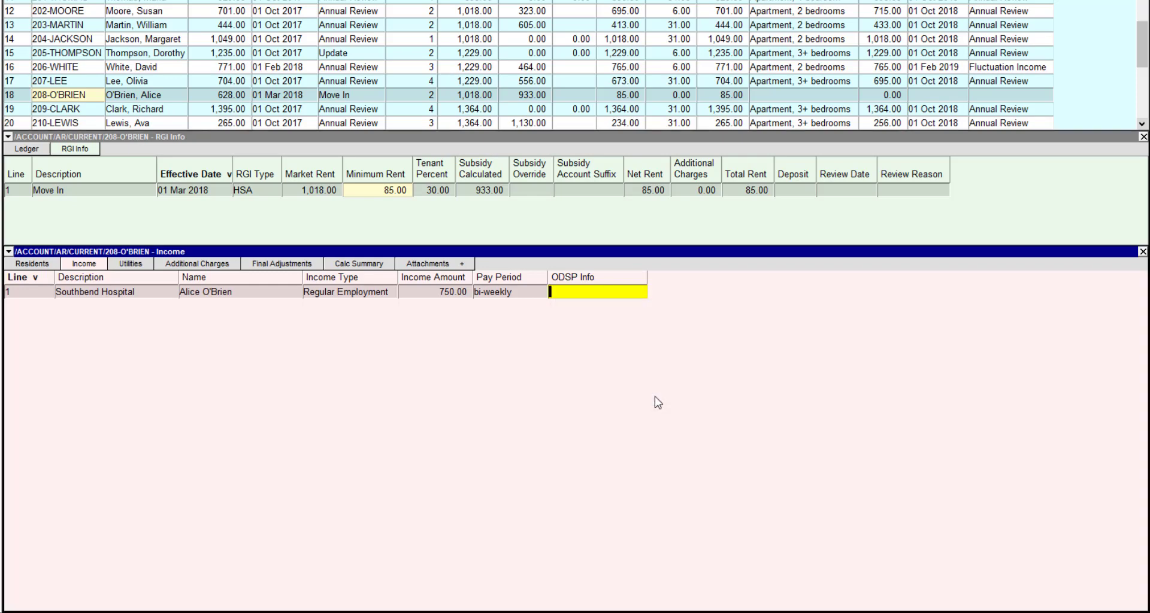
{"action": "mouse_move", "coordinate": [420, 292]}
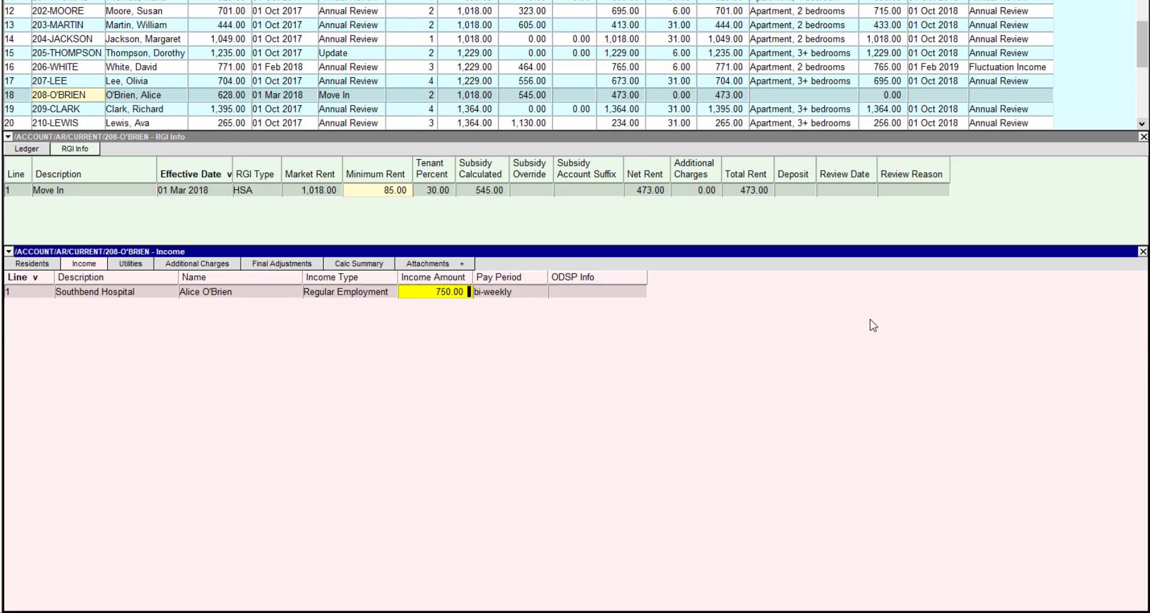
{"action": "left_click", "coordinate": [597, 293]}
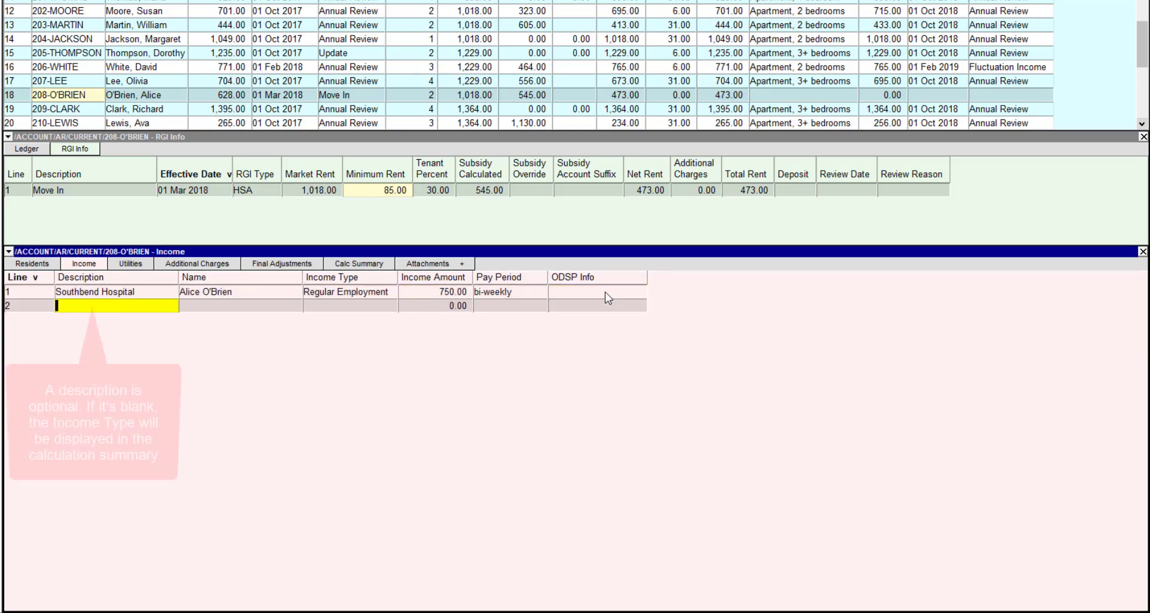
Add Alice's second income line: Child Support Income of 500.00, paid monthly
{"action": "left_click", "coordinate": [235, 306]}
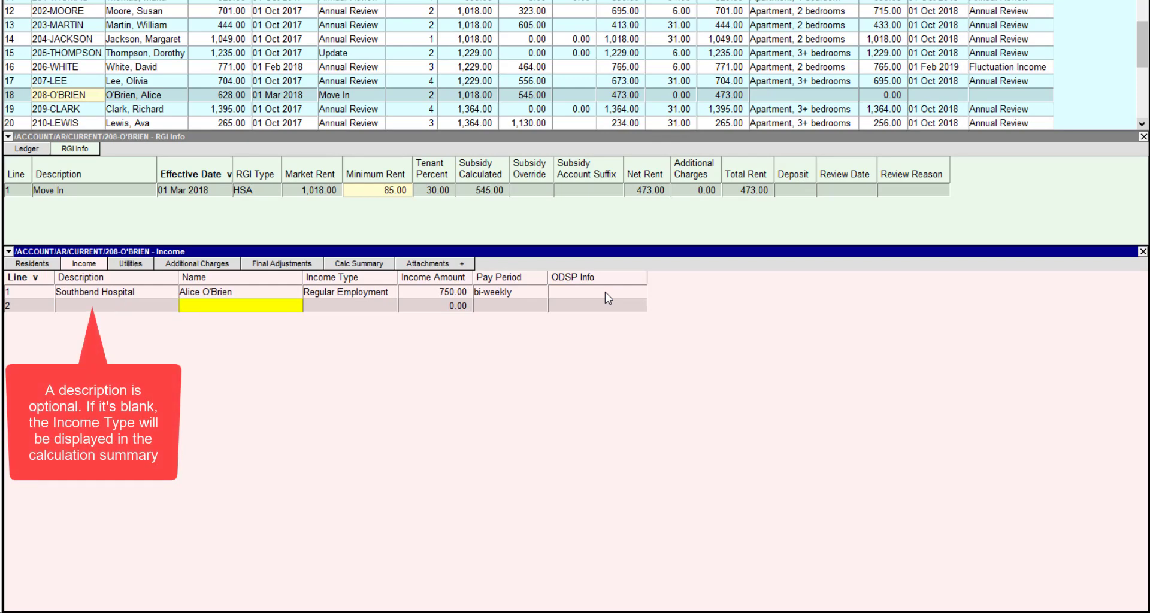
{"action": "left_click", "coordinate": [239, 306]}
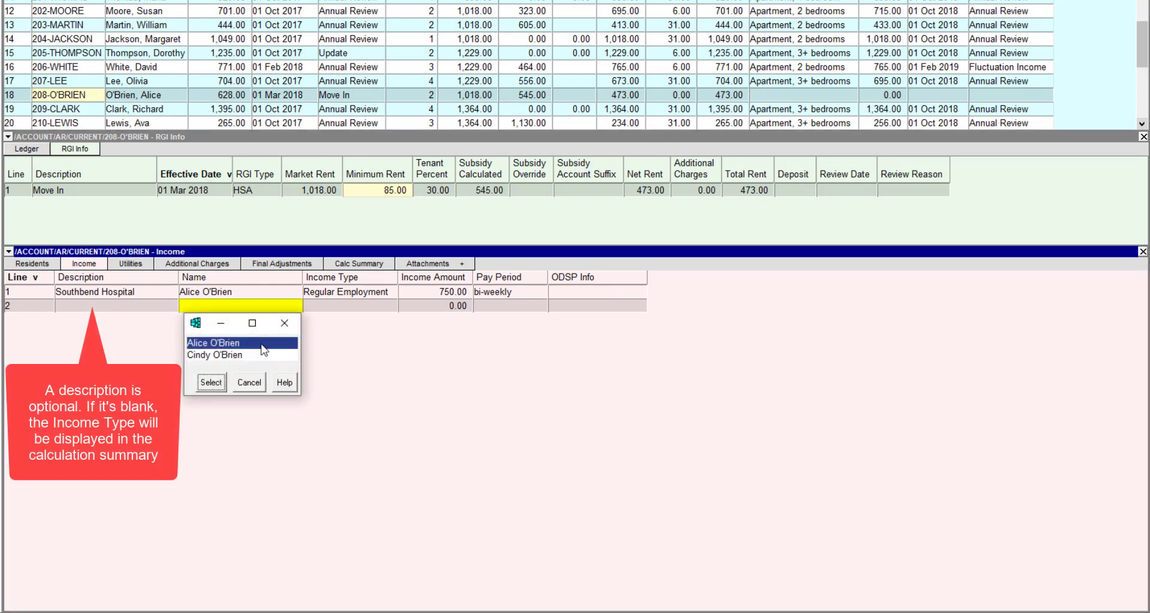
{"action": "left_click", "coordinate": [210, 382]}
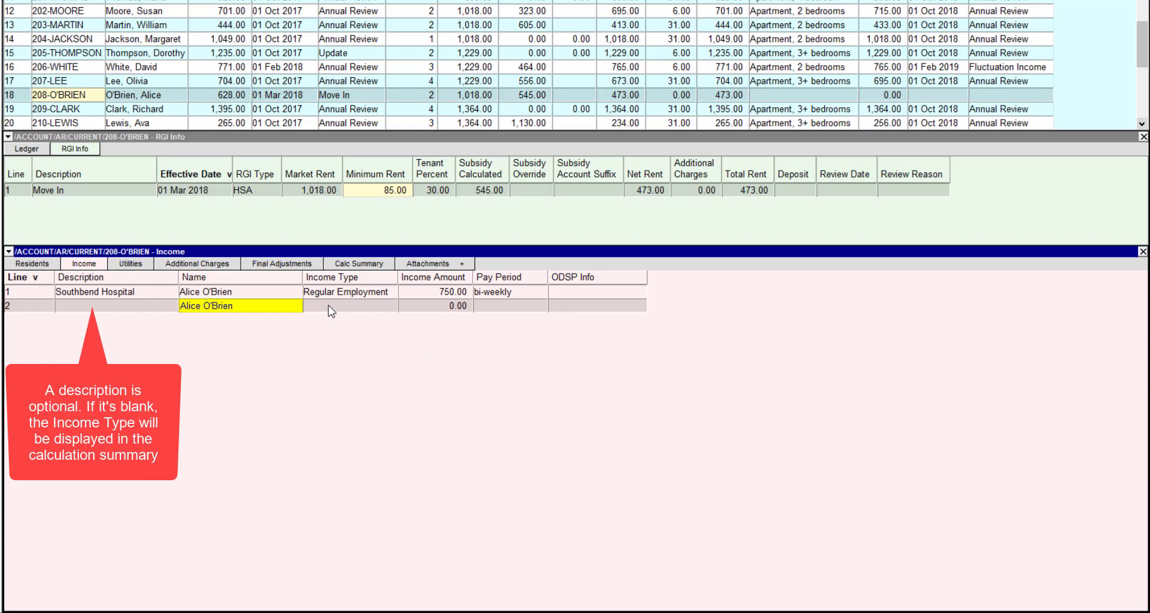
{"action": "left_click", "coordinate": [348, 306]}
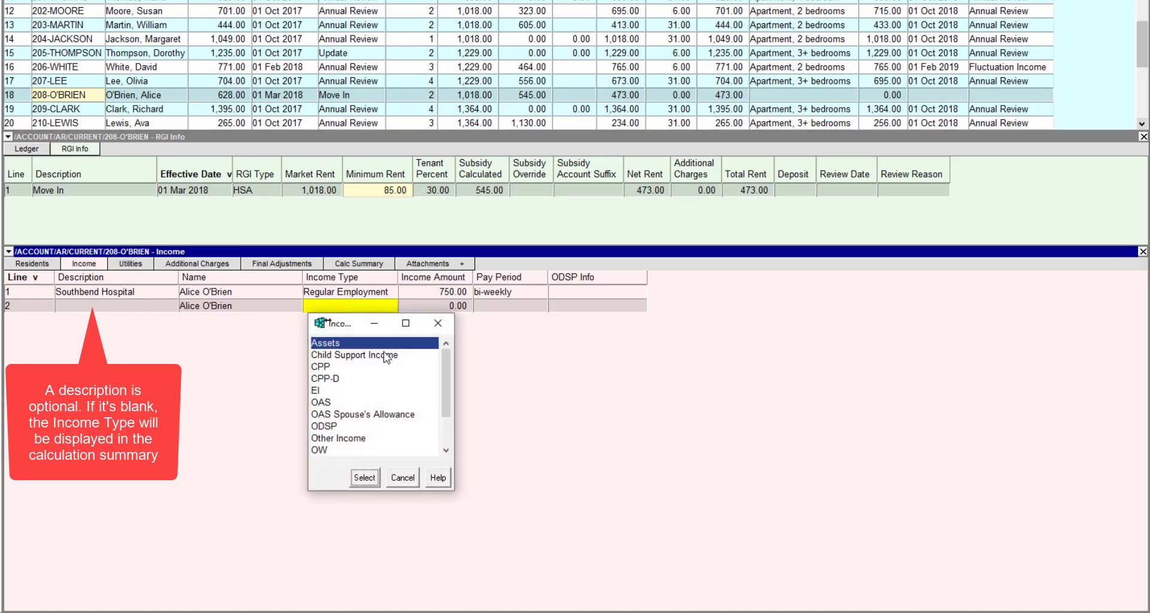
{"action": "left_click", "coordinate": [364, 477]}
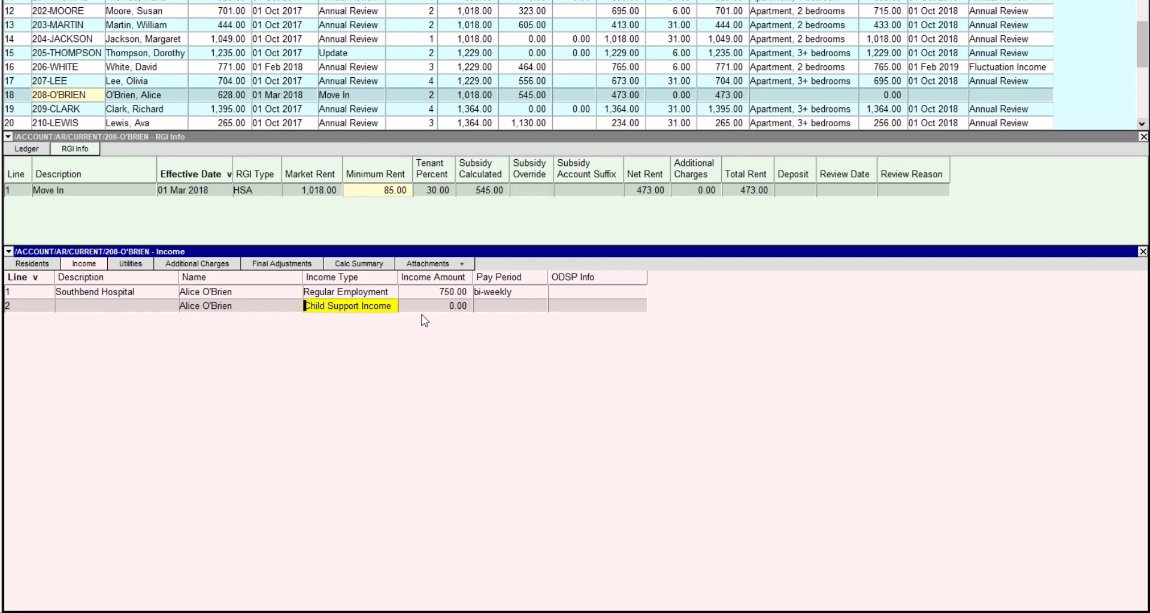
{"action": "left_click", "coordinate": [432, 306]}
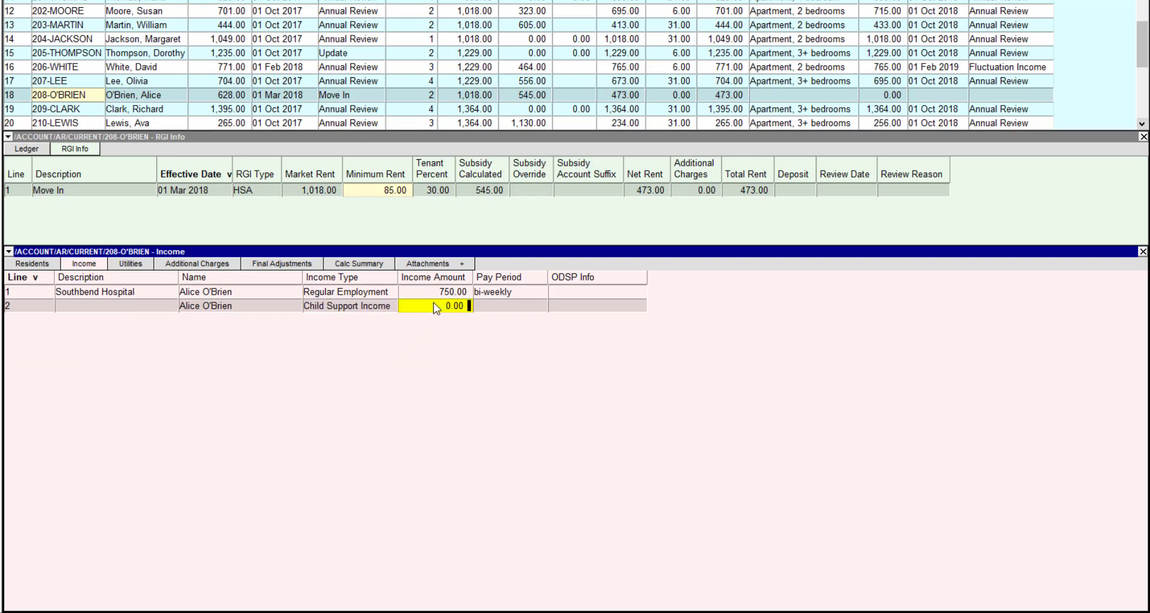
{"action": "type", "text": "500.00"}
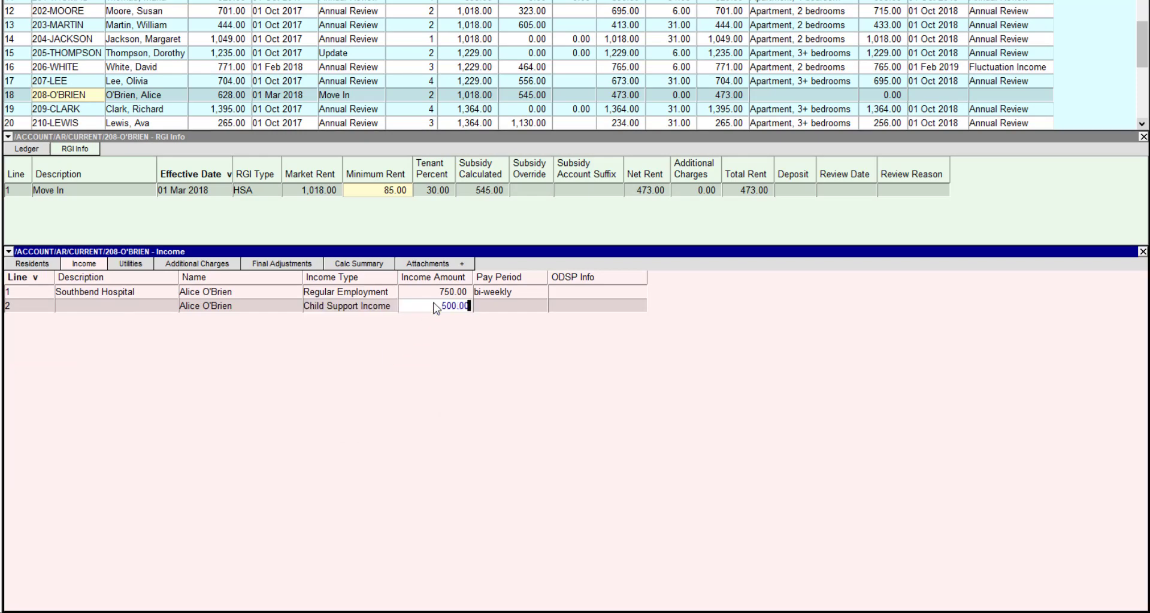
{"action": "left_click", "coordinate": [509, 306]}
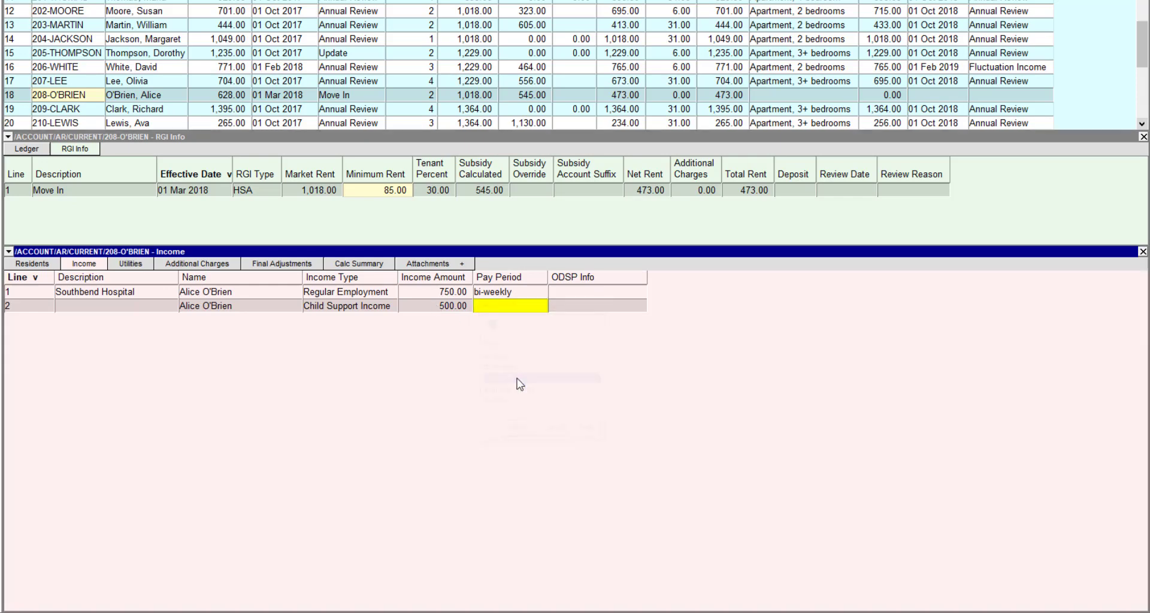
{"action": "type", "text": "monthly"}
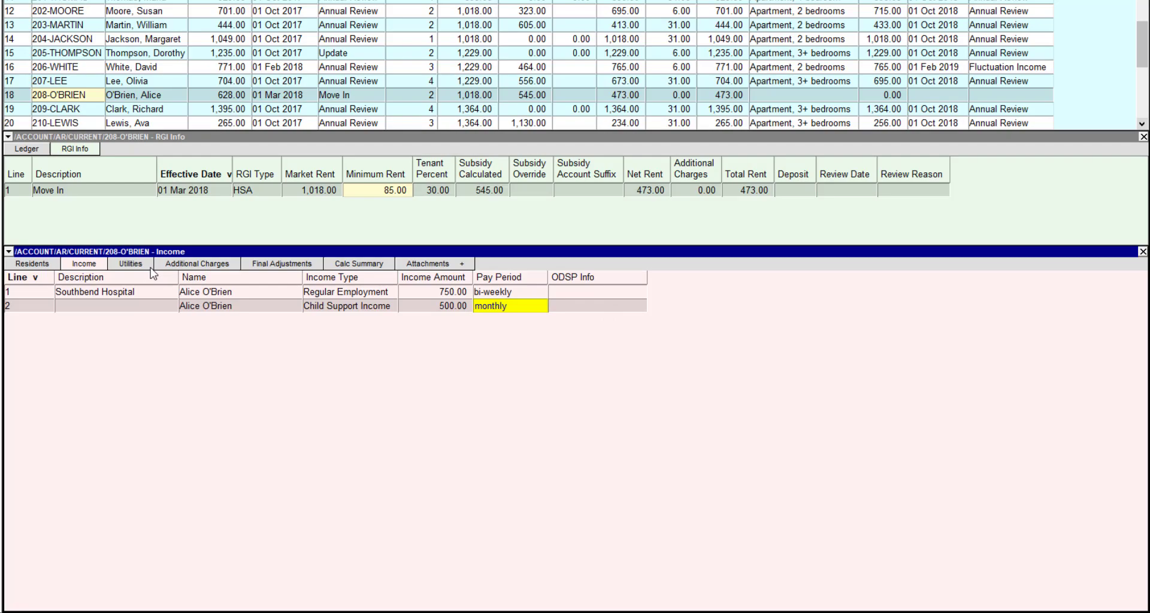
{"action": "left_click", "coordinate": [129, 264]}
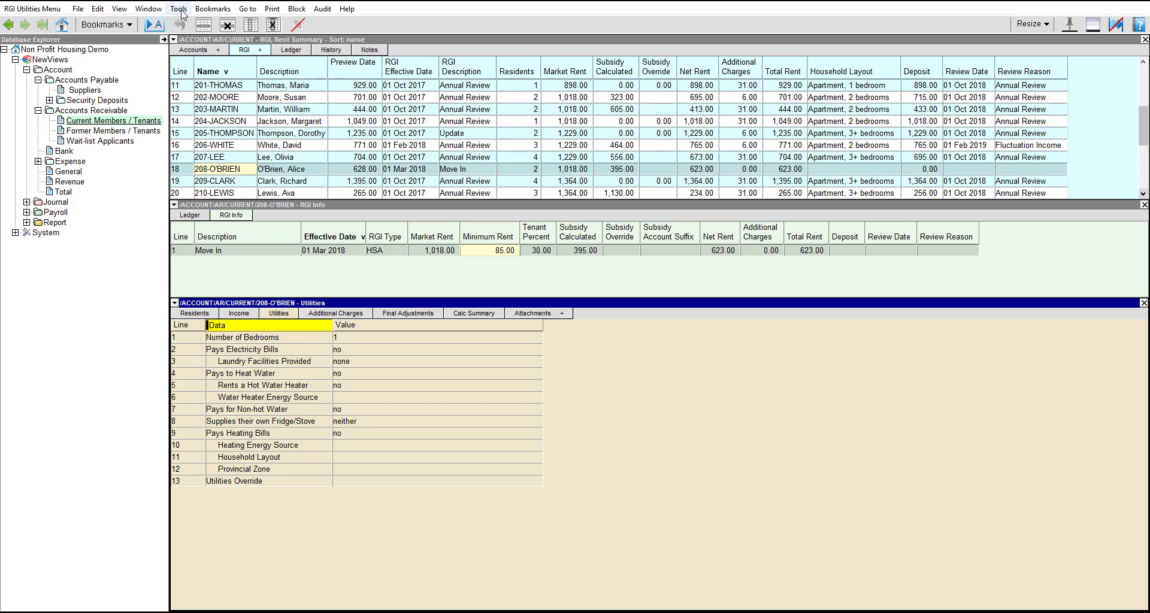
Open the Tools menu while viewing O'Brien's utilities details
{"action": "left_click", "coordinate": [179, 7]}
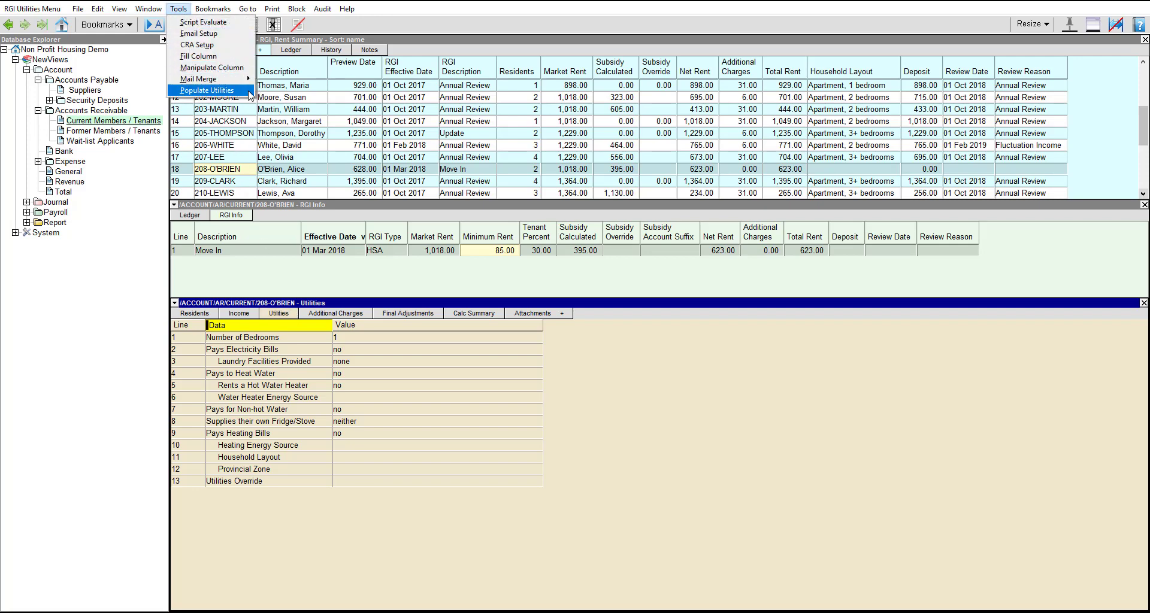
Start Populate Utilities and open the Settings presets to pick 2 Bedroom Apartment
{"action": "left_click", "coordinate": [208, 90]}
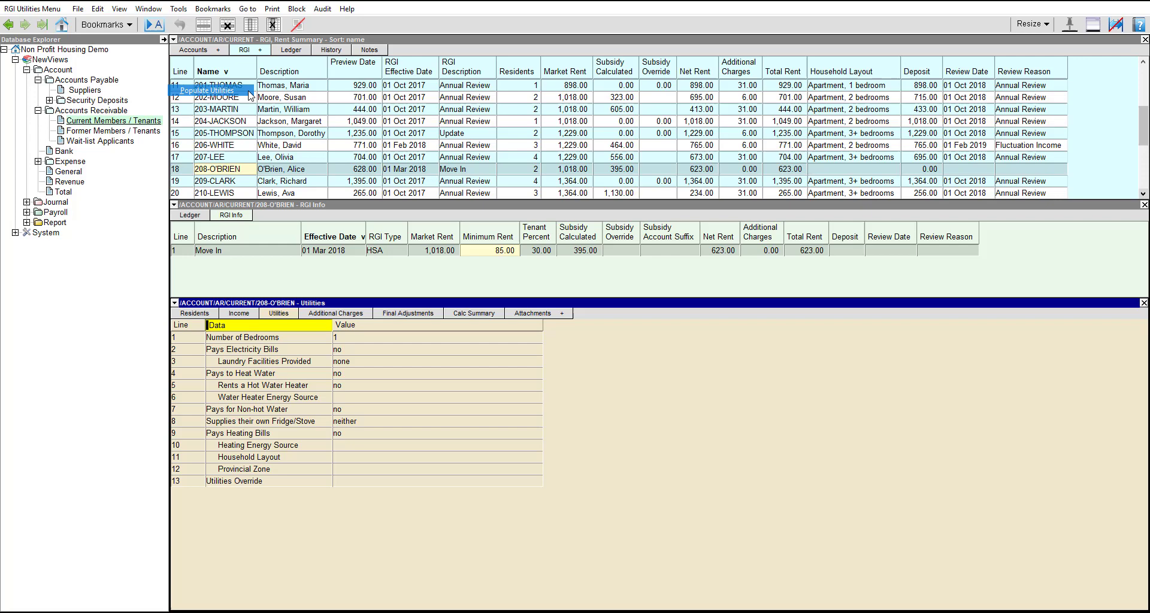
{"action": "left_click", "coordinate": [210, 89]}
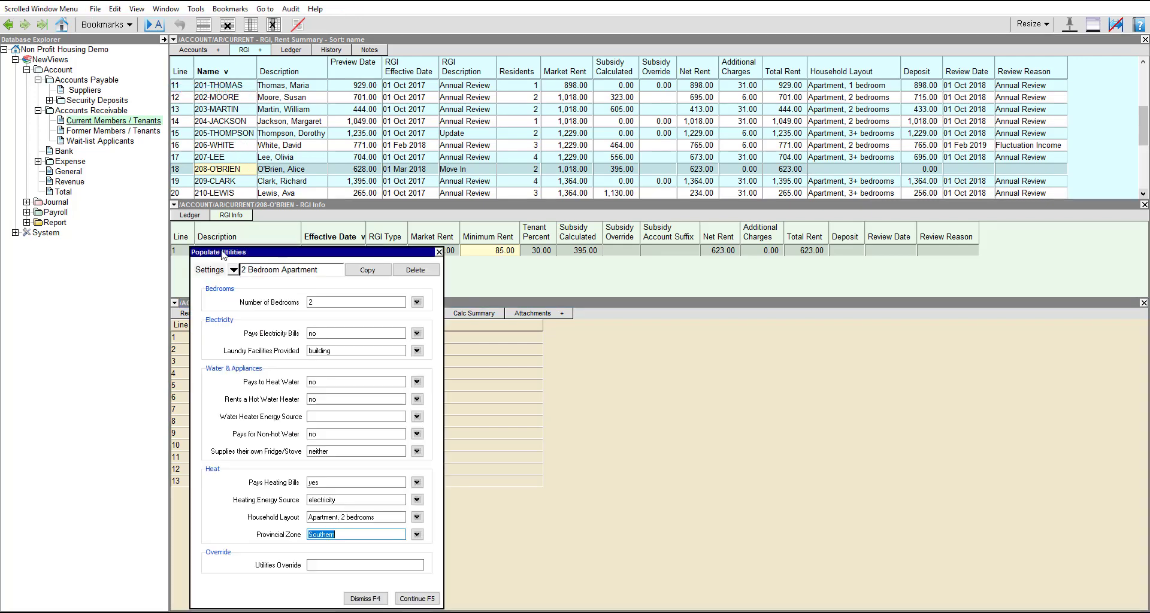
{"action": "left_click", "coordinate": [232, 270]}
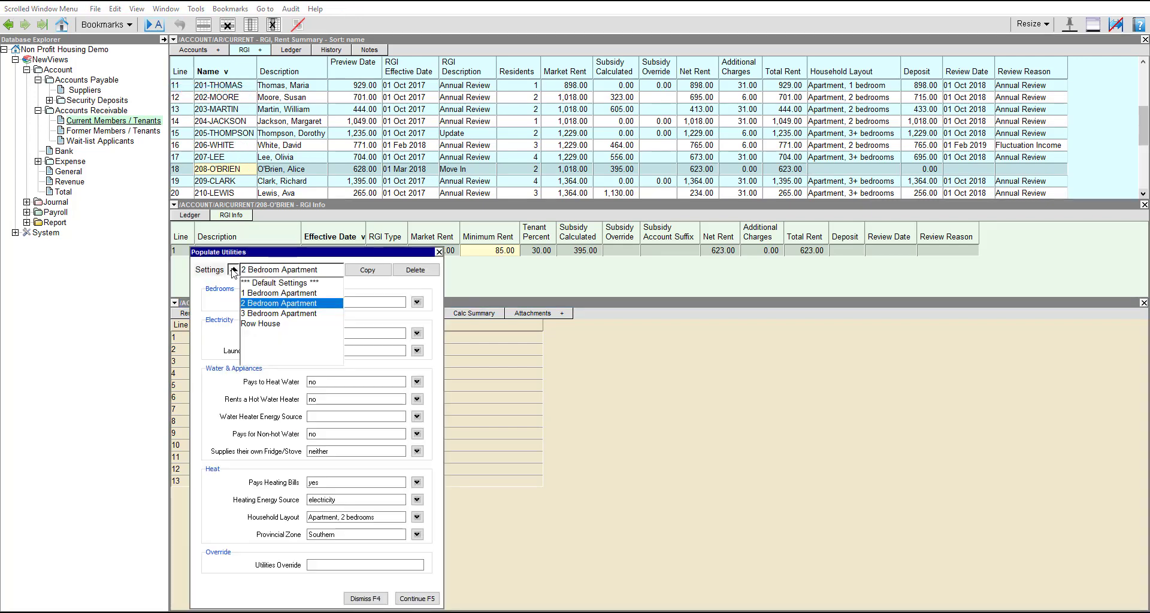
{"action": "mouse_move", "coordinate": [321, 307]}
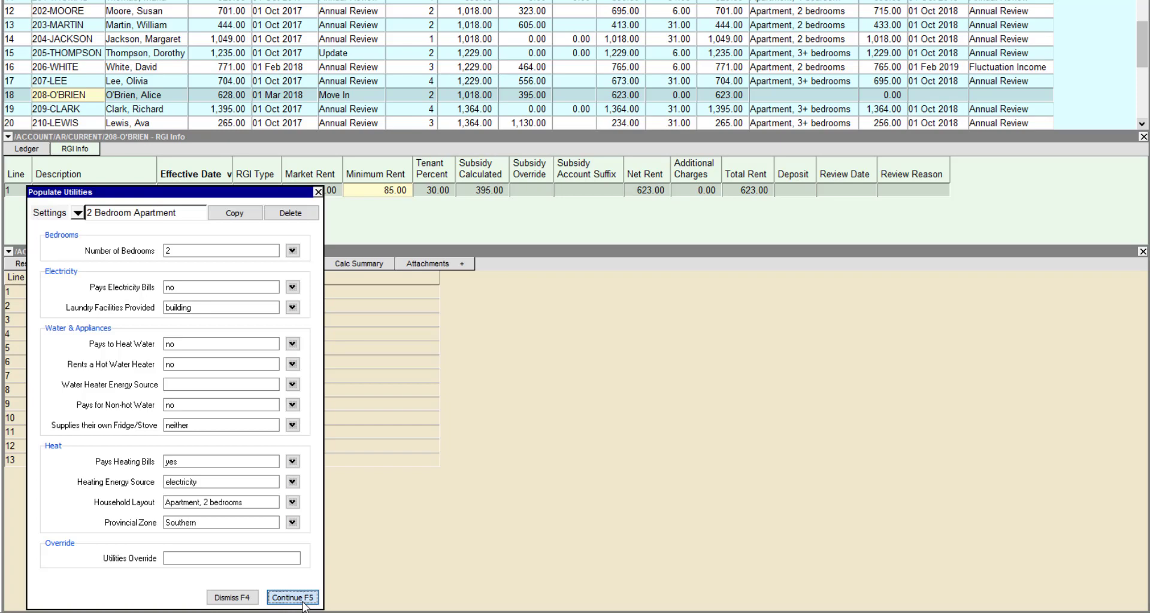
Apply the 2-bedroom utilities, then add a 25.00 Parking charge to account 4500 Parking Revenue
{"action": "left_click", "coordinate": [292, 598]}
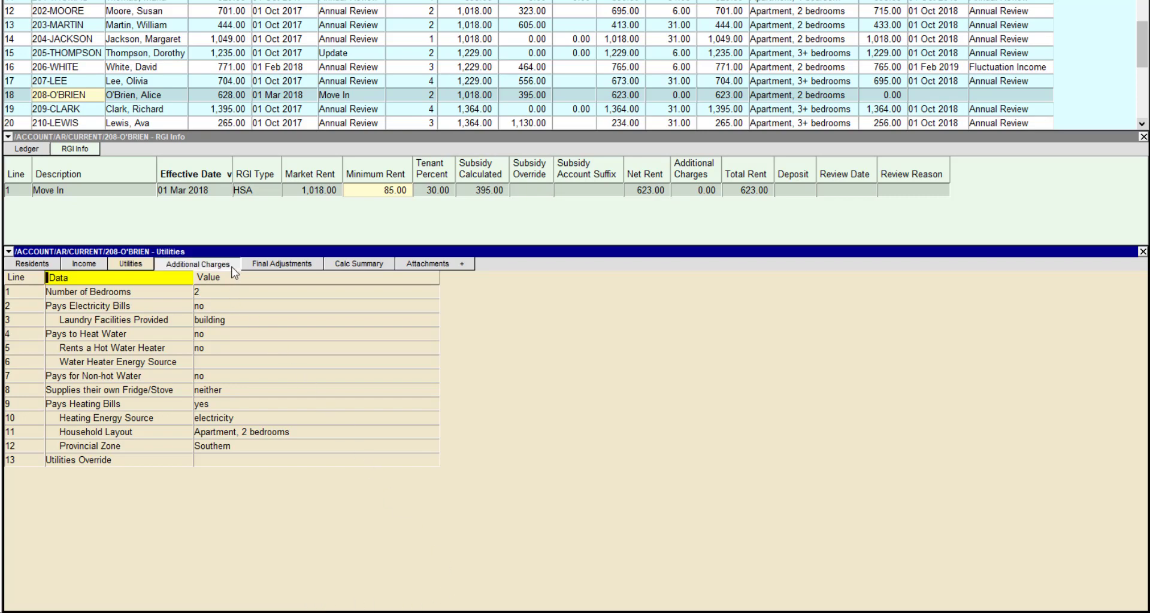
{"action": "left_click", "coordinate": [197, 263]}
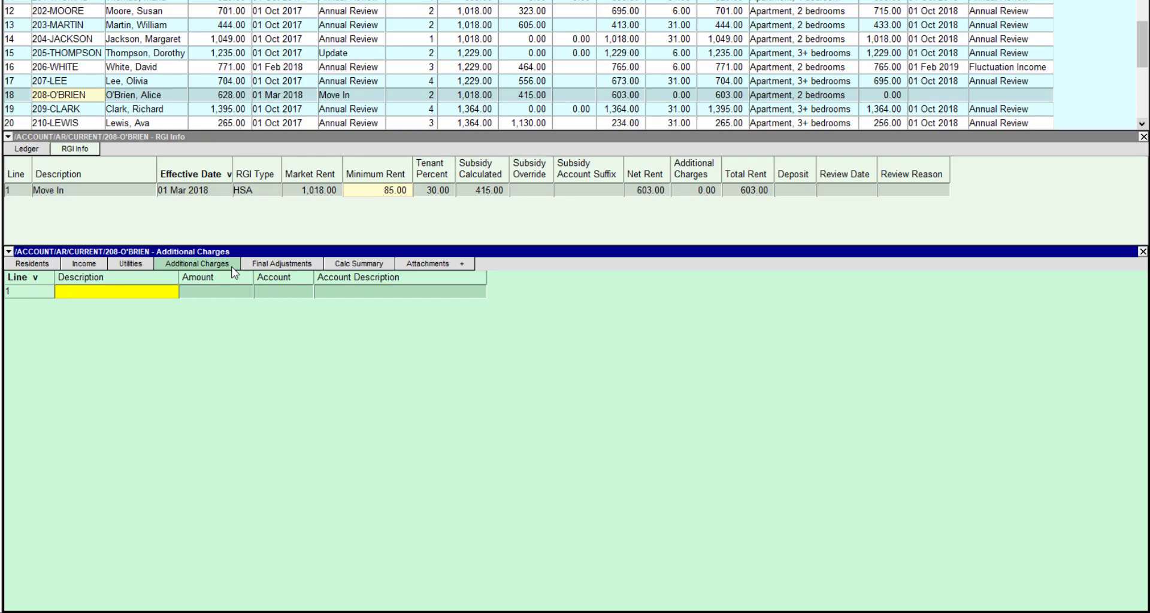
{"action": "type", "text": "Parking"}
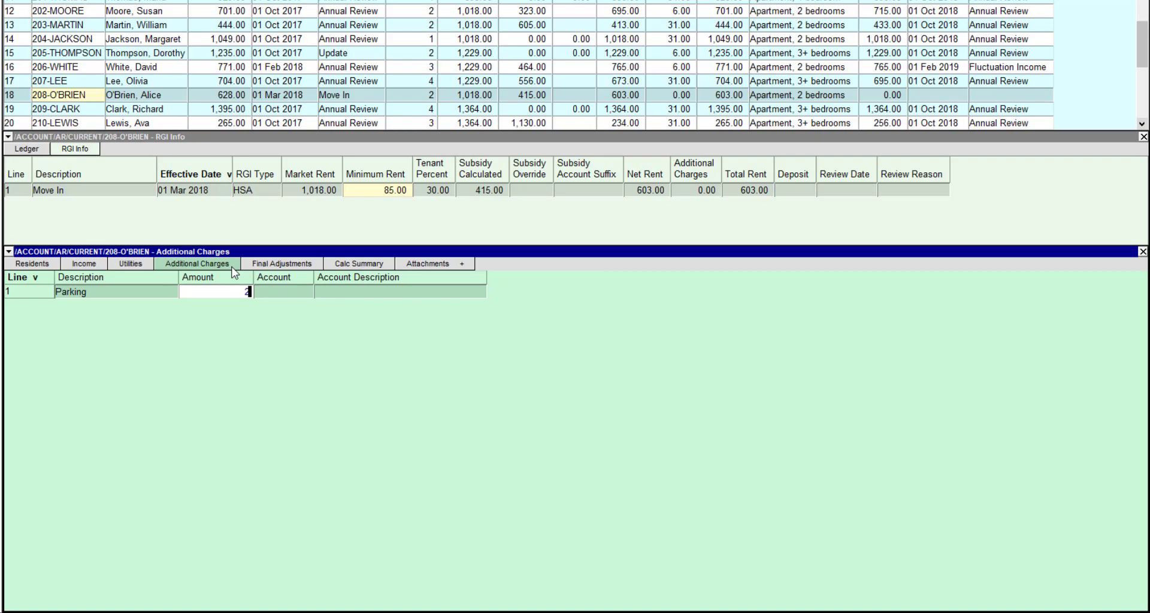
{"action": "type", "text": "25.00"}
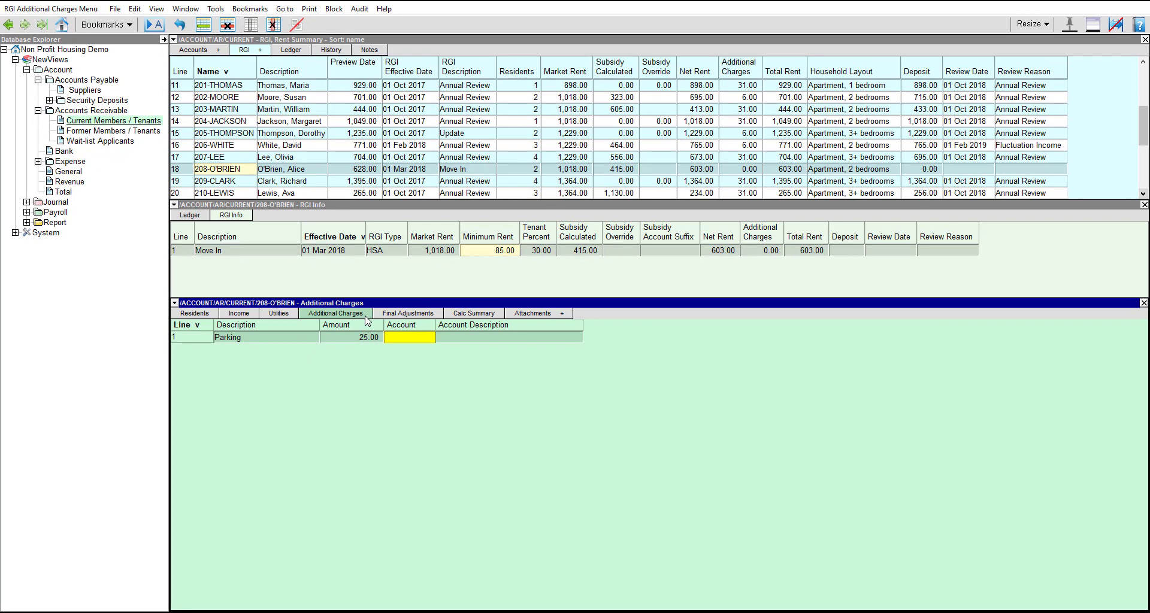
{"action": "left_click", "coordinate": [408, 336]}
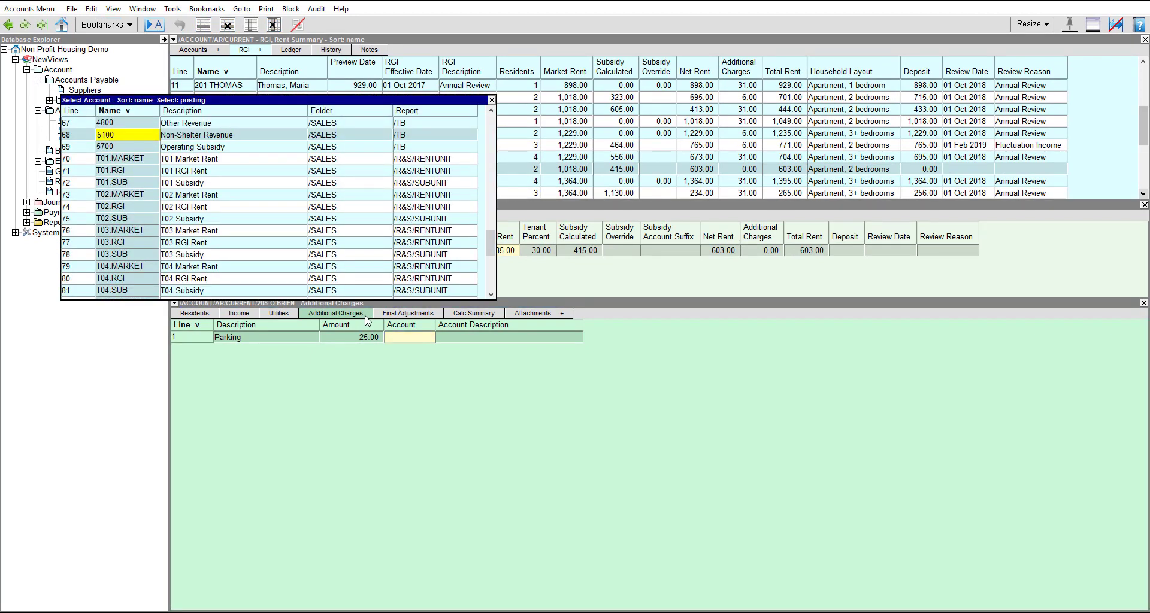
{"action": "left_click", "coordinate": [184, 110]}
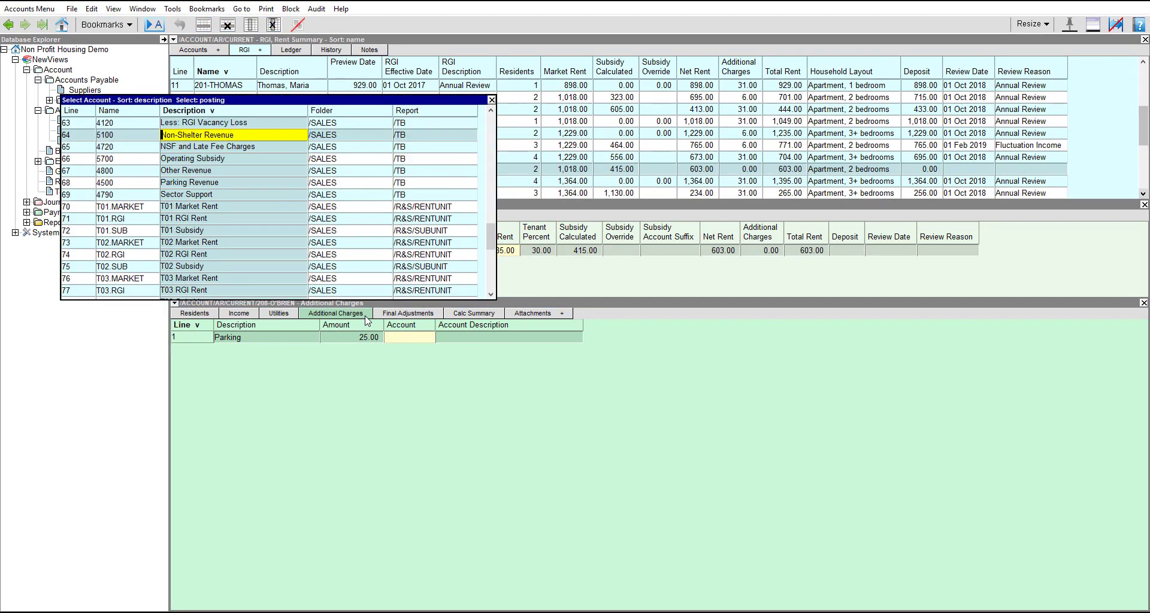
{"action": "left_click", "coordinate": [233, 182]}
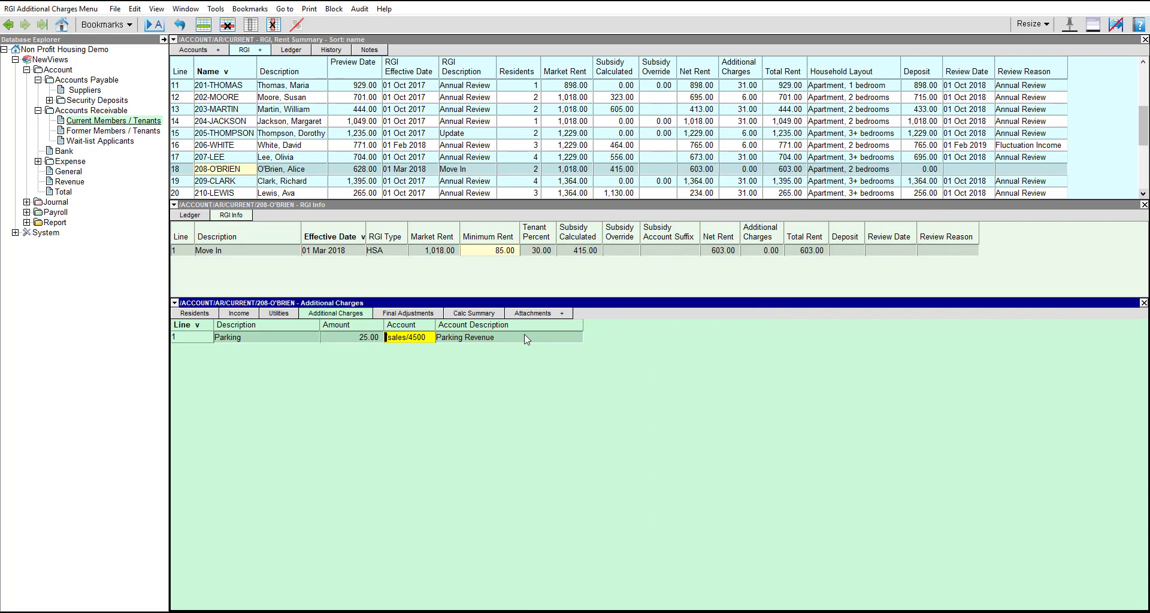
On Calc Summary, enter deposit 628, review date Mar, and reason Annual Review for RGI Info
{"action": "left_click", "coordinate": [473, 313]}
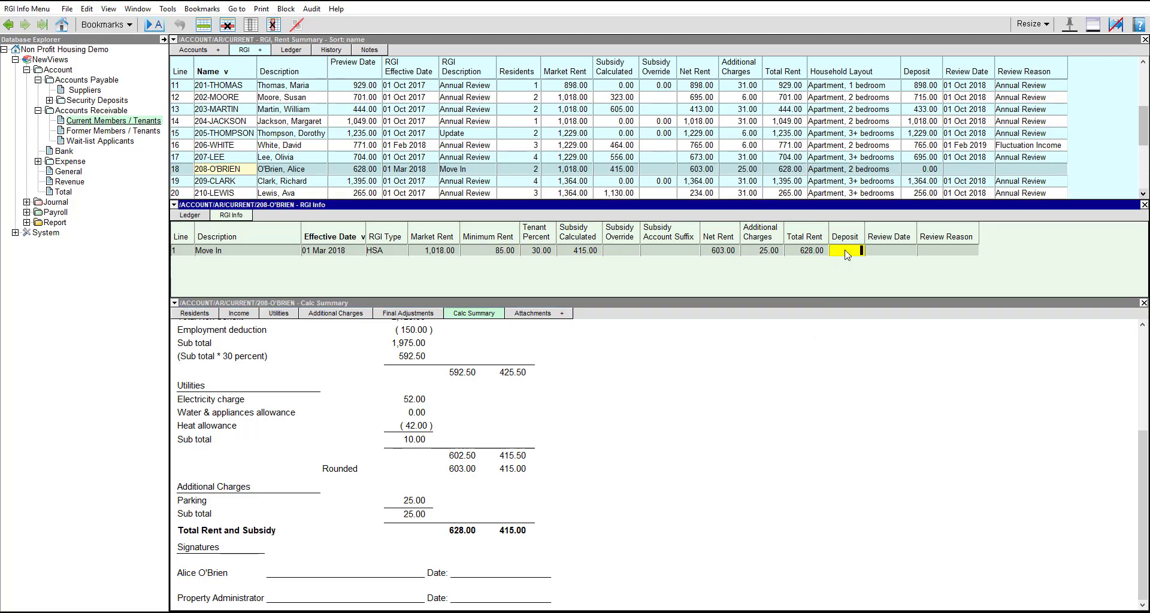
{"action": "type", "text": "628.00"}
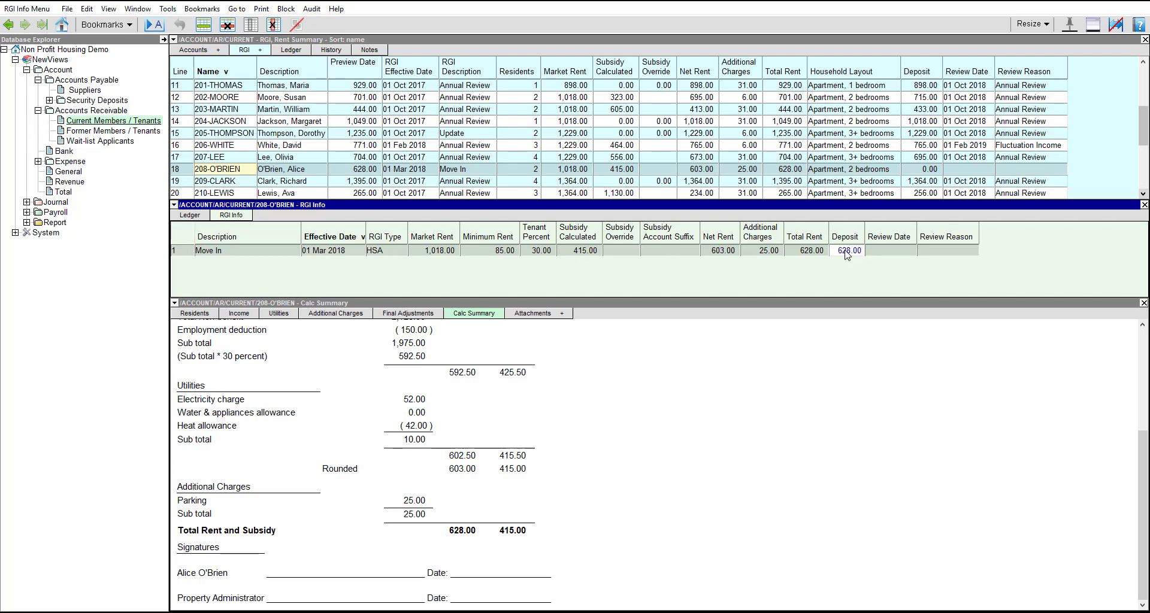
{"action": "type", "text": "Mar 2019"}
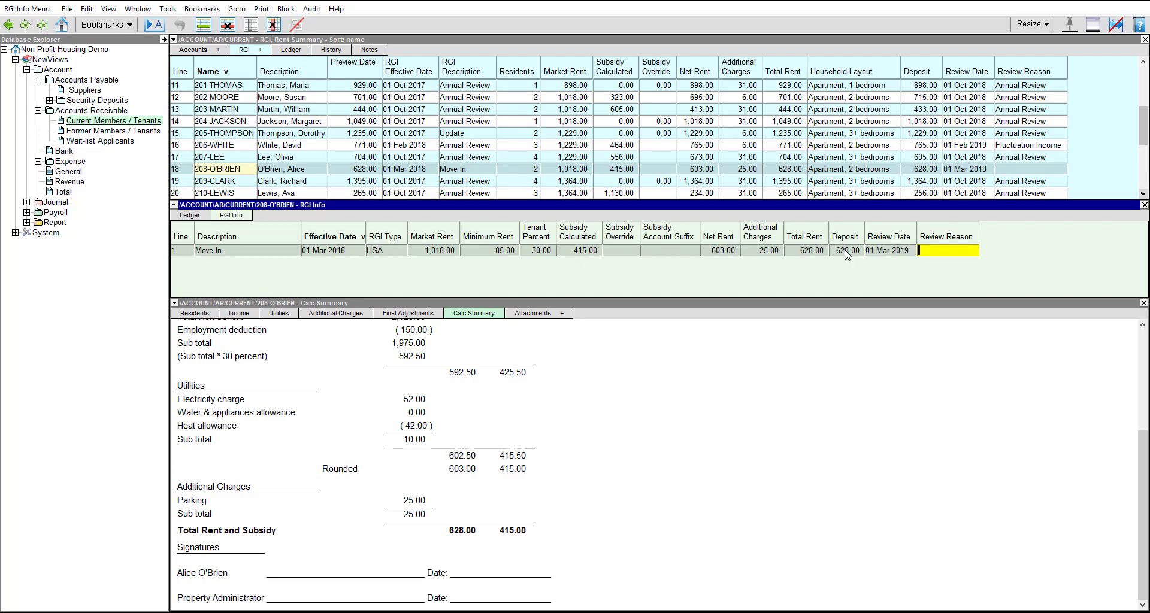
{"action": "type", "text": "Annual Review"}
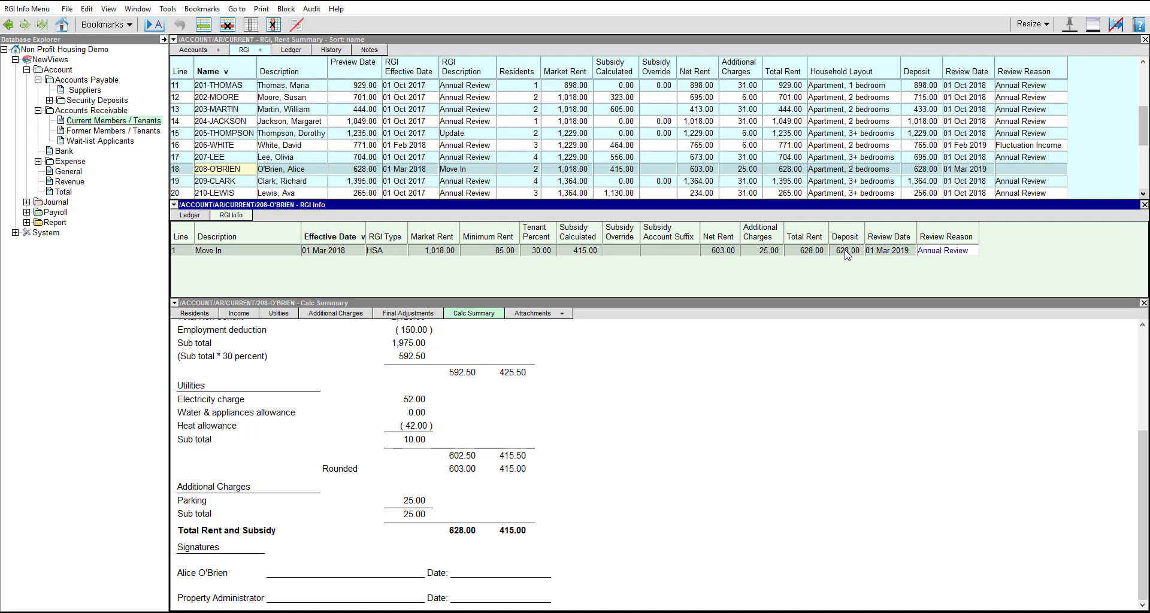
{"action": "left_click", "coordinate": [966, 250]}
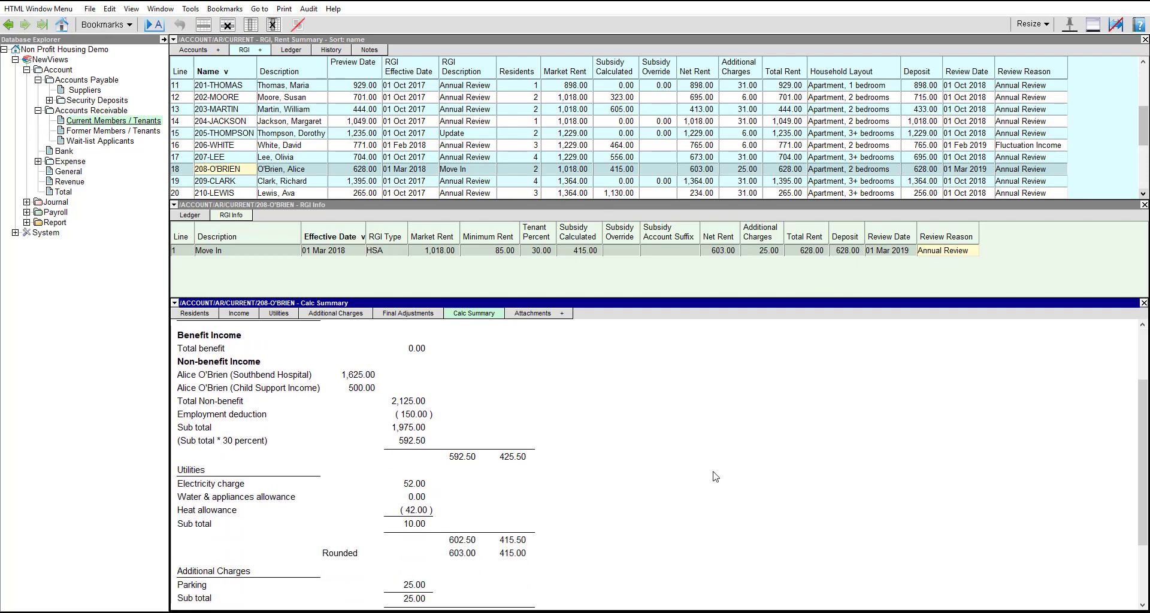
Check the 628.00 deposit amount, then show the household's residents
{"action": "scroll", "scroll_direction": "down", "scroll_amount": 3}
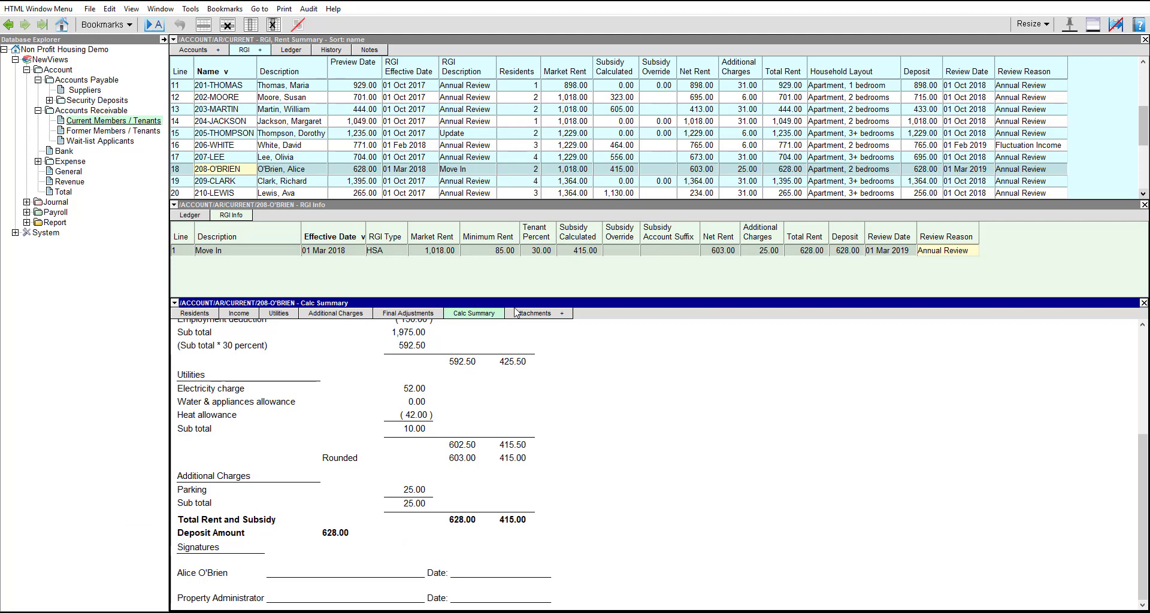
{"action": "left_click", "coordinate": [284, 7]}
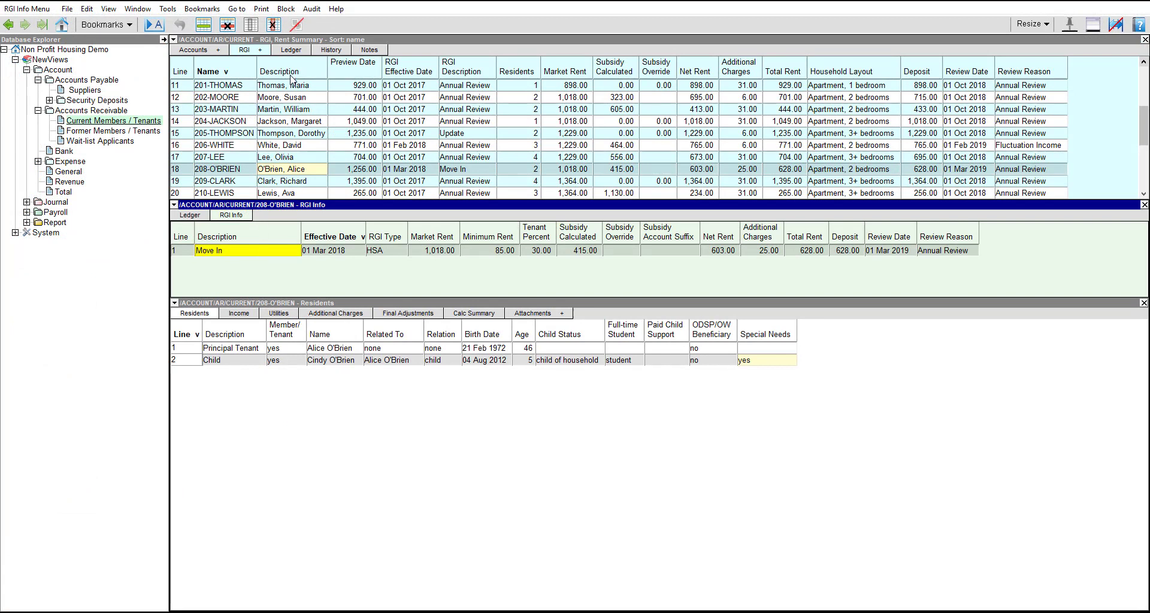
Copy and paste the Move In RGI item, describing the new line as Annual Review
{"action": "left_click", "coordinate": [286, 8]}
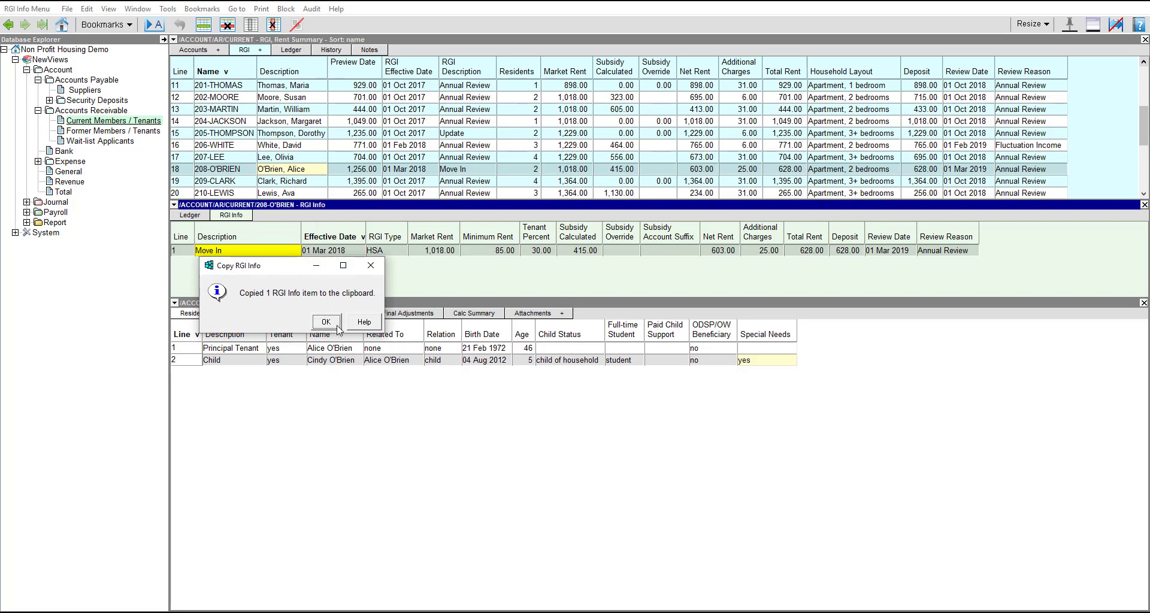
{"action": "left_click", "coordinate": [325, 322]}
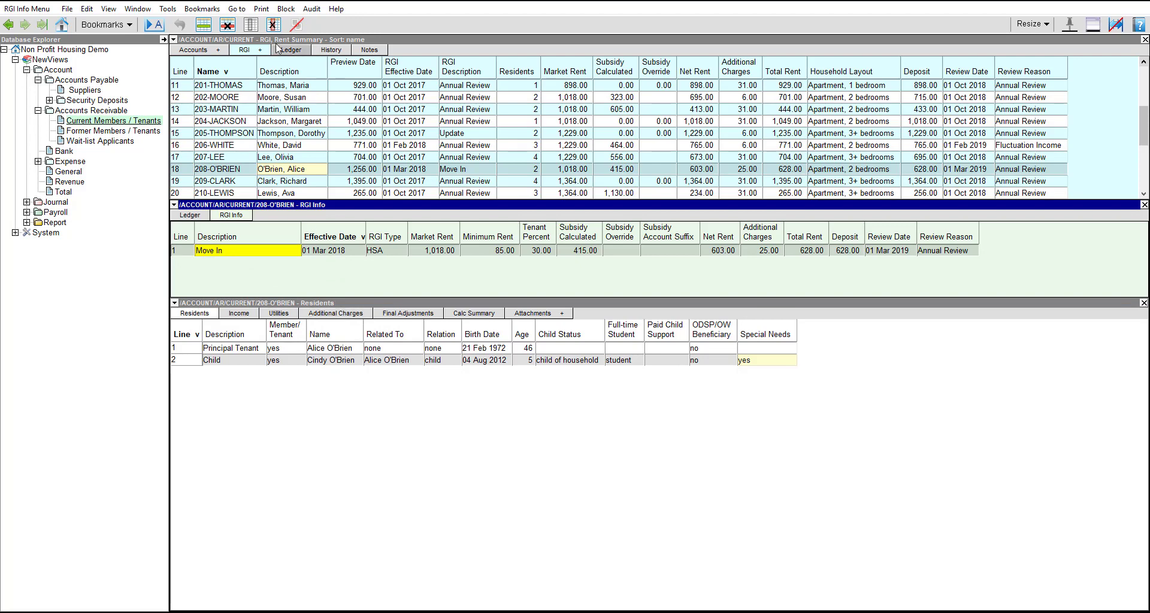
{"action": "left_click", "coordinate": [286, 8]}
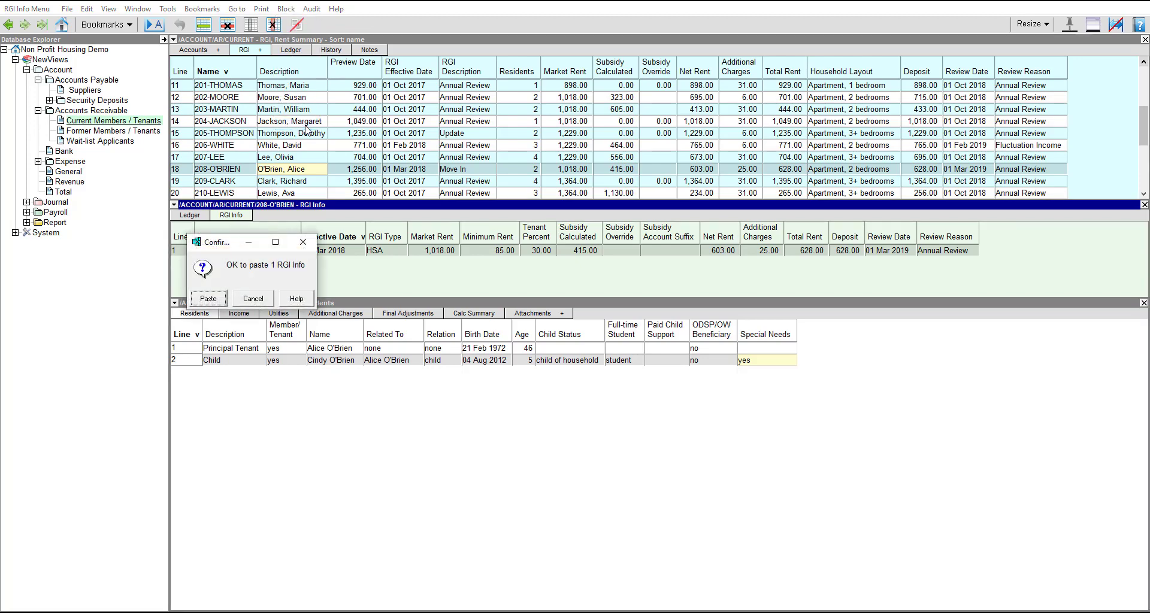
{"action": "left_click", "coordinate": [208, 298]}
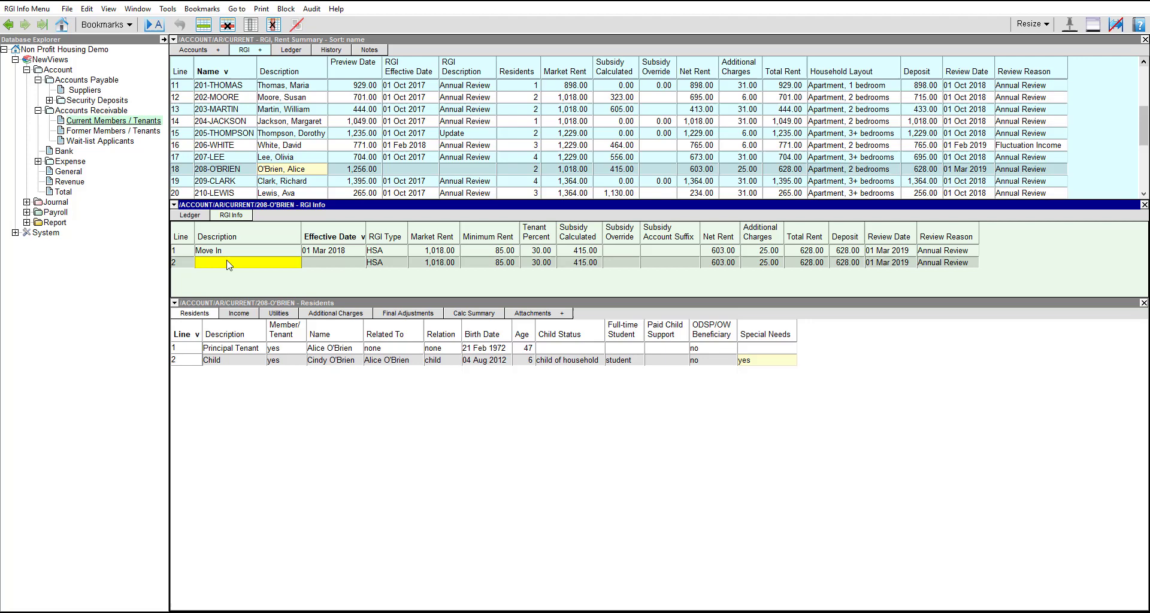
{"action": "type", "text": "Annual Review"}
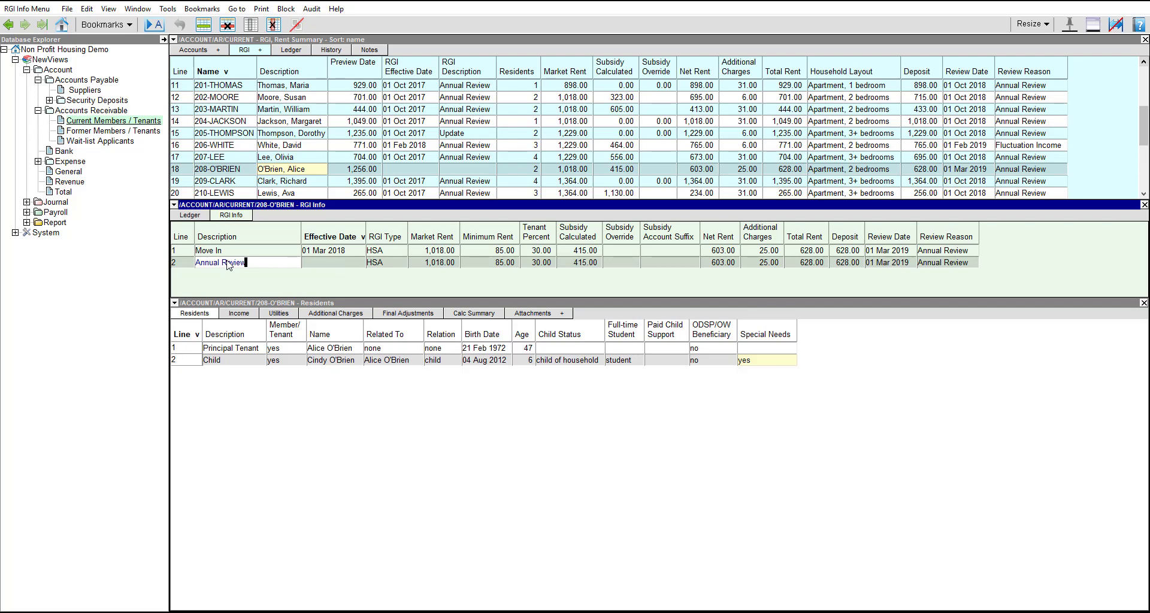
{"action": "type", "text": "M"}
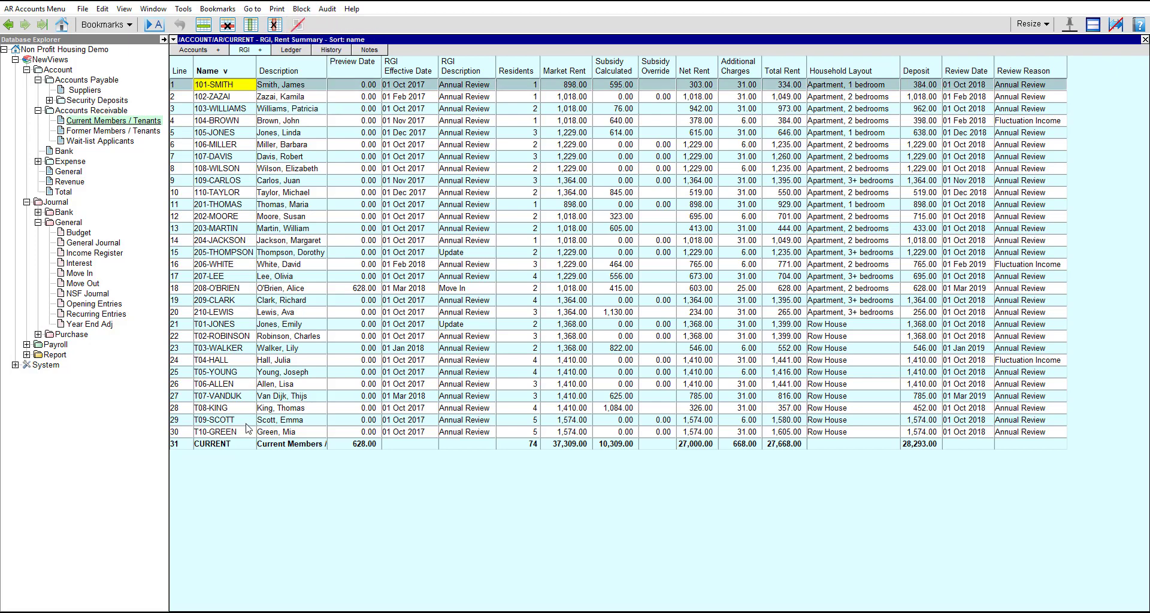
Select all tenants and start Tools > Create Transactions > Rent Register
{"action": "left_click", "coordinate": [301, 8]}
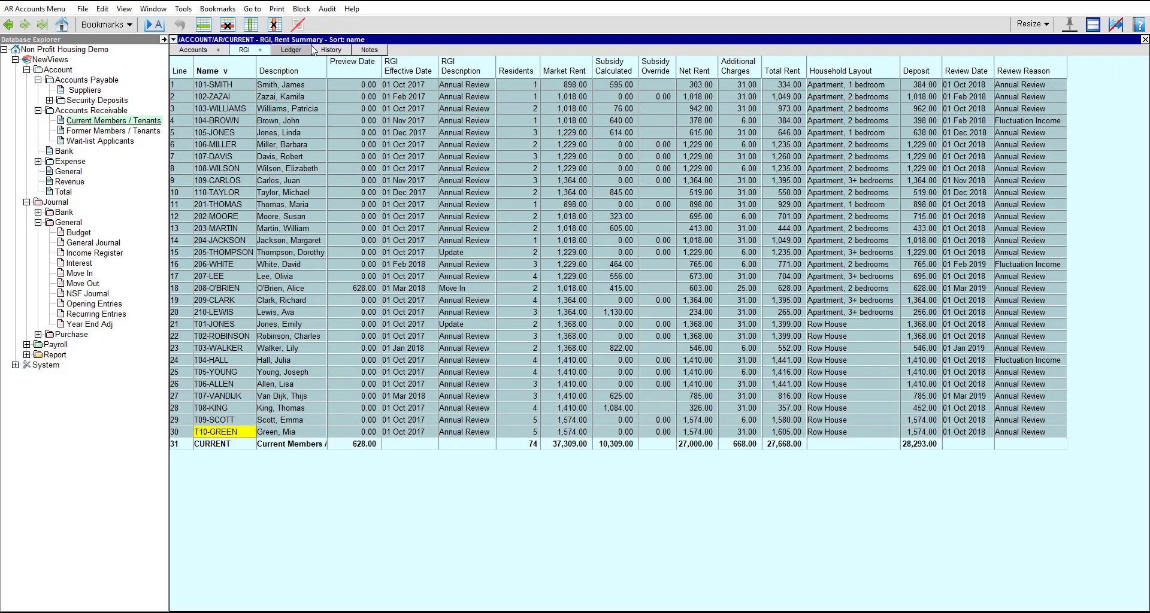
{"action": "left_click", "coordinate": [183, 7]}
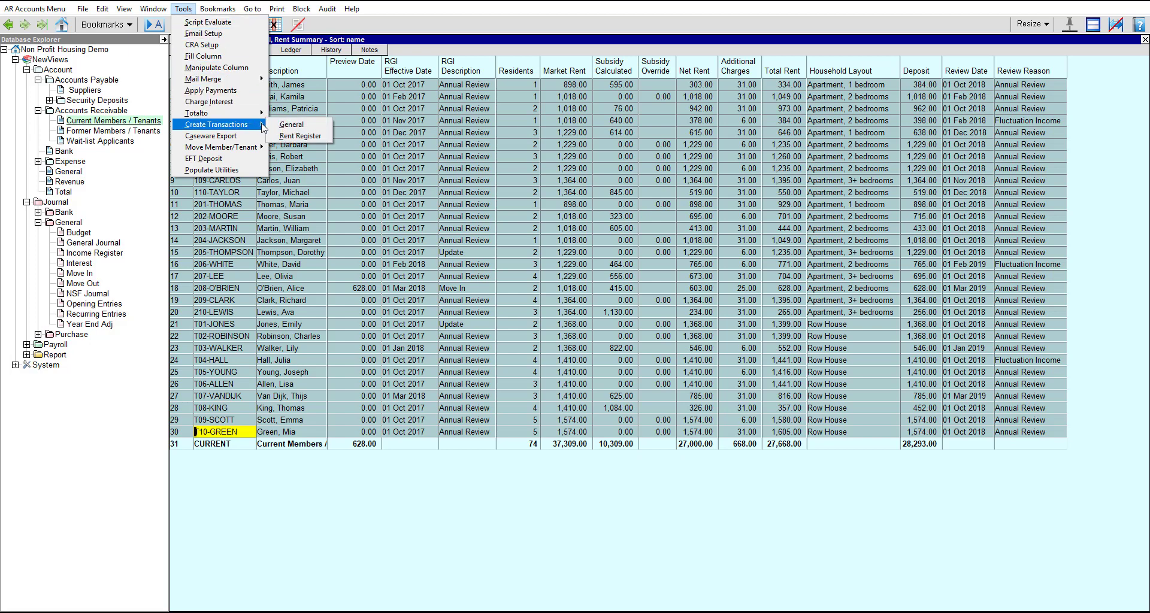
{"action": "mouse_move", "coordinate": [300, 136]}
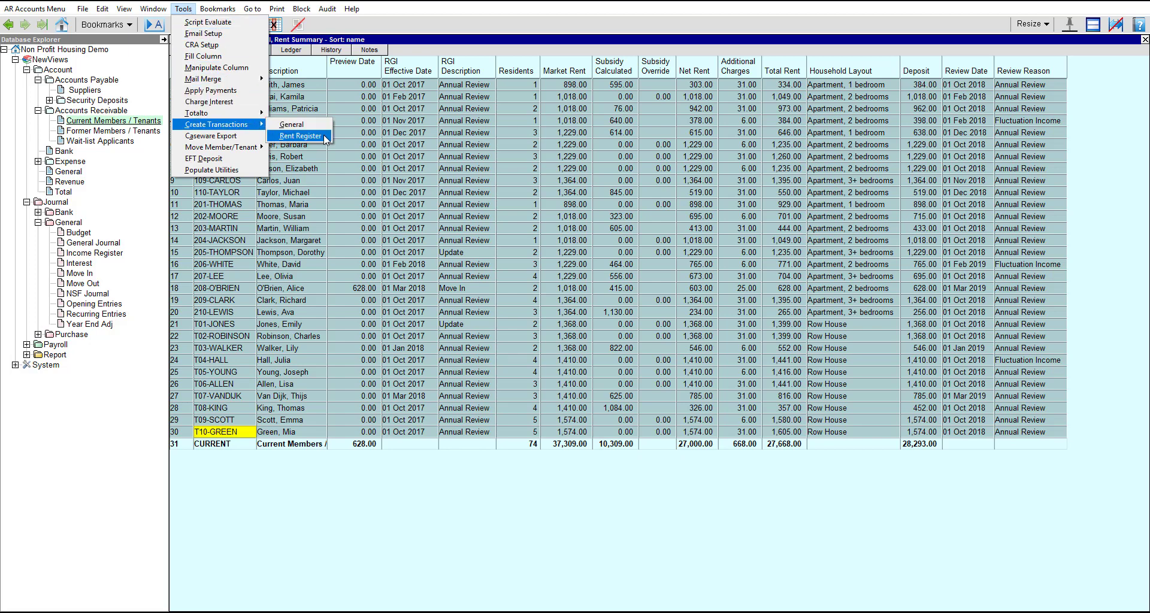
{"action": "left_click", "coordinate": [301, 136]}
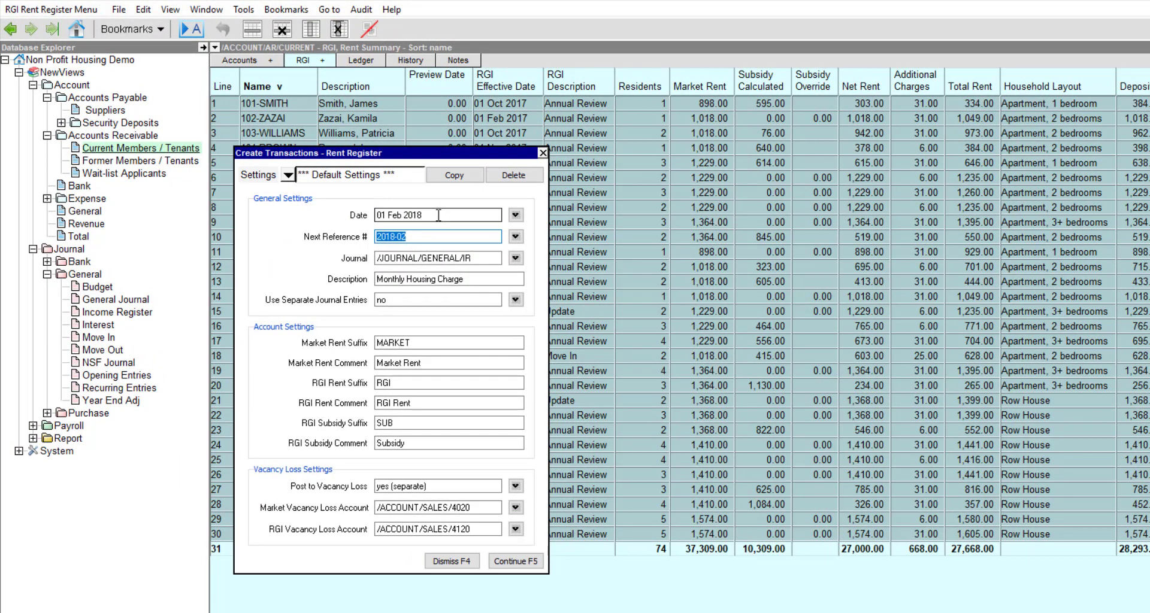
Set date 01 Mar 2018 and reference 2018-03, then generate the rent register transactions
{"action": "left_click", "coordinate": [437, 215]}
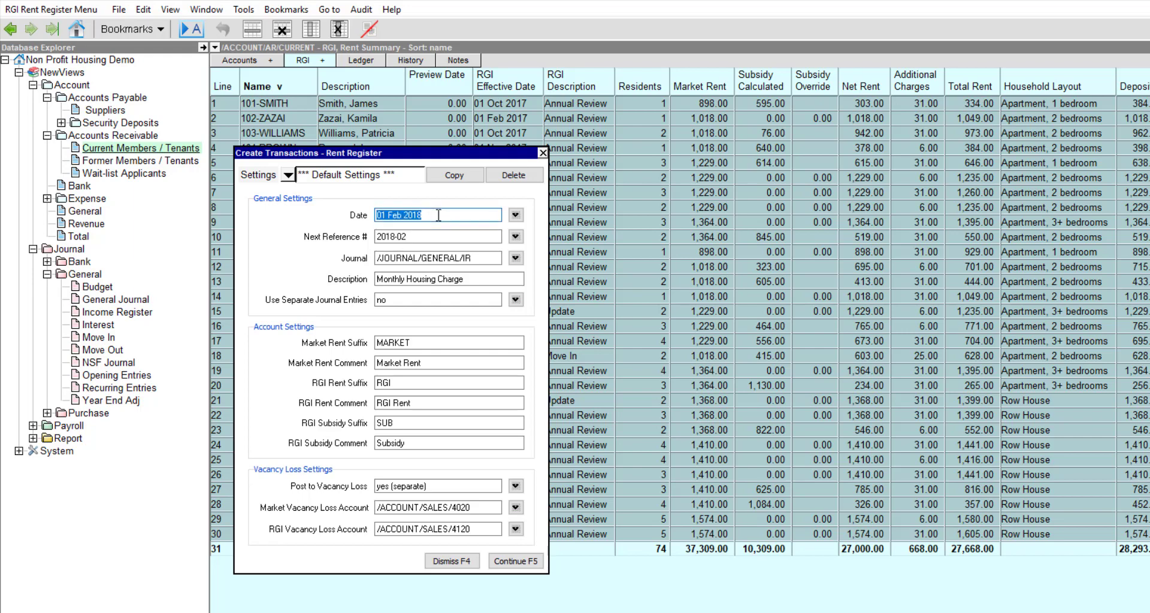
{"action": "type", "text": "Mar"}
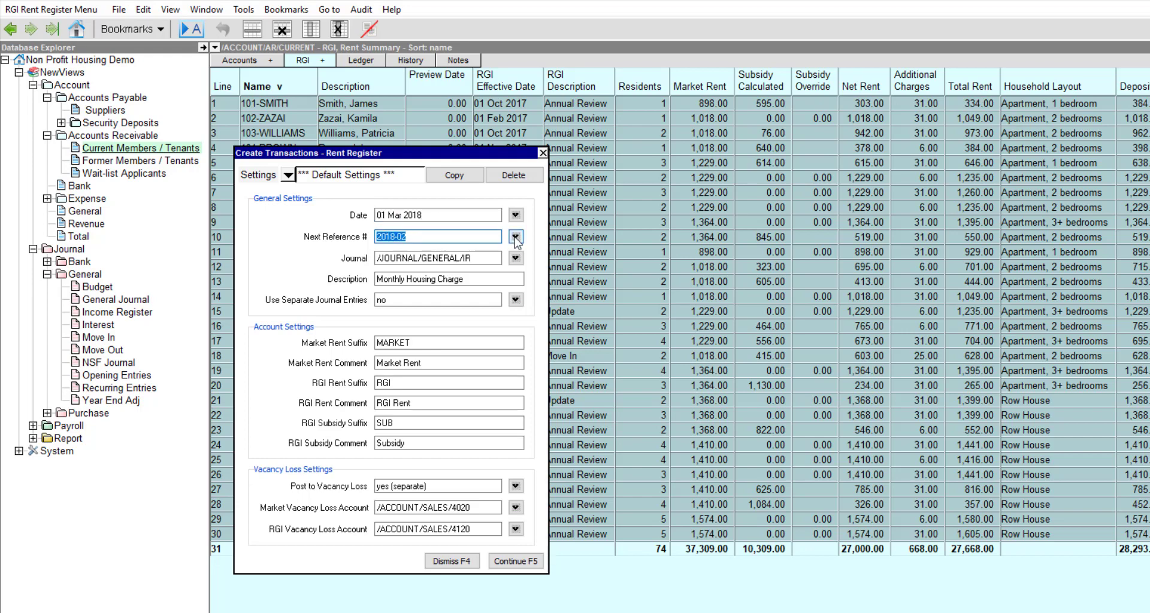
{"action": "left_click", "coordinate": [516, 236]}
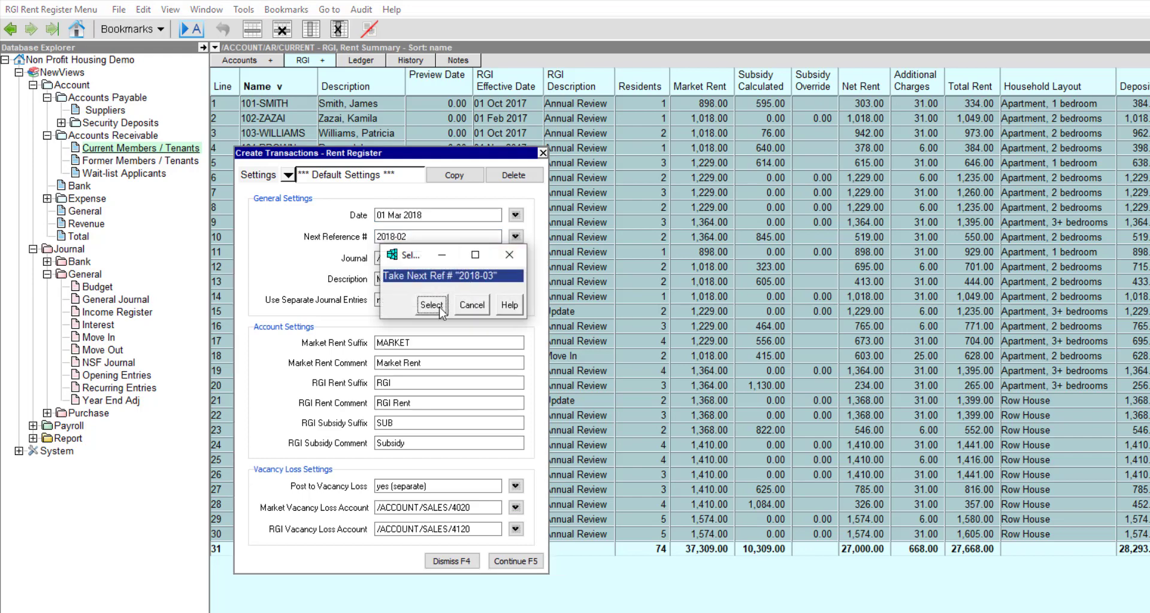
{"action": "left_click", "coordinate": [431, 306]}
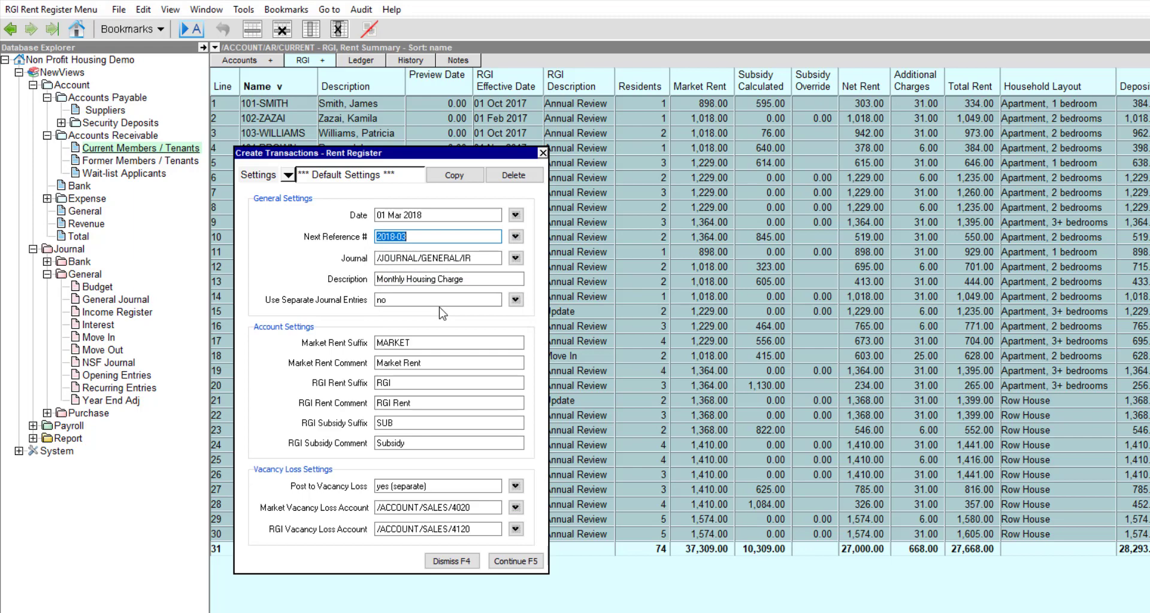
{"action": "left_click", "coordinate": [515, 561]}
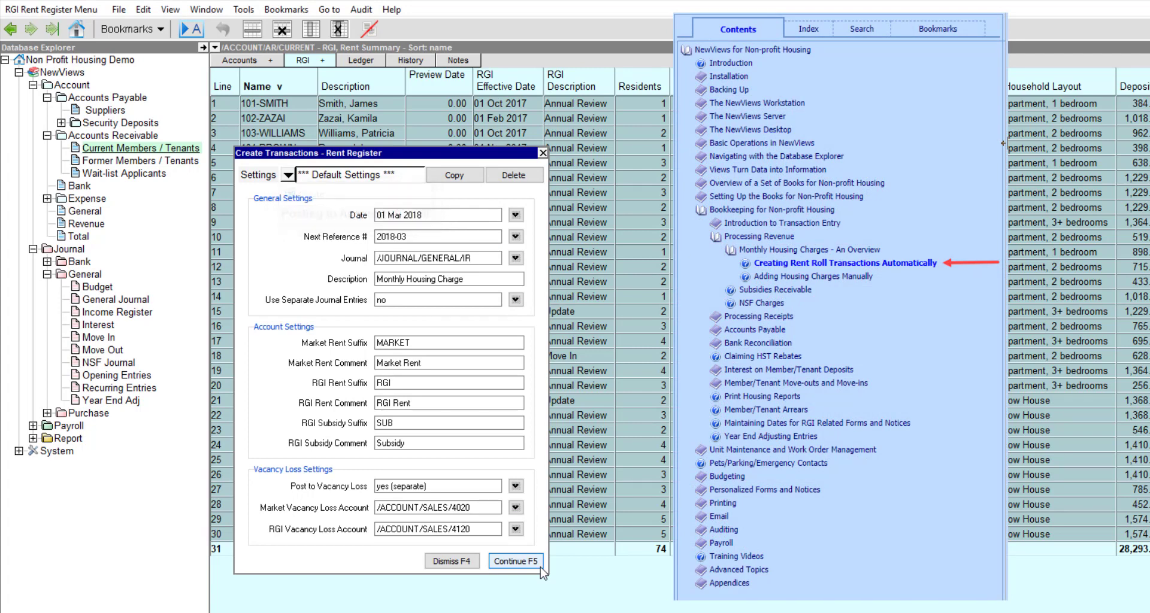
{"action": "left_click", "coordinate": [515, 561]}
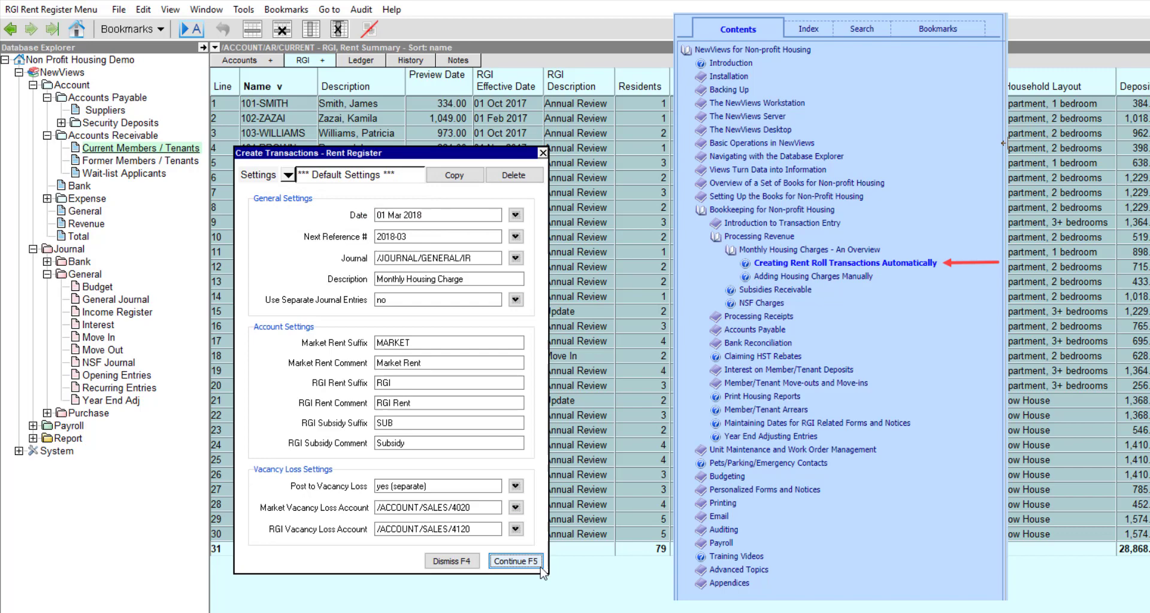
{"action": "left_click", "coordinate": [516, 561]}
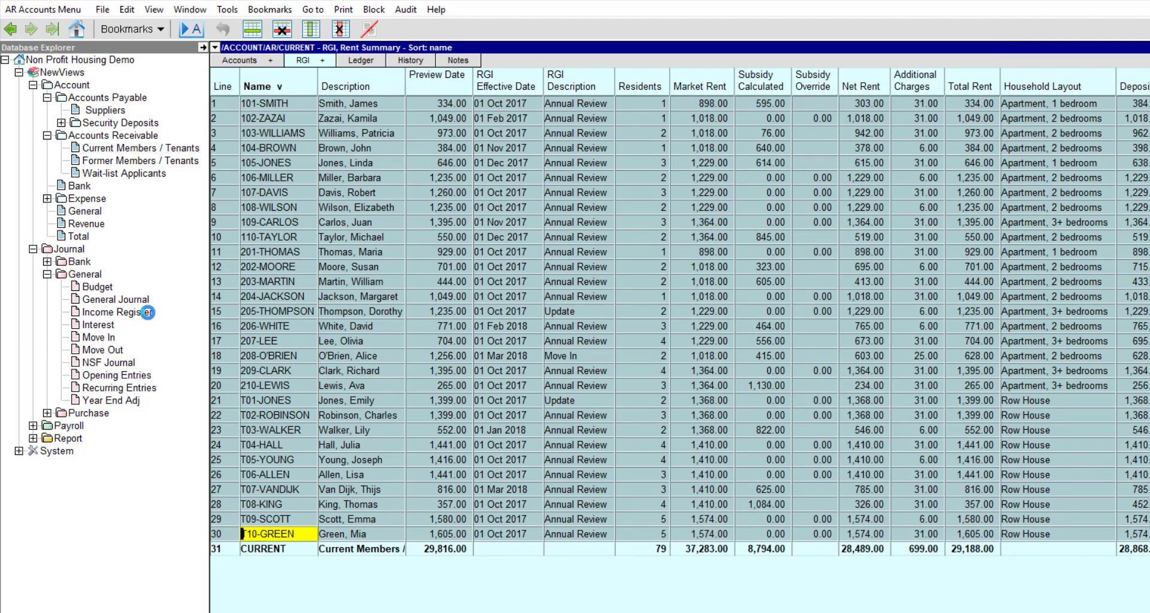
Open the Income Register and view the 01 Mar 2018 Monthly Housing Charge per-tenant details
{"action": "left_click", "coordinate": [111, 312]}
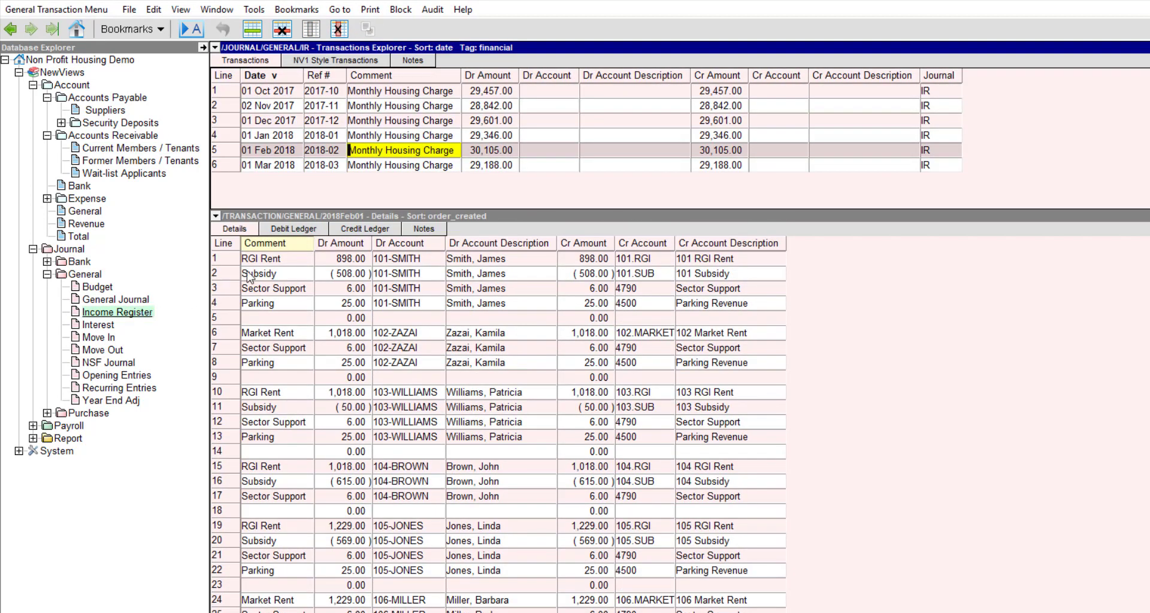
{"action": "left_click", "coordinate": [402, 164]}
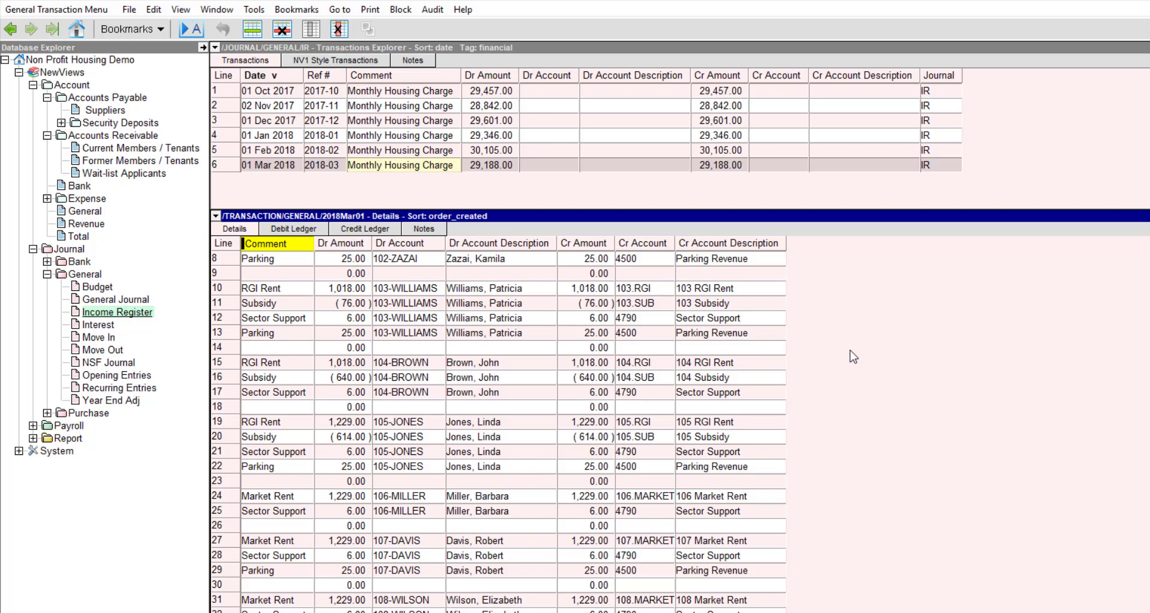
{"action": "scroll", "scroll_direction": "down", "scroll_amount": 3}
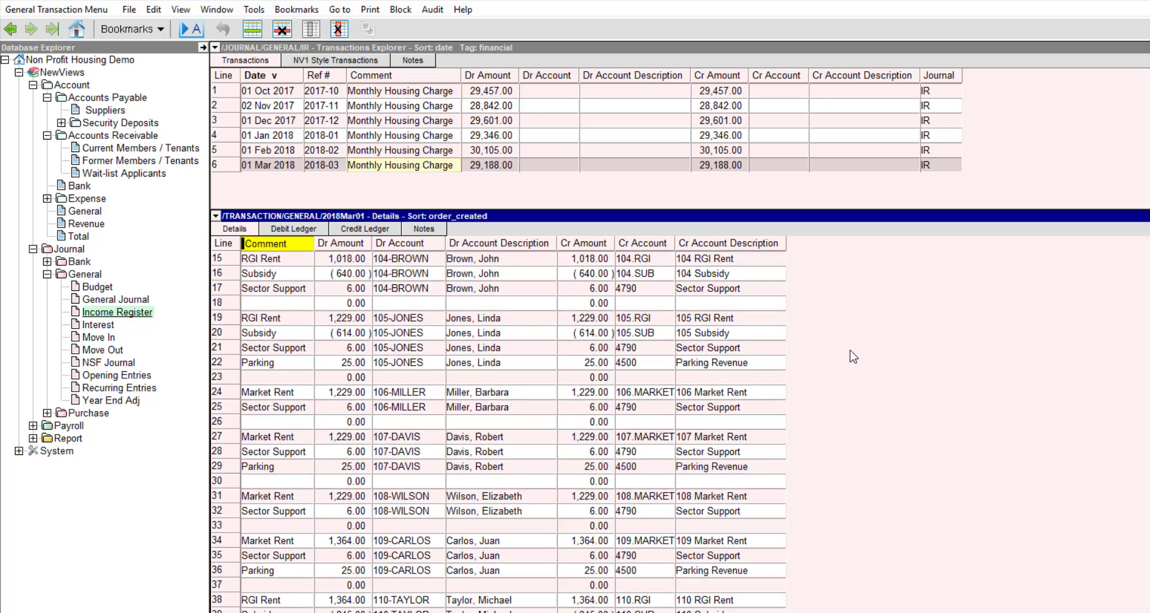
{"action": "scroll", "scroll_direction": "down", "scroll_amount": 3}
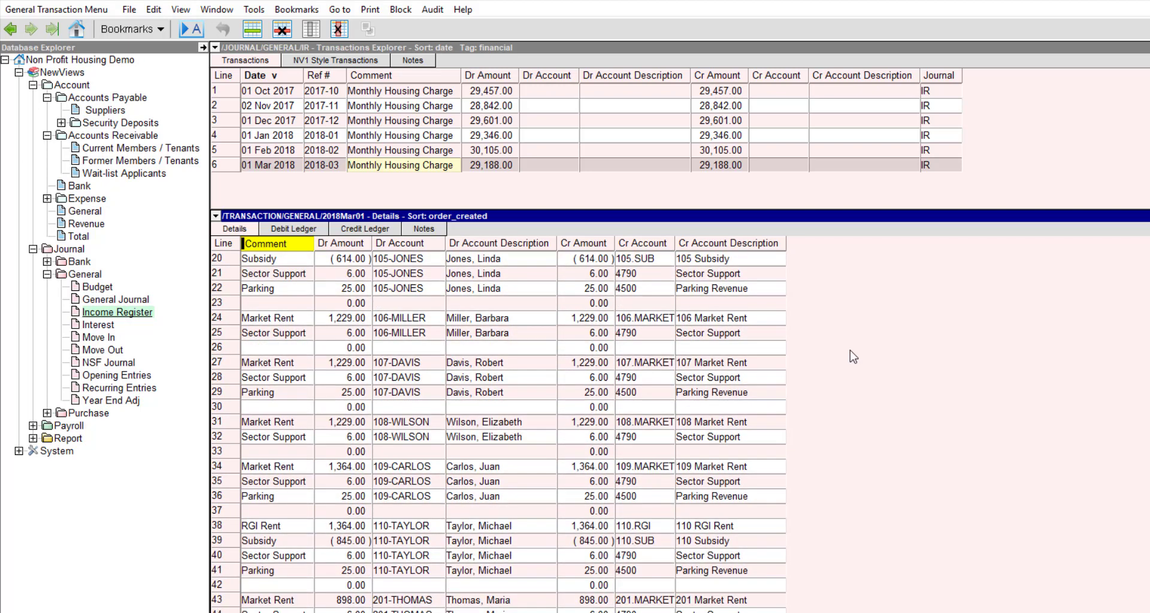